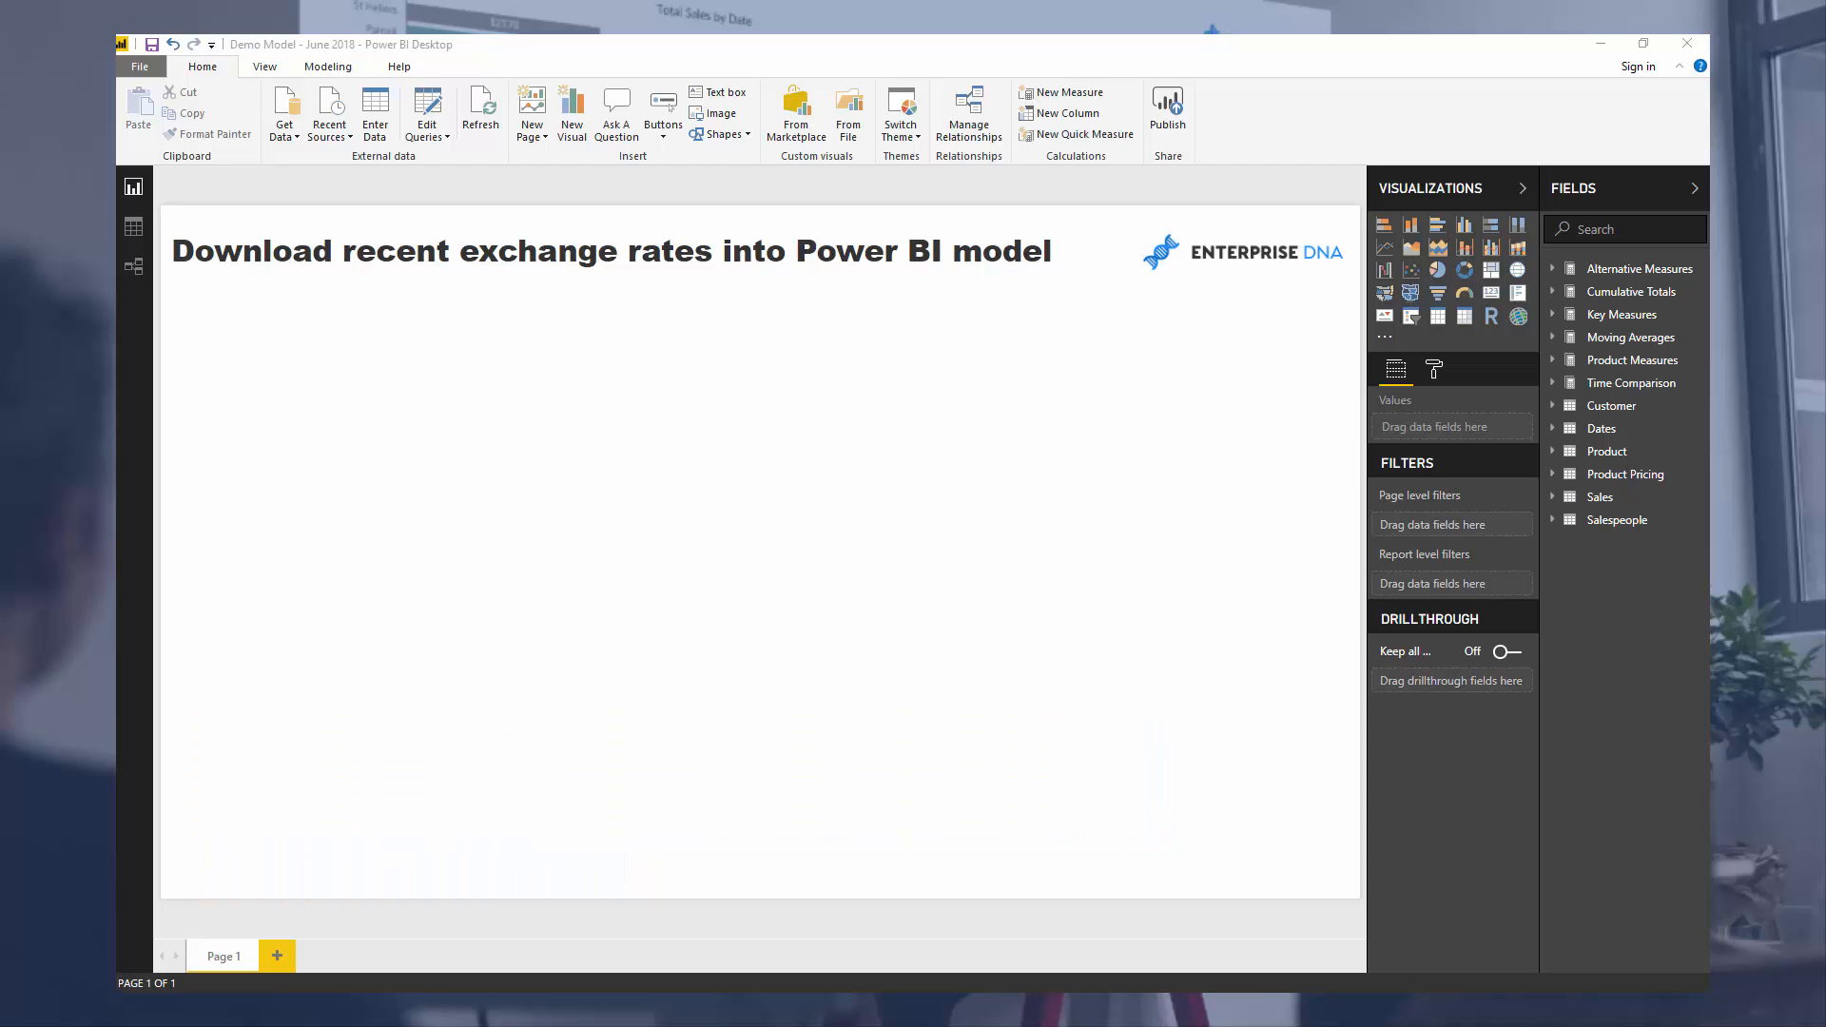
mouse_move(534, 367)
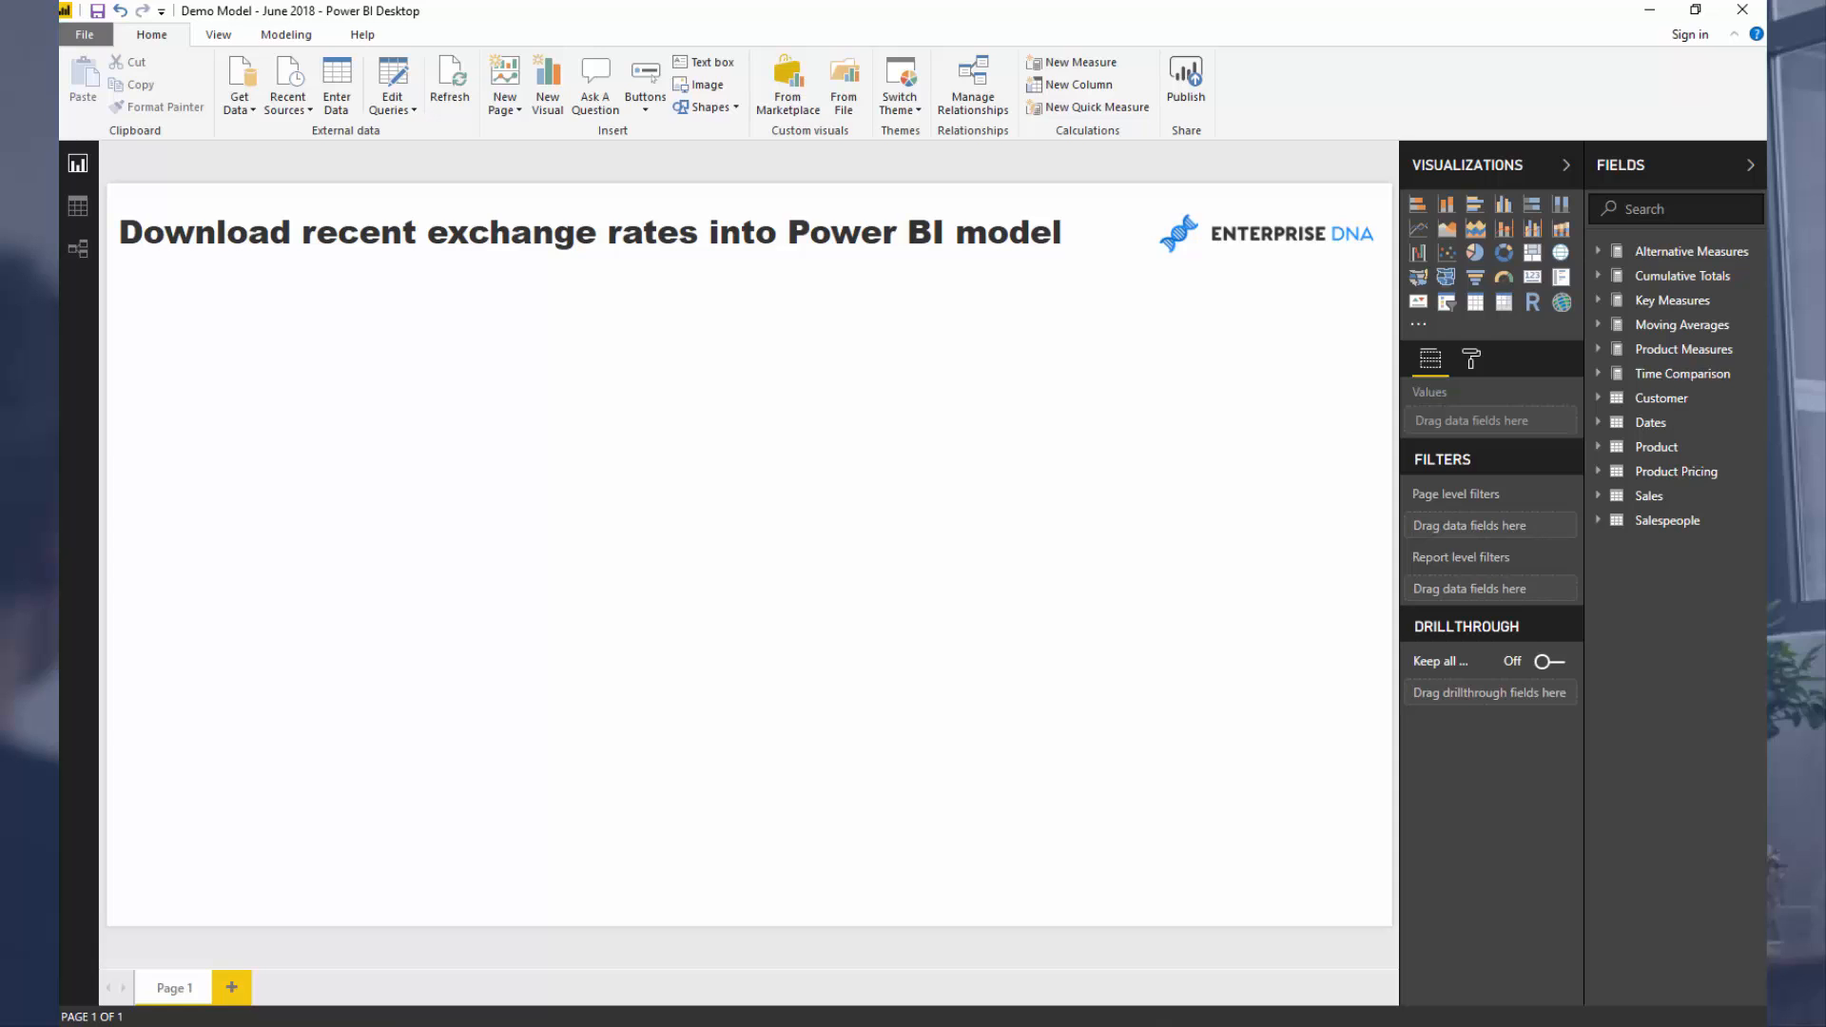
mouse_move(249, 434)
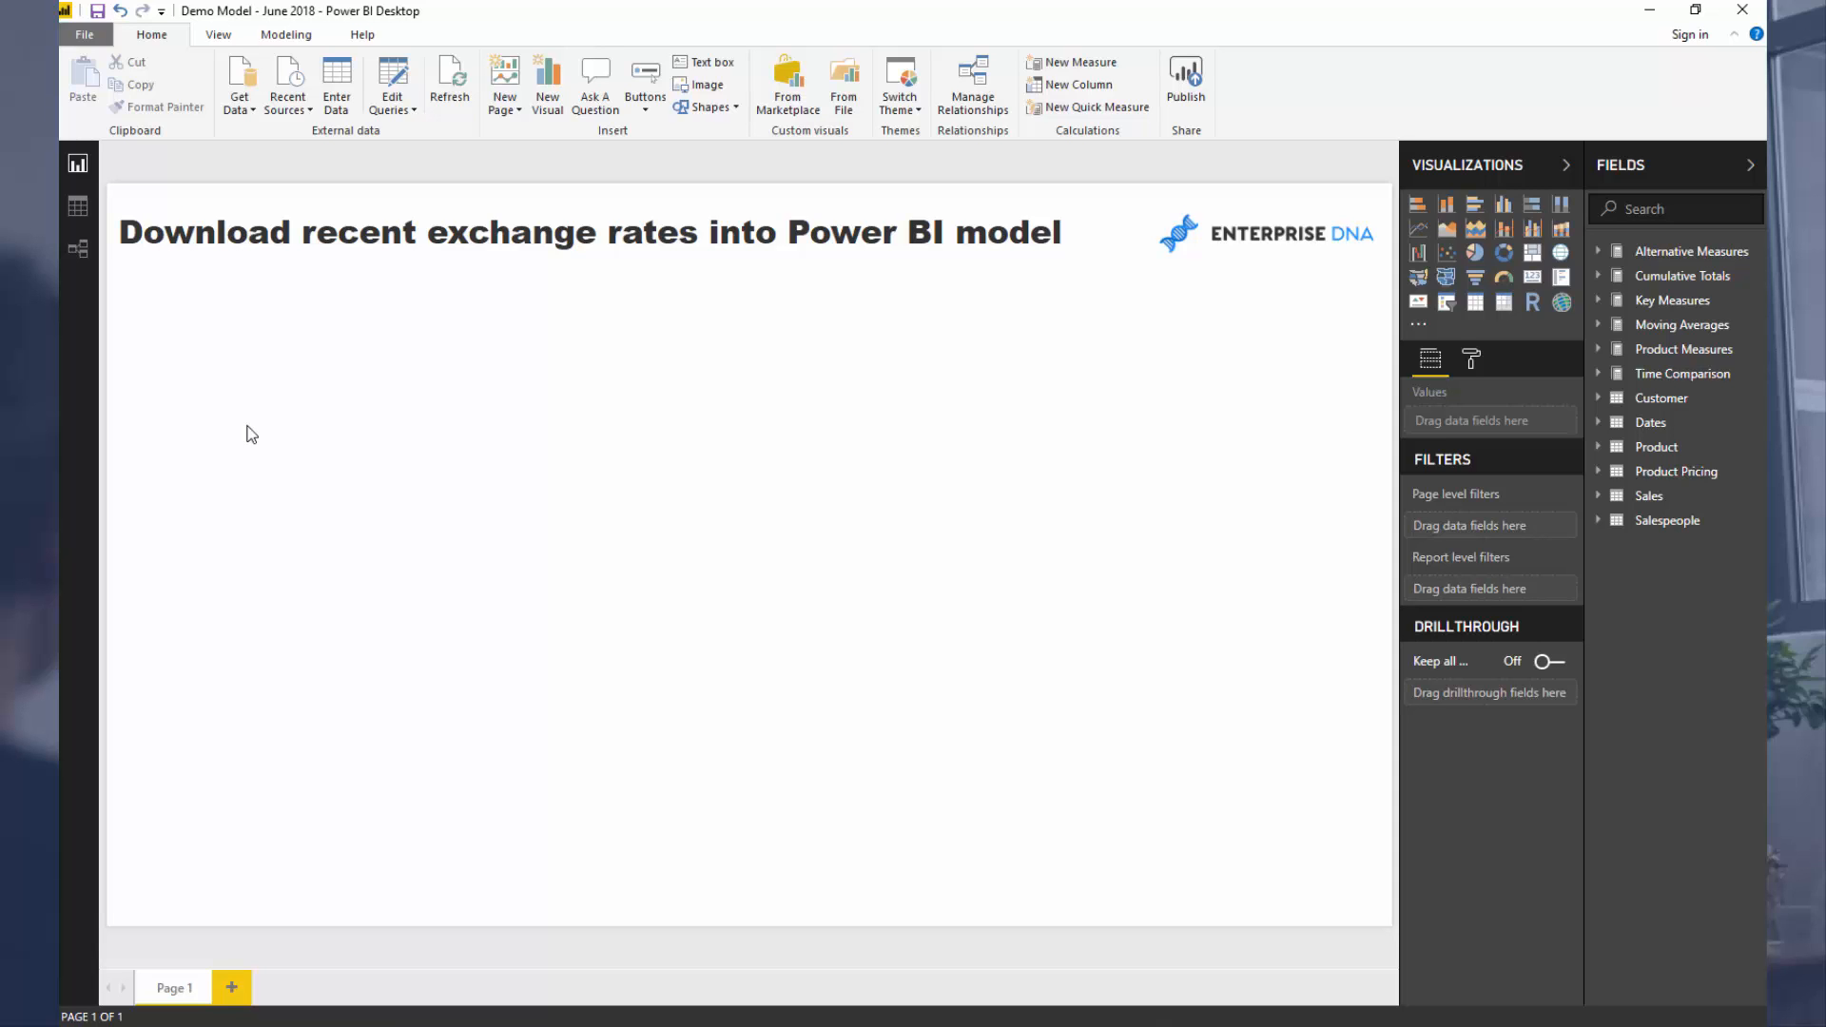
mouse_move(478, 228)
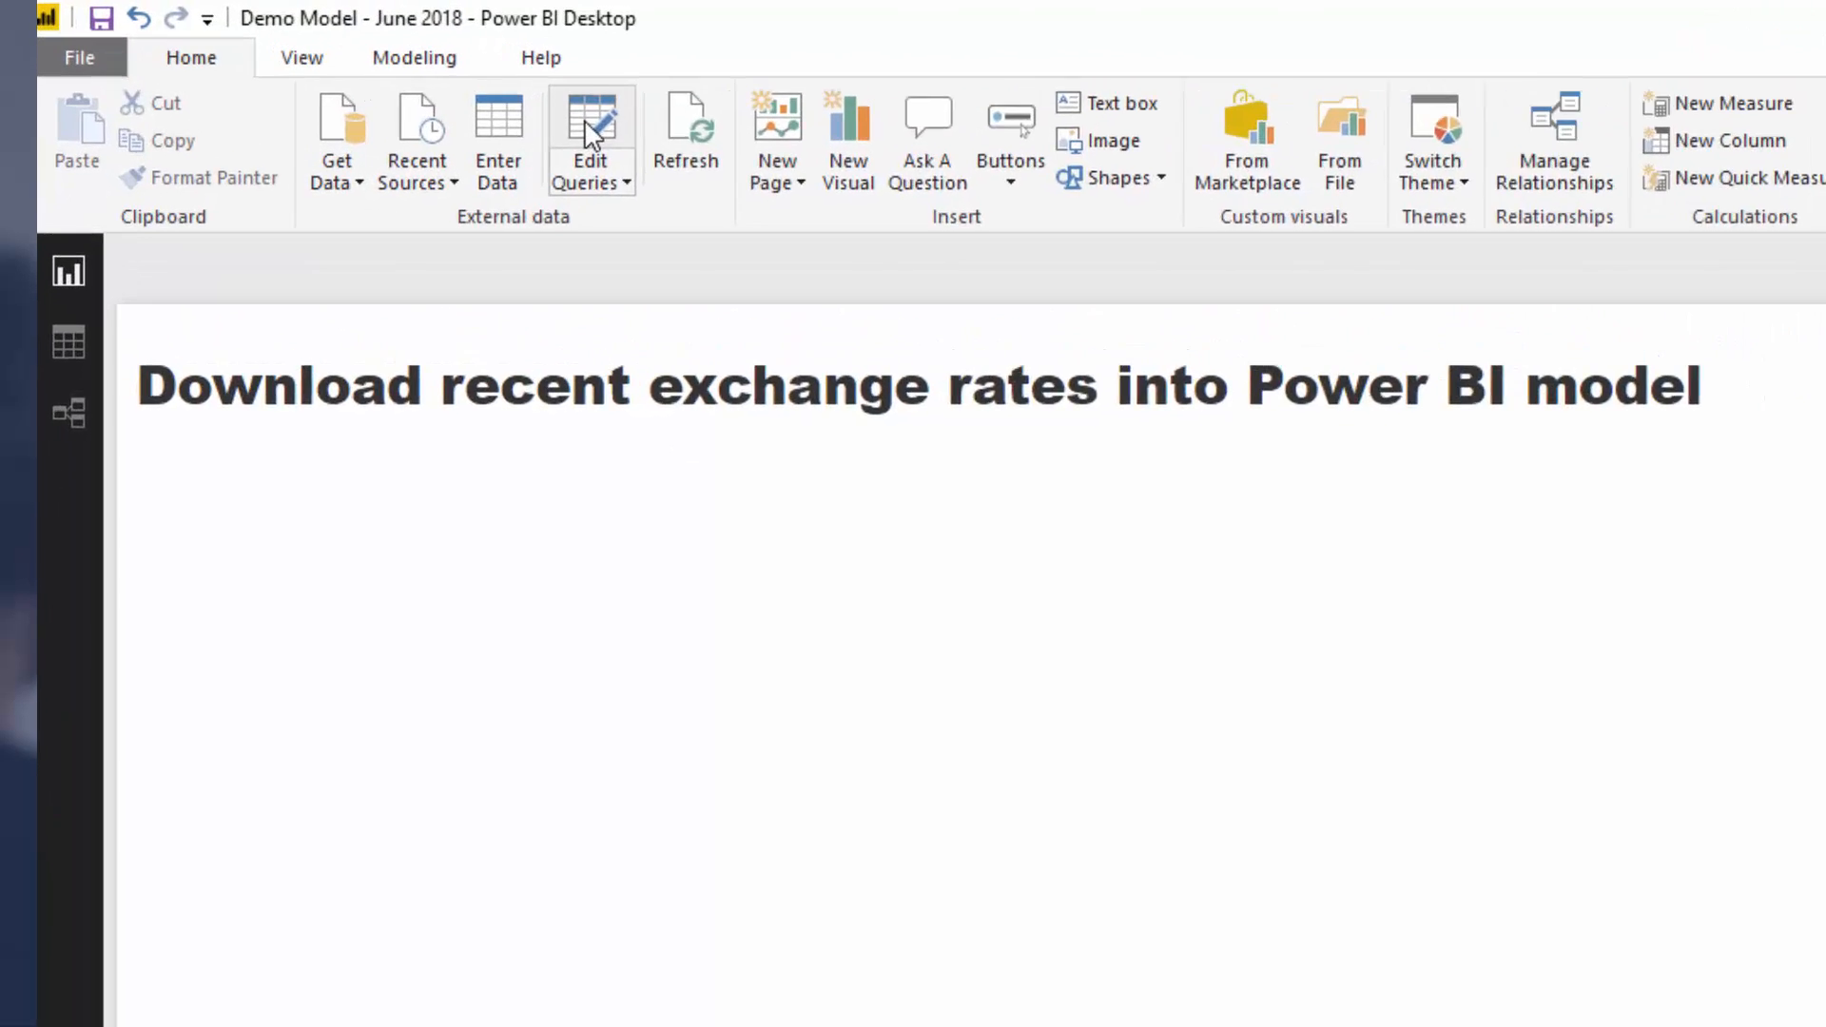
Bring up the Power Query Editor listing the model's 15 queries via Edit Queries
left_click(590, 139)
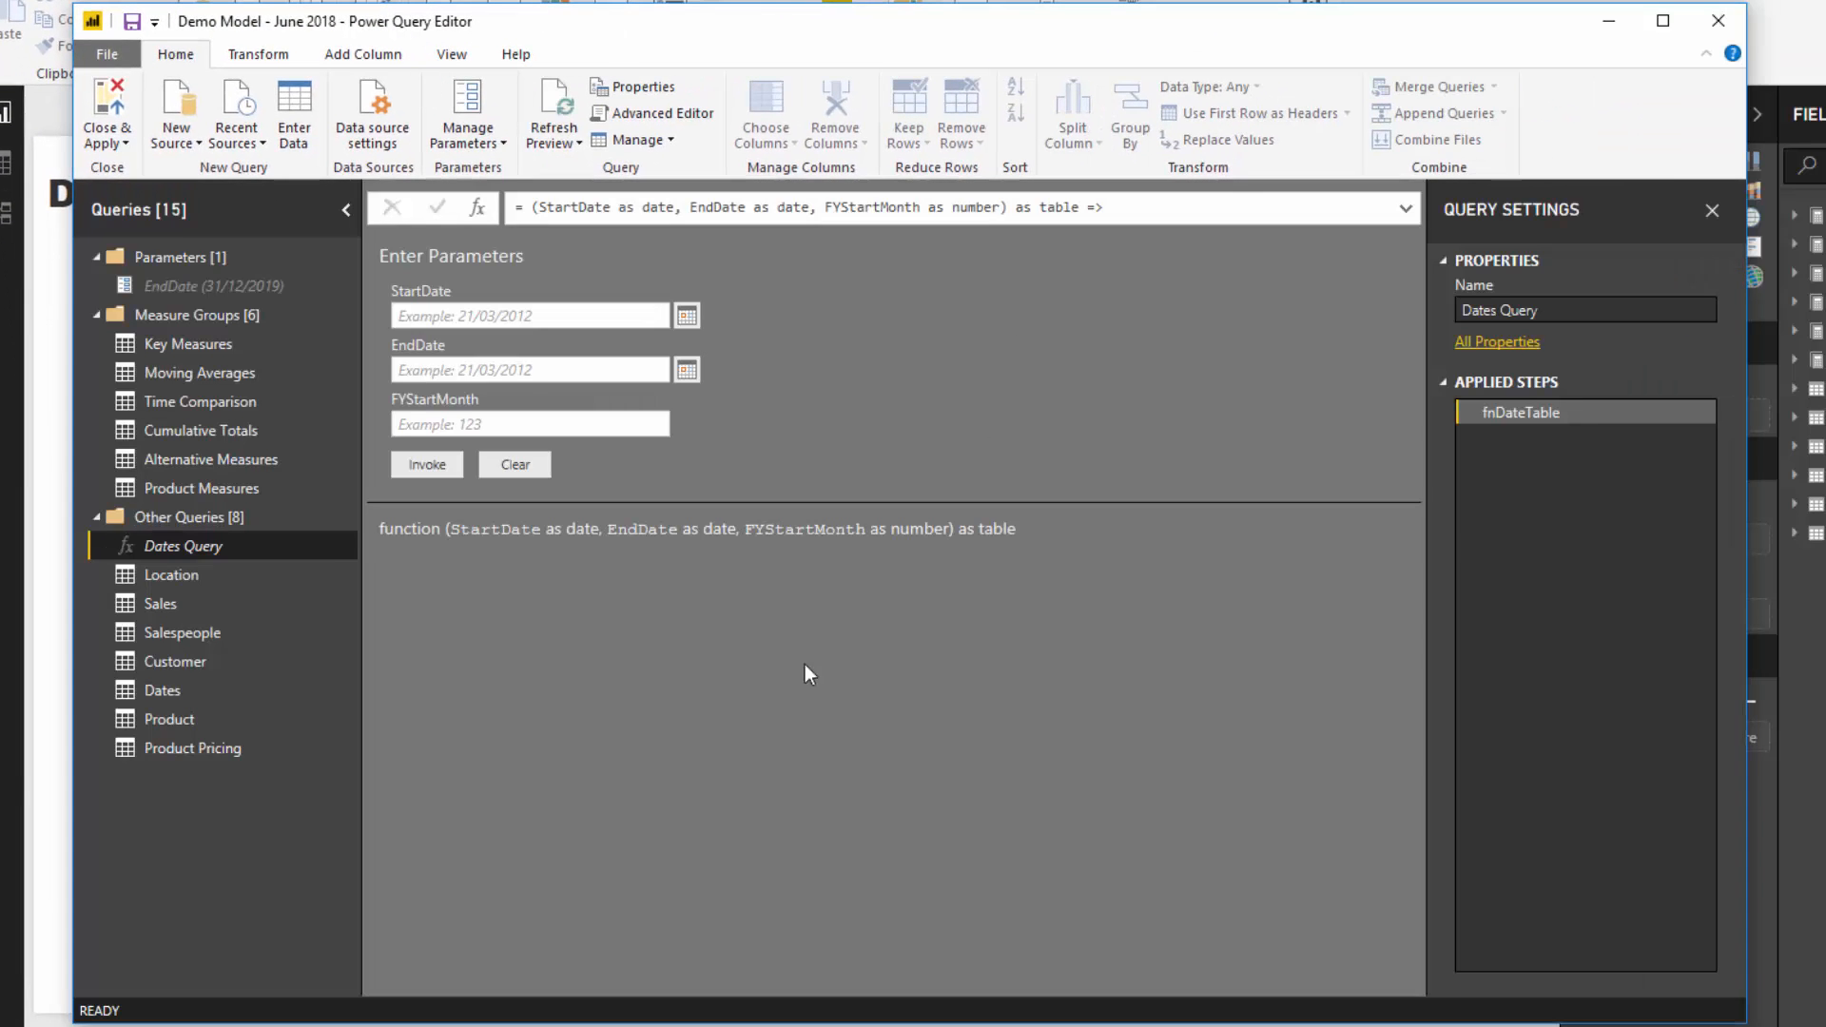
left_click(531, 369)
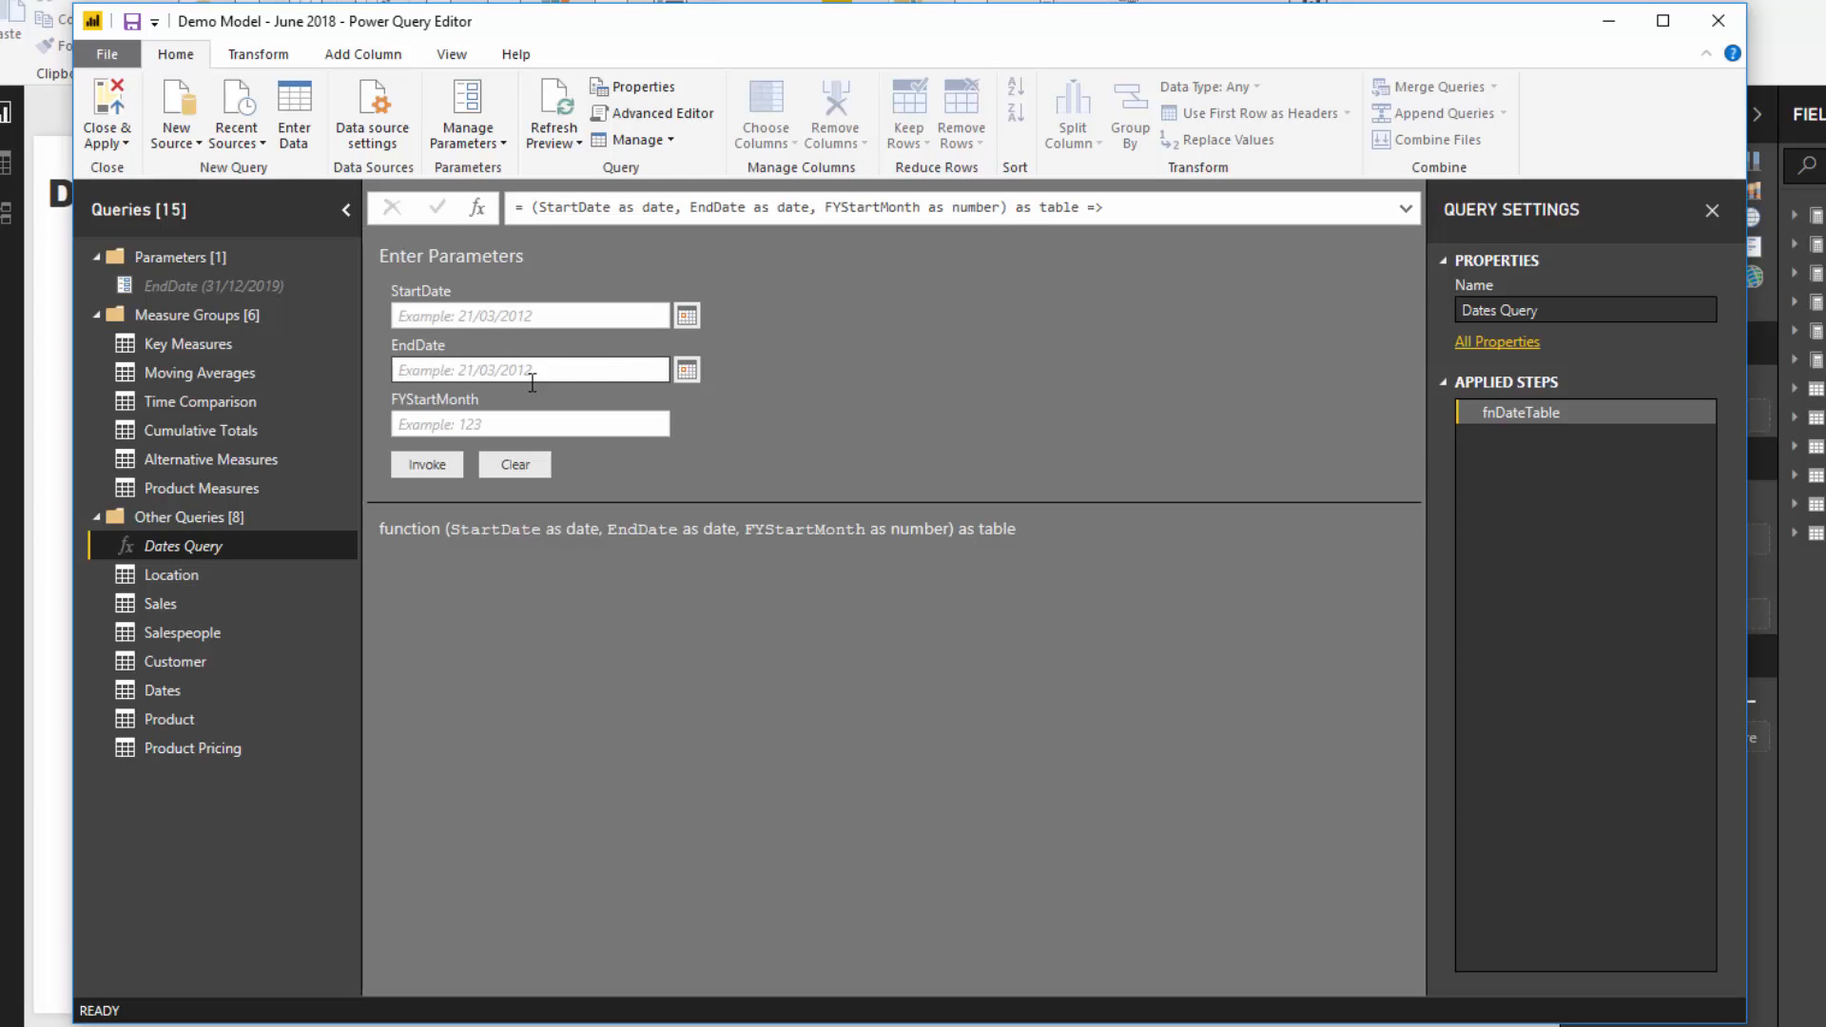
mouse_move(418, 338)
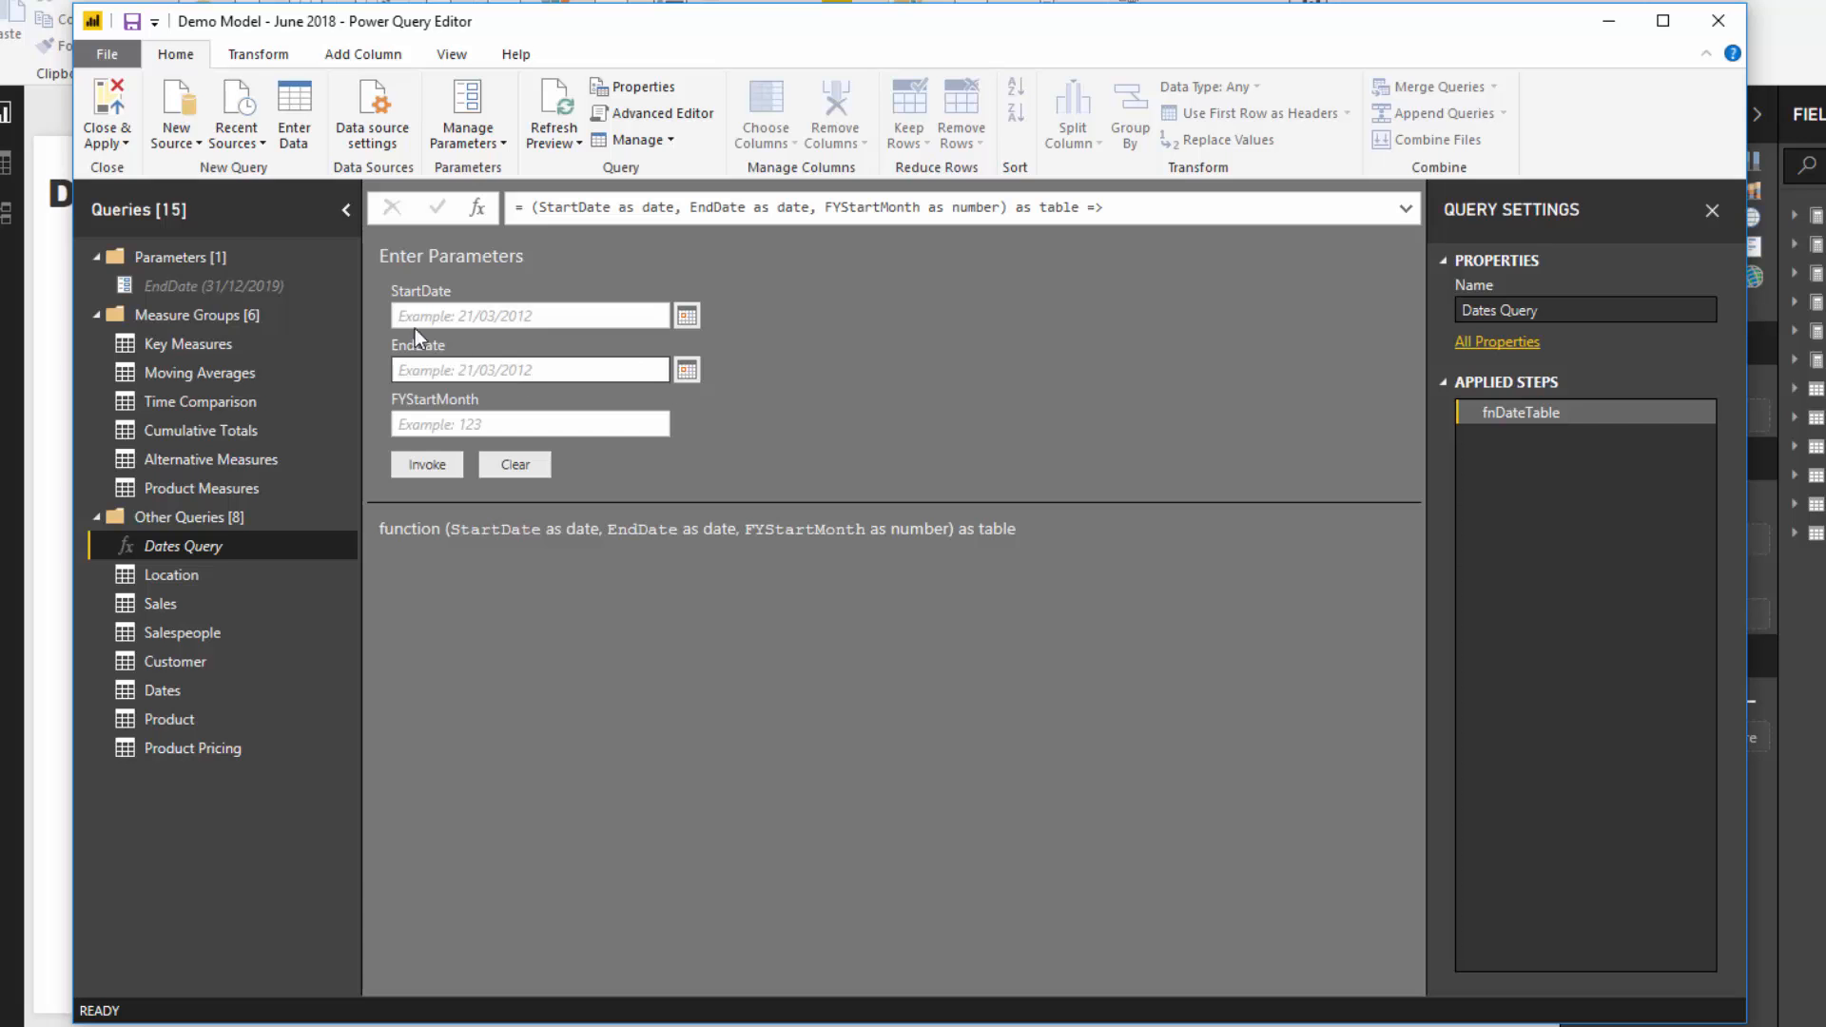
mouse_move(175, 112)
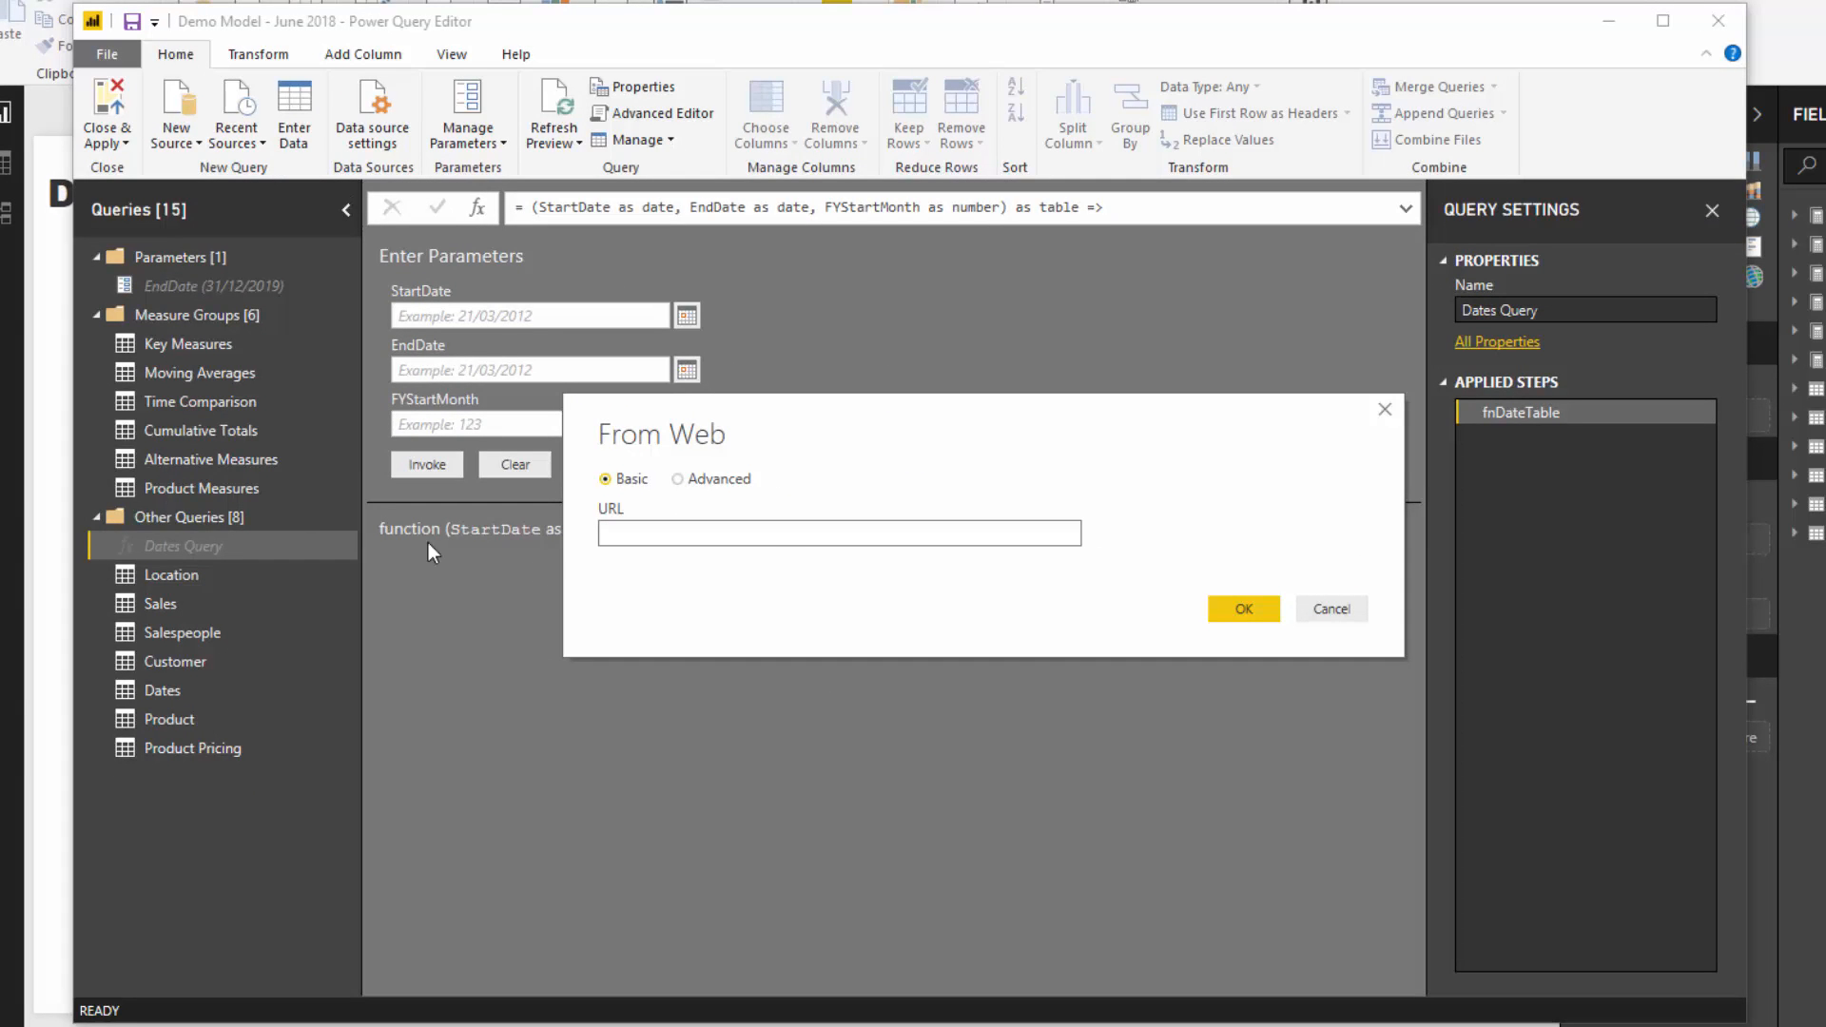
type("http://www.xe.com/currencytables/?from=USD")
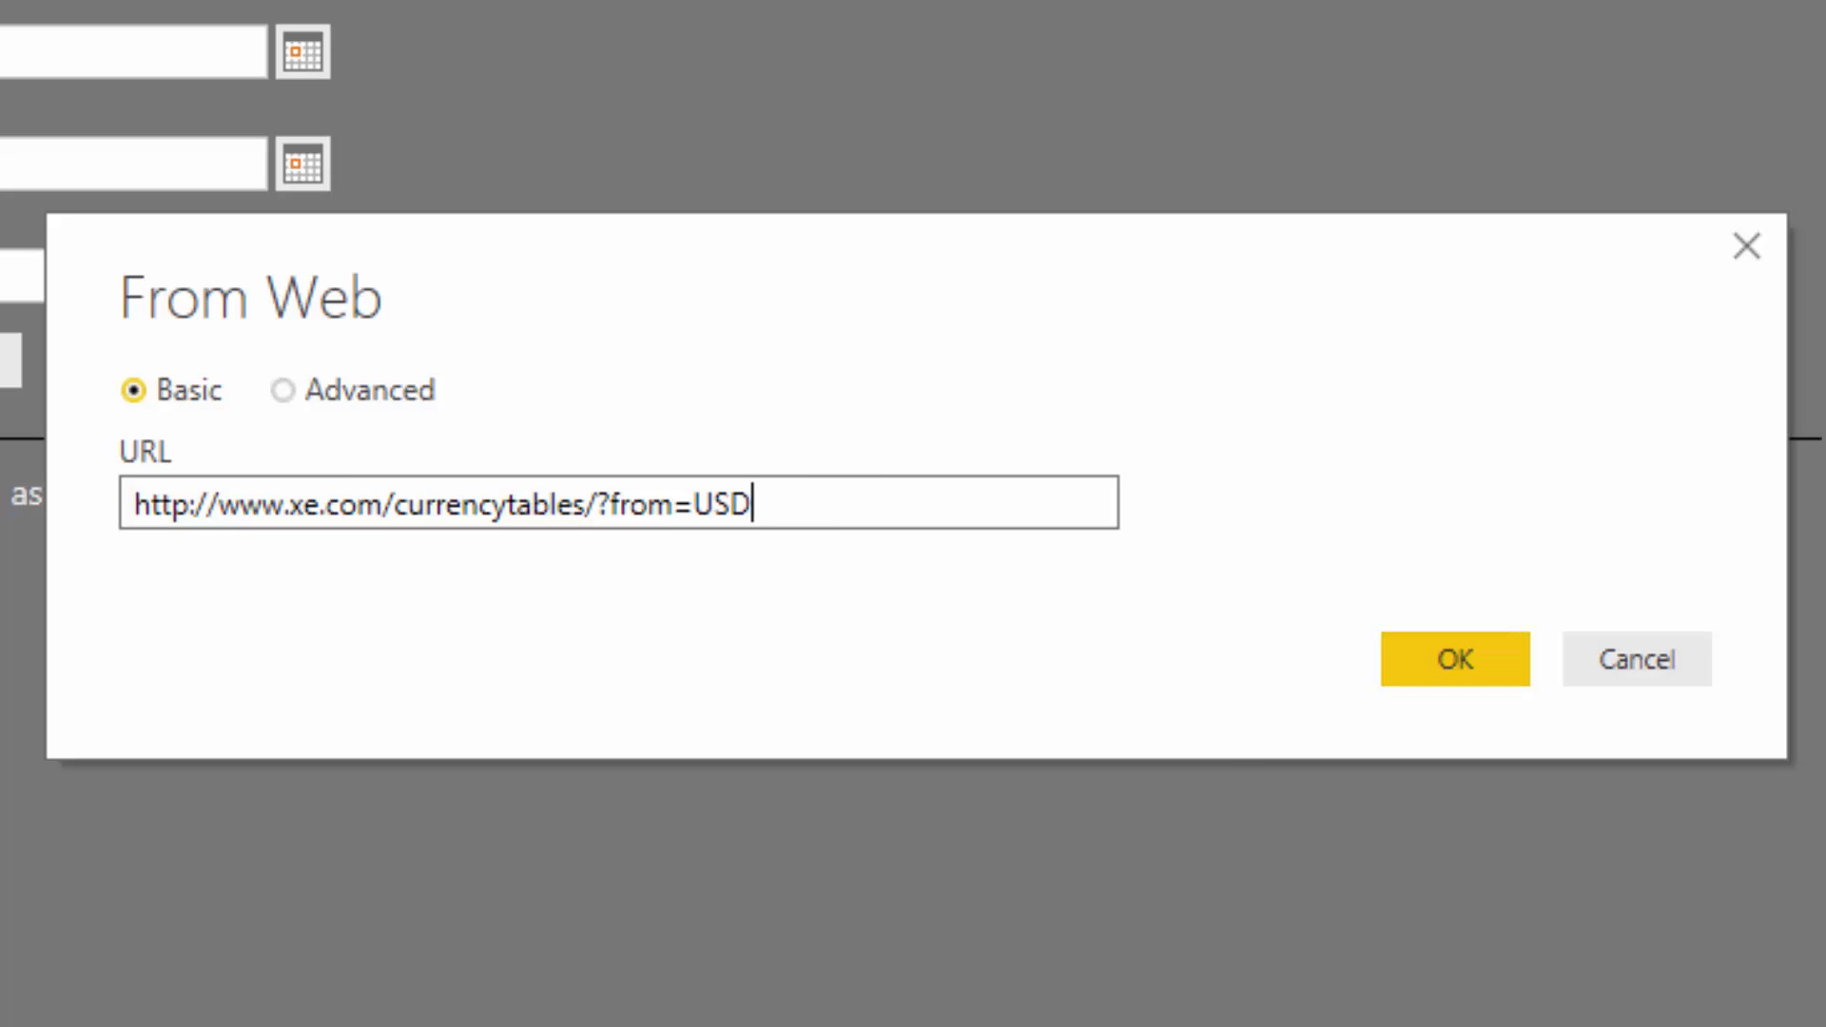
mouse_move(824, 506)
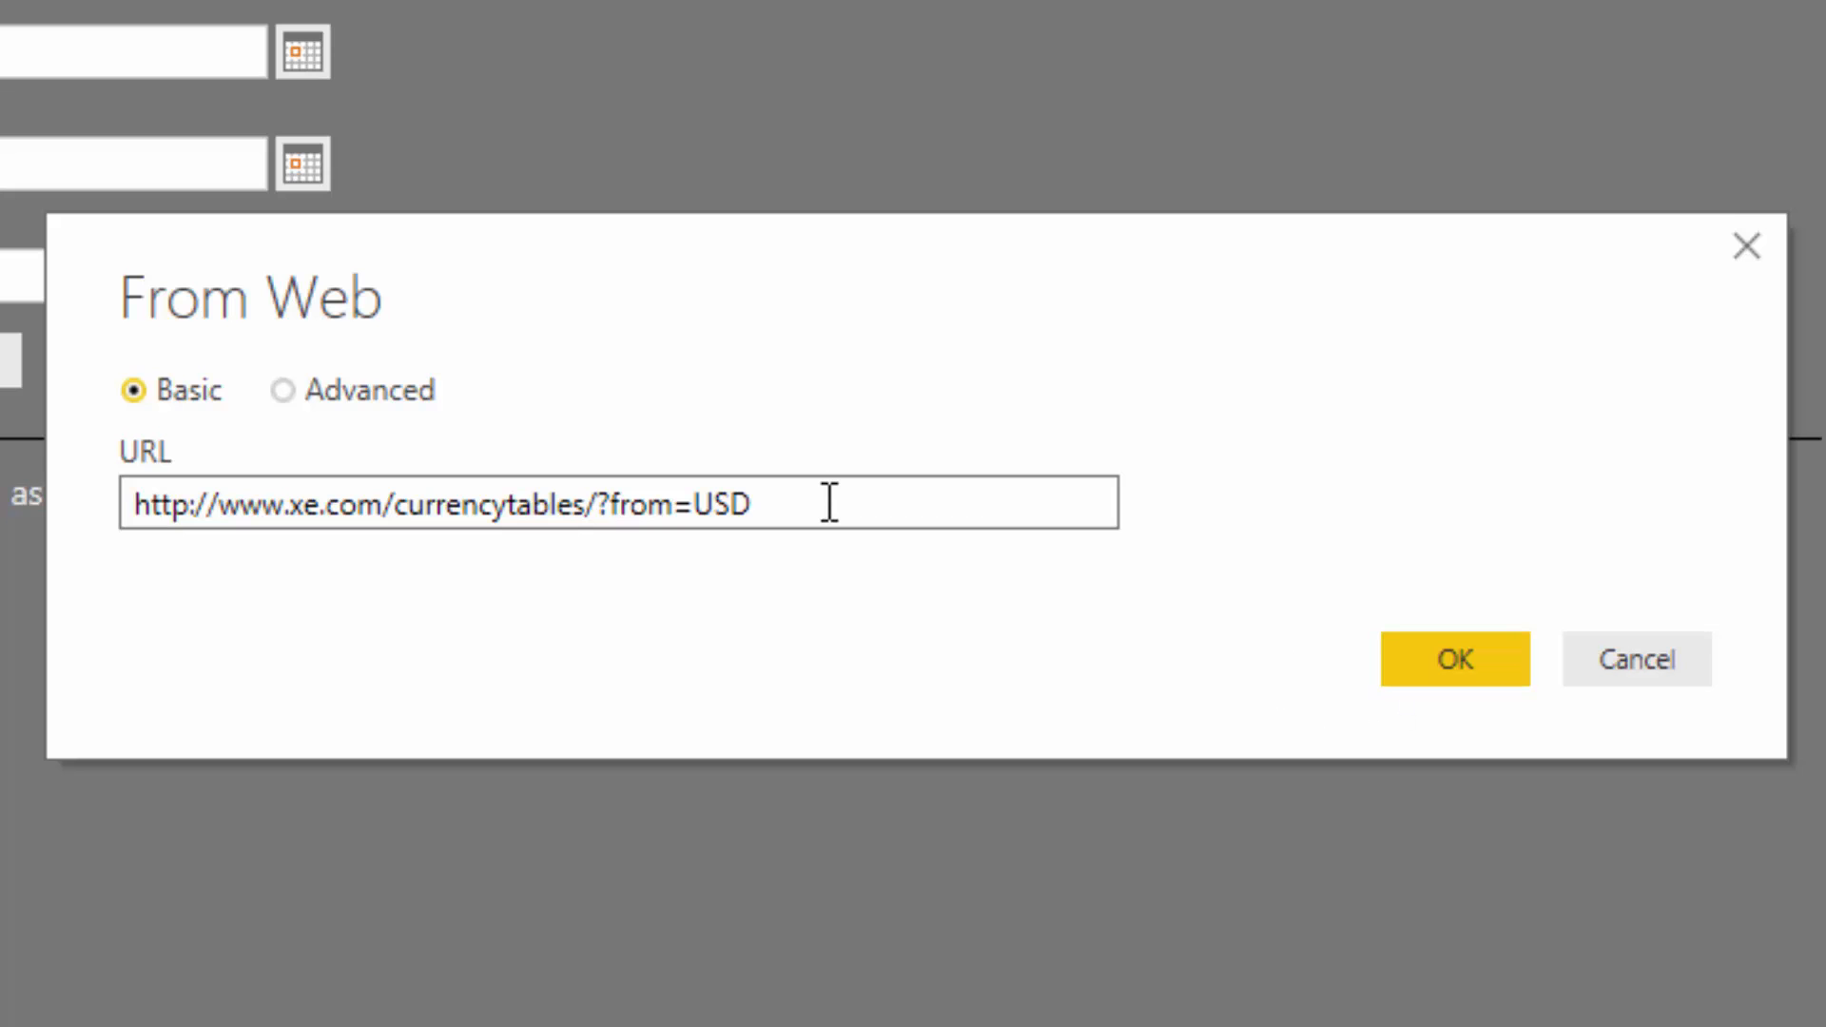
mouse_move(801, 510)
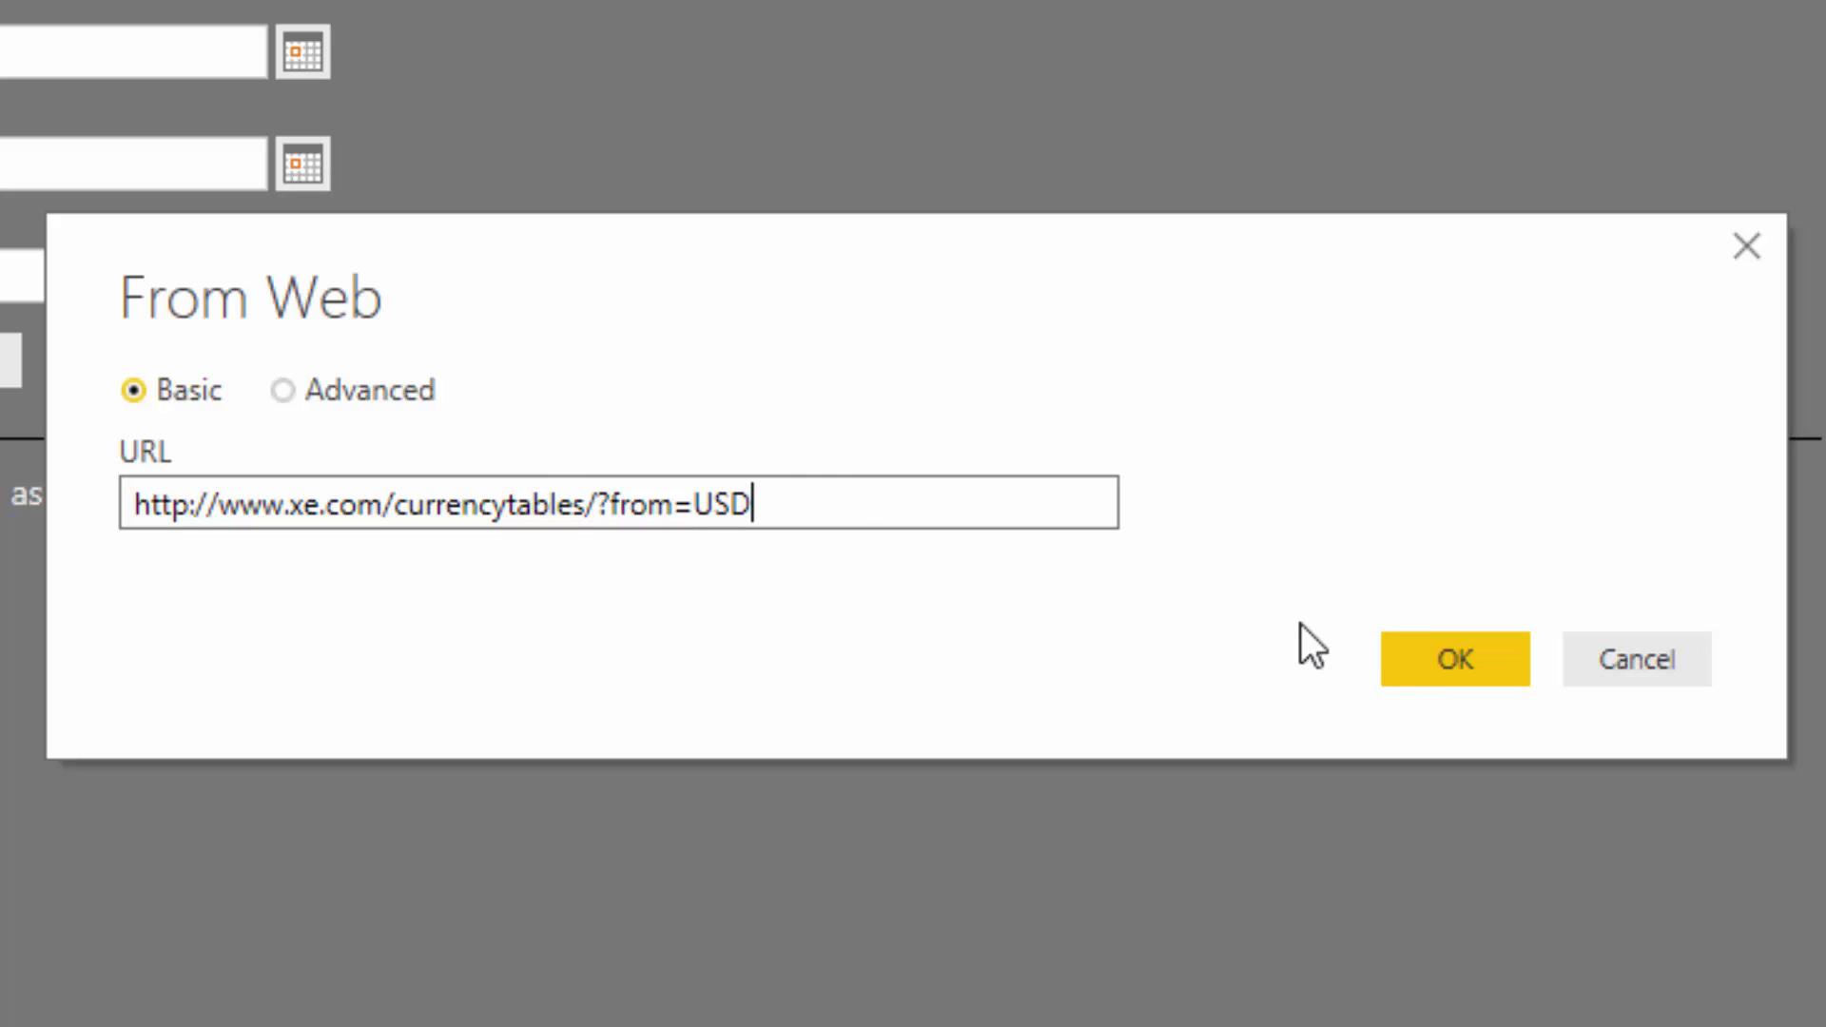
left_click(1451, 660)
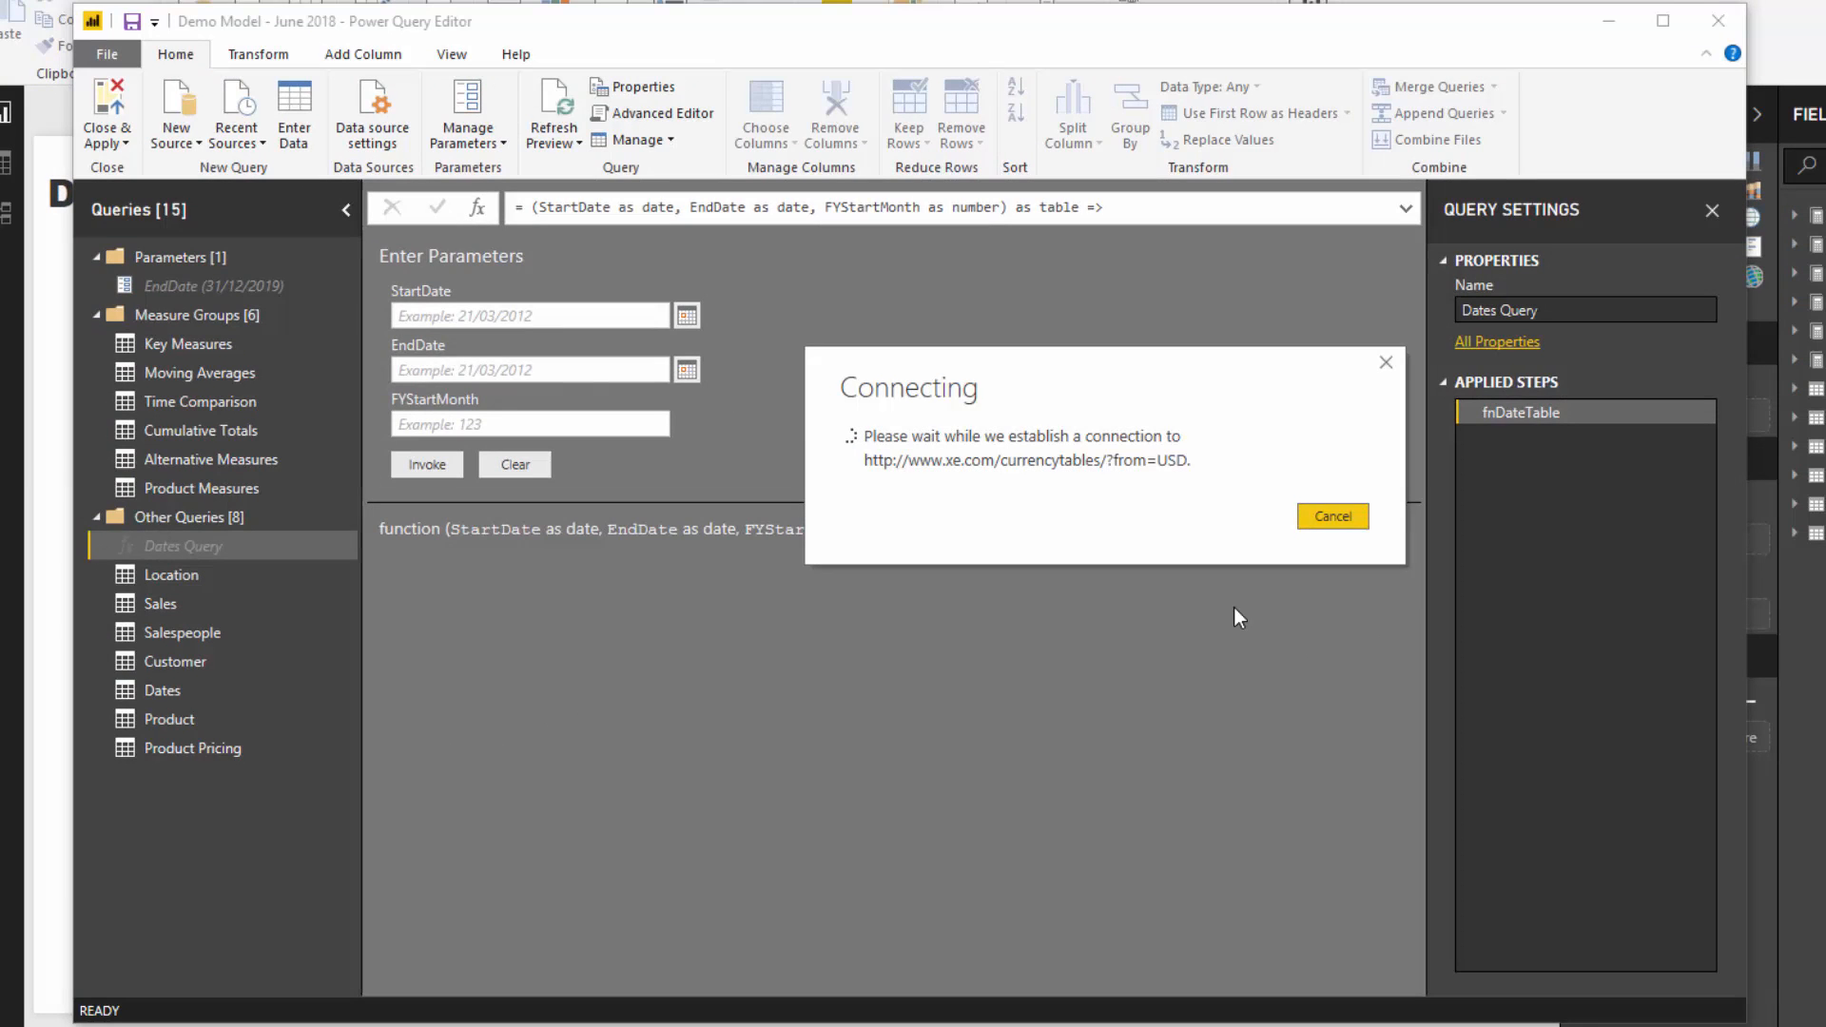
In Navigator, preview Live Currency Rates then check Table 0, the full currency list, and review its rows
left_click(1331, 516)
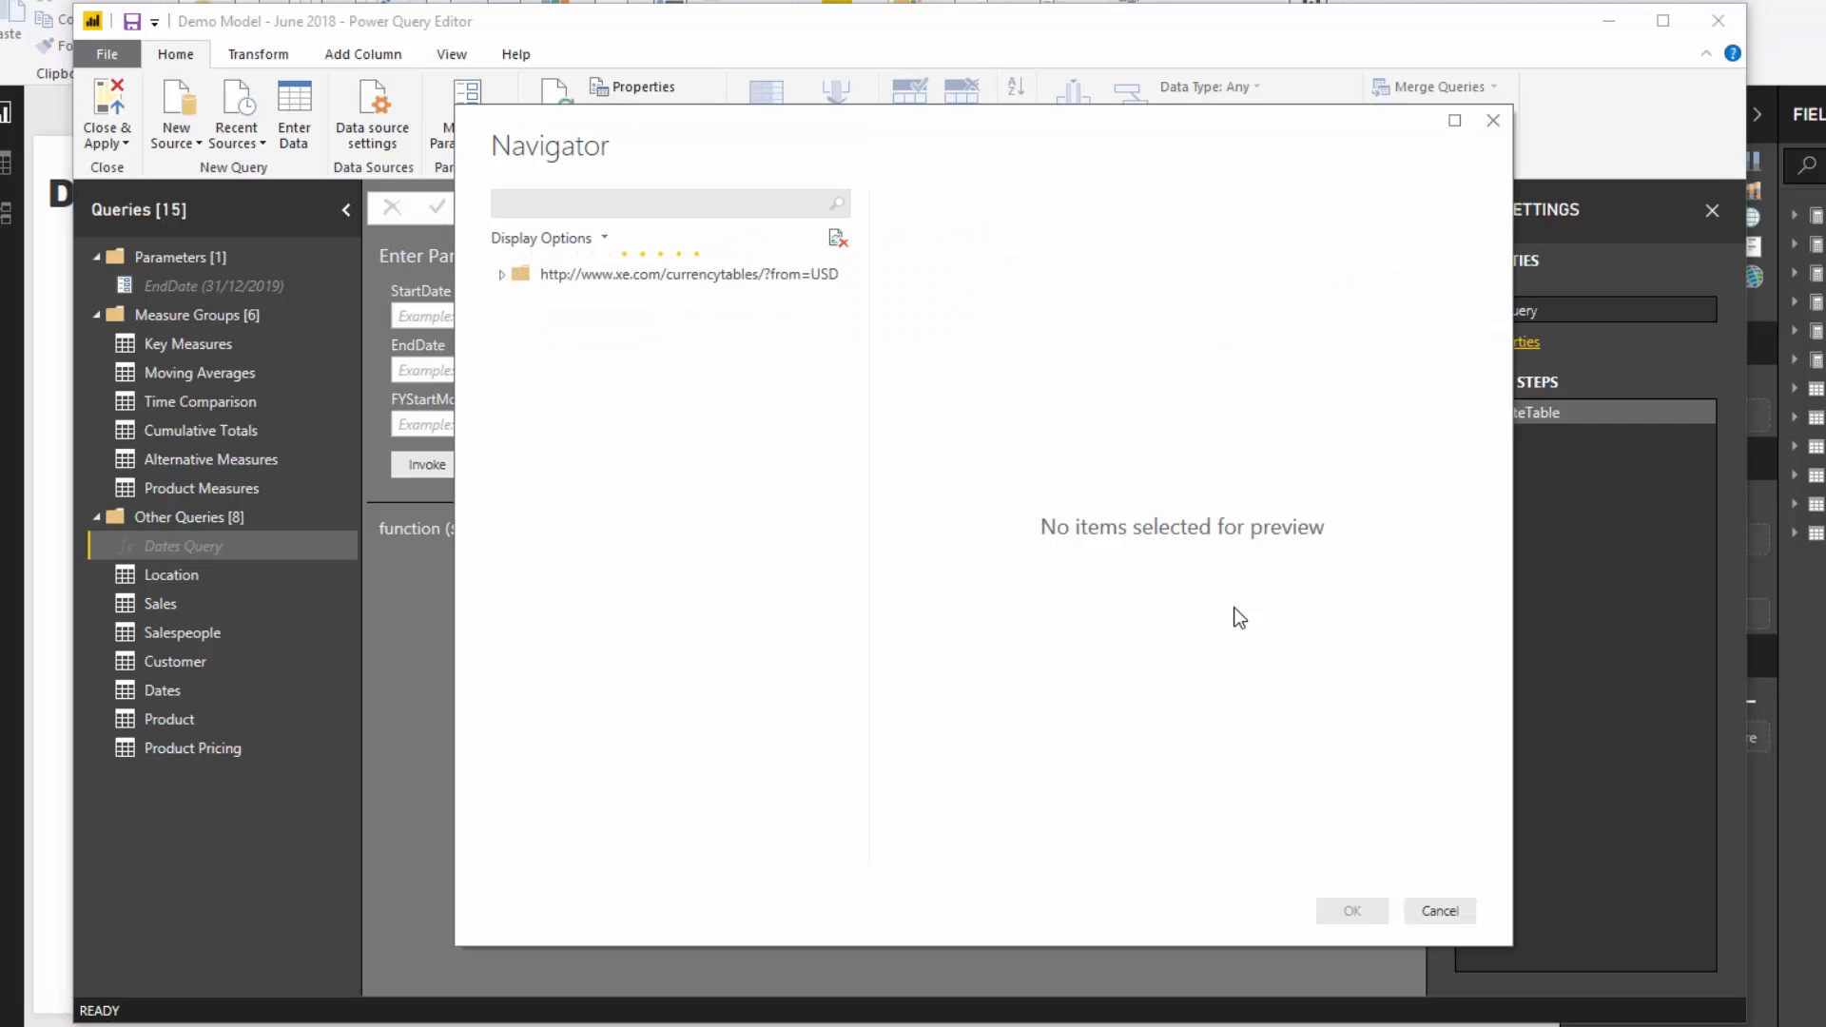
left_click(500, 274)
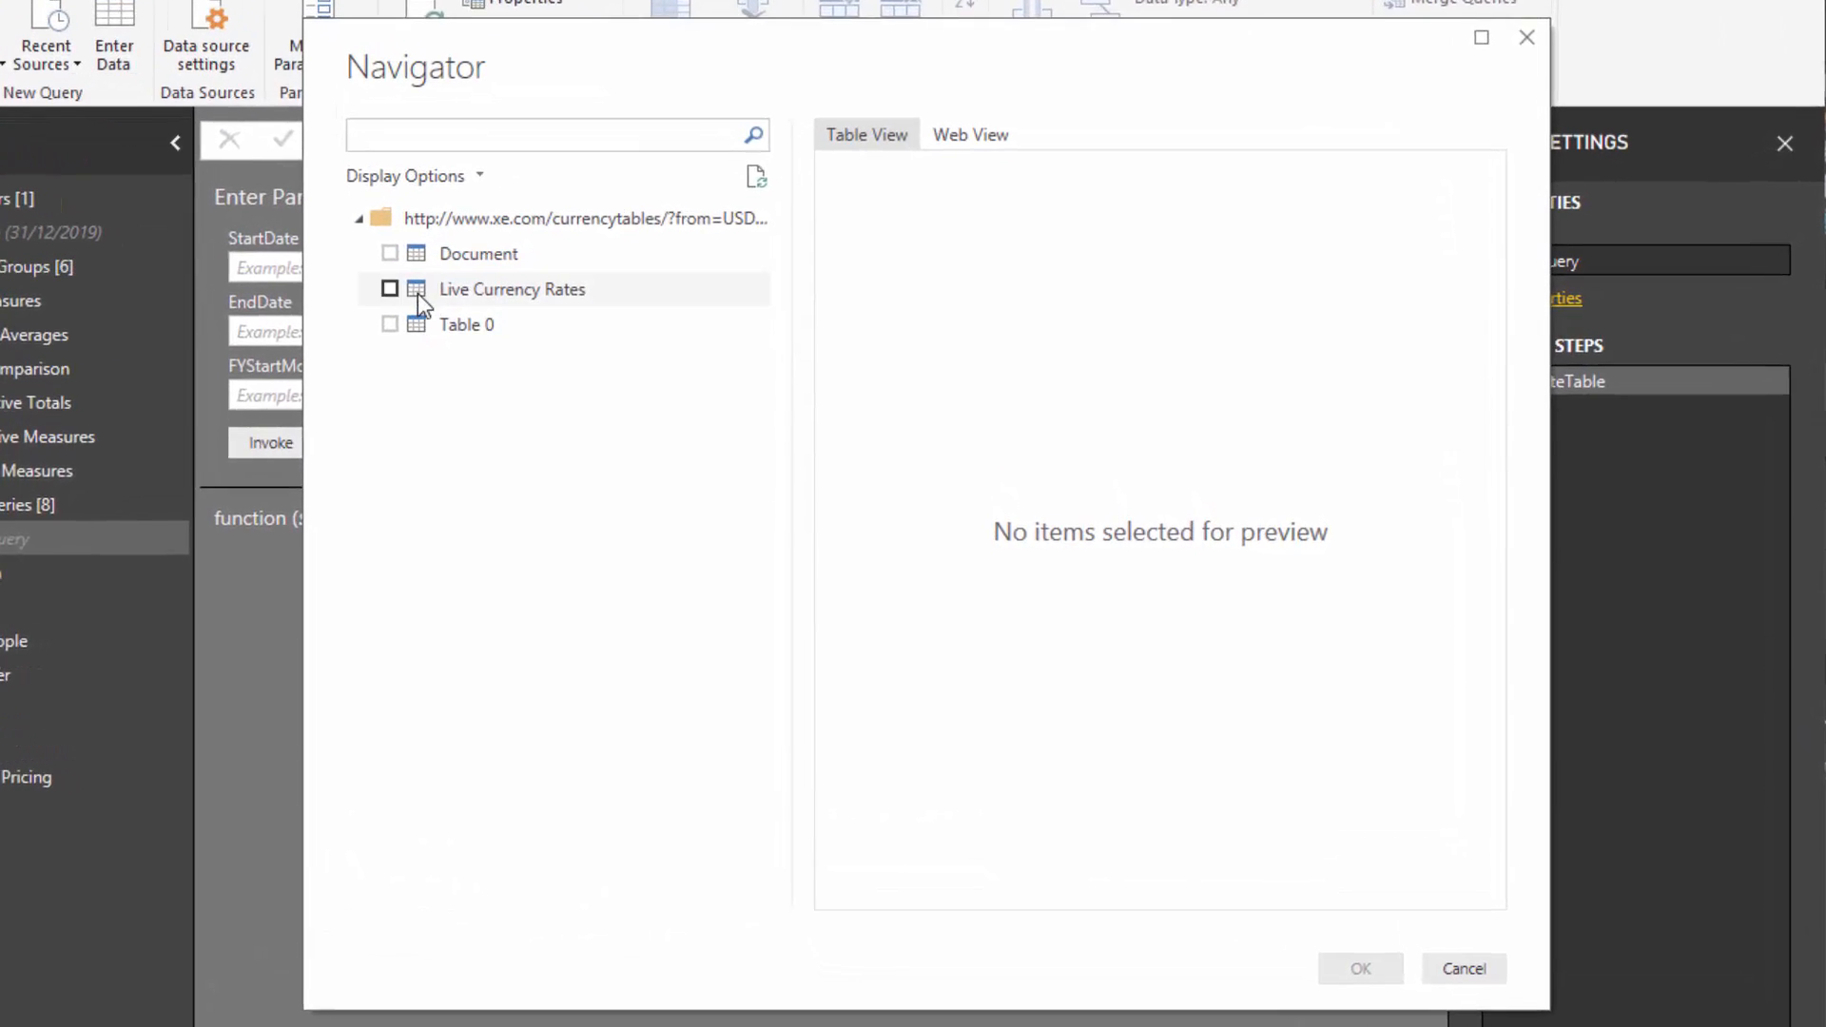
left_click(390, 288)
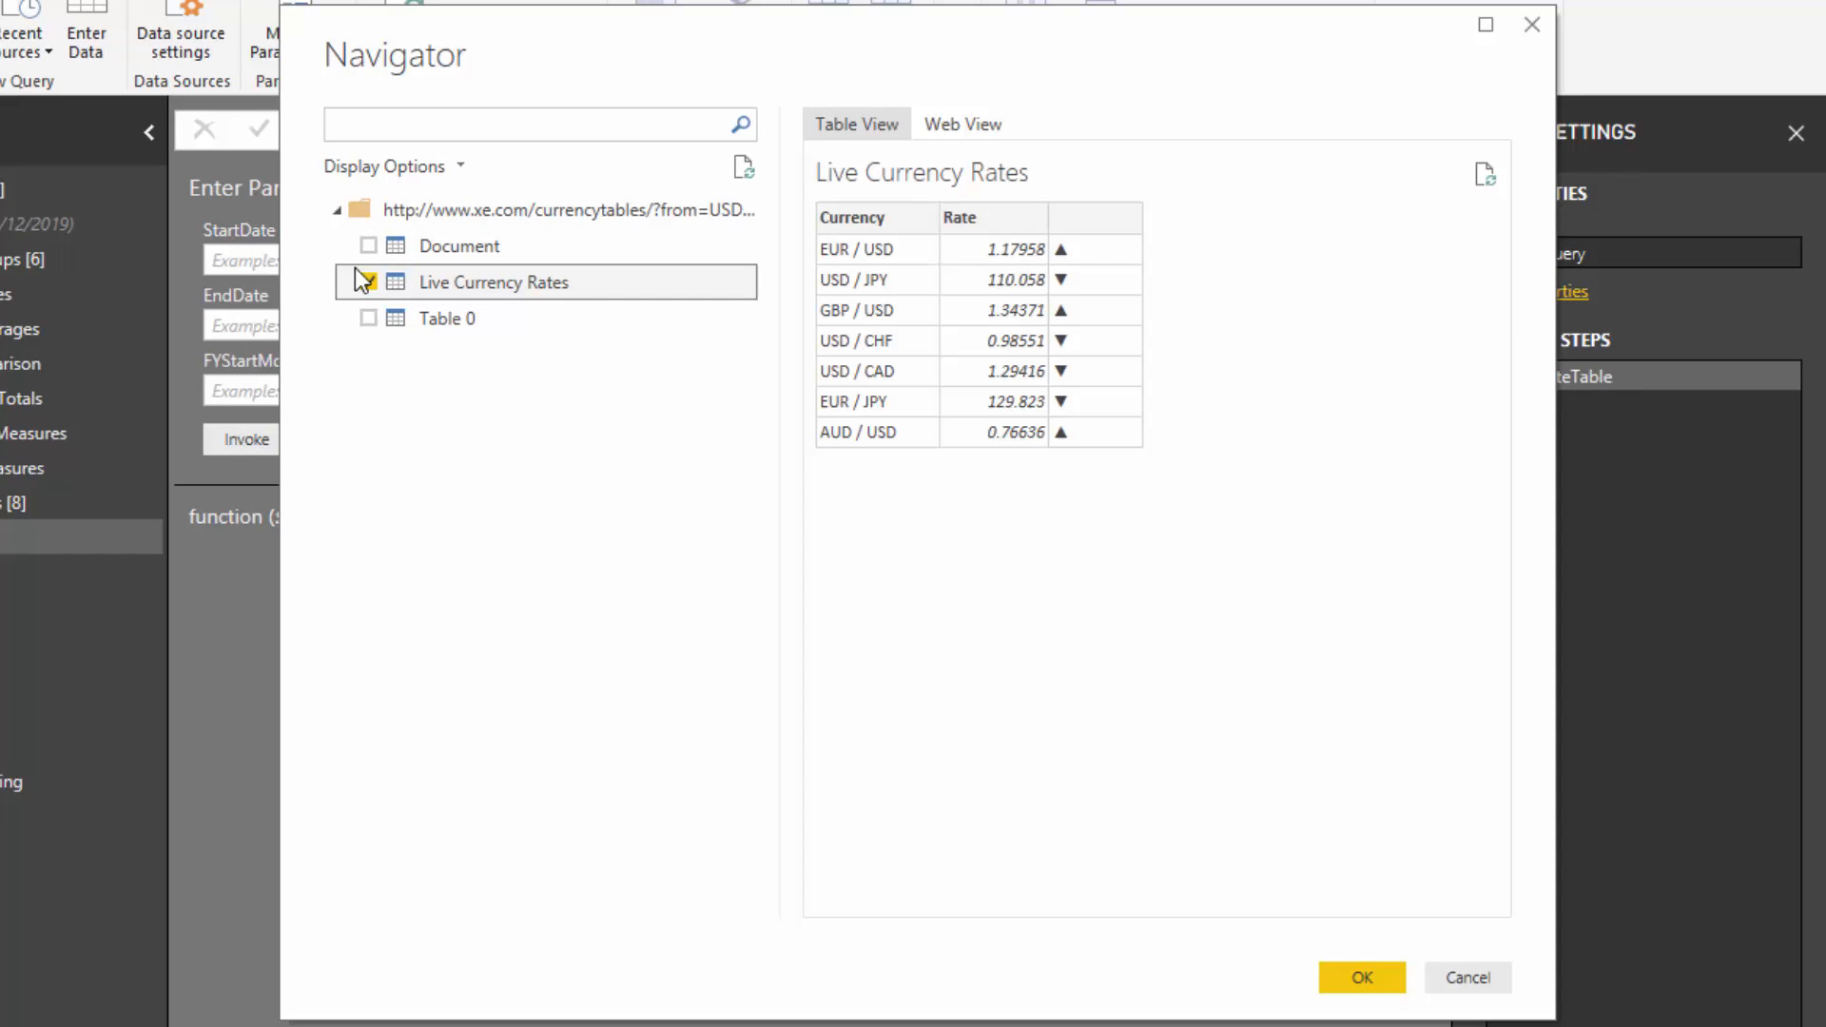
left_click(367, 317)
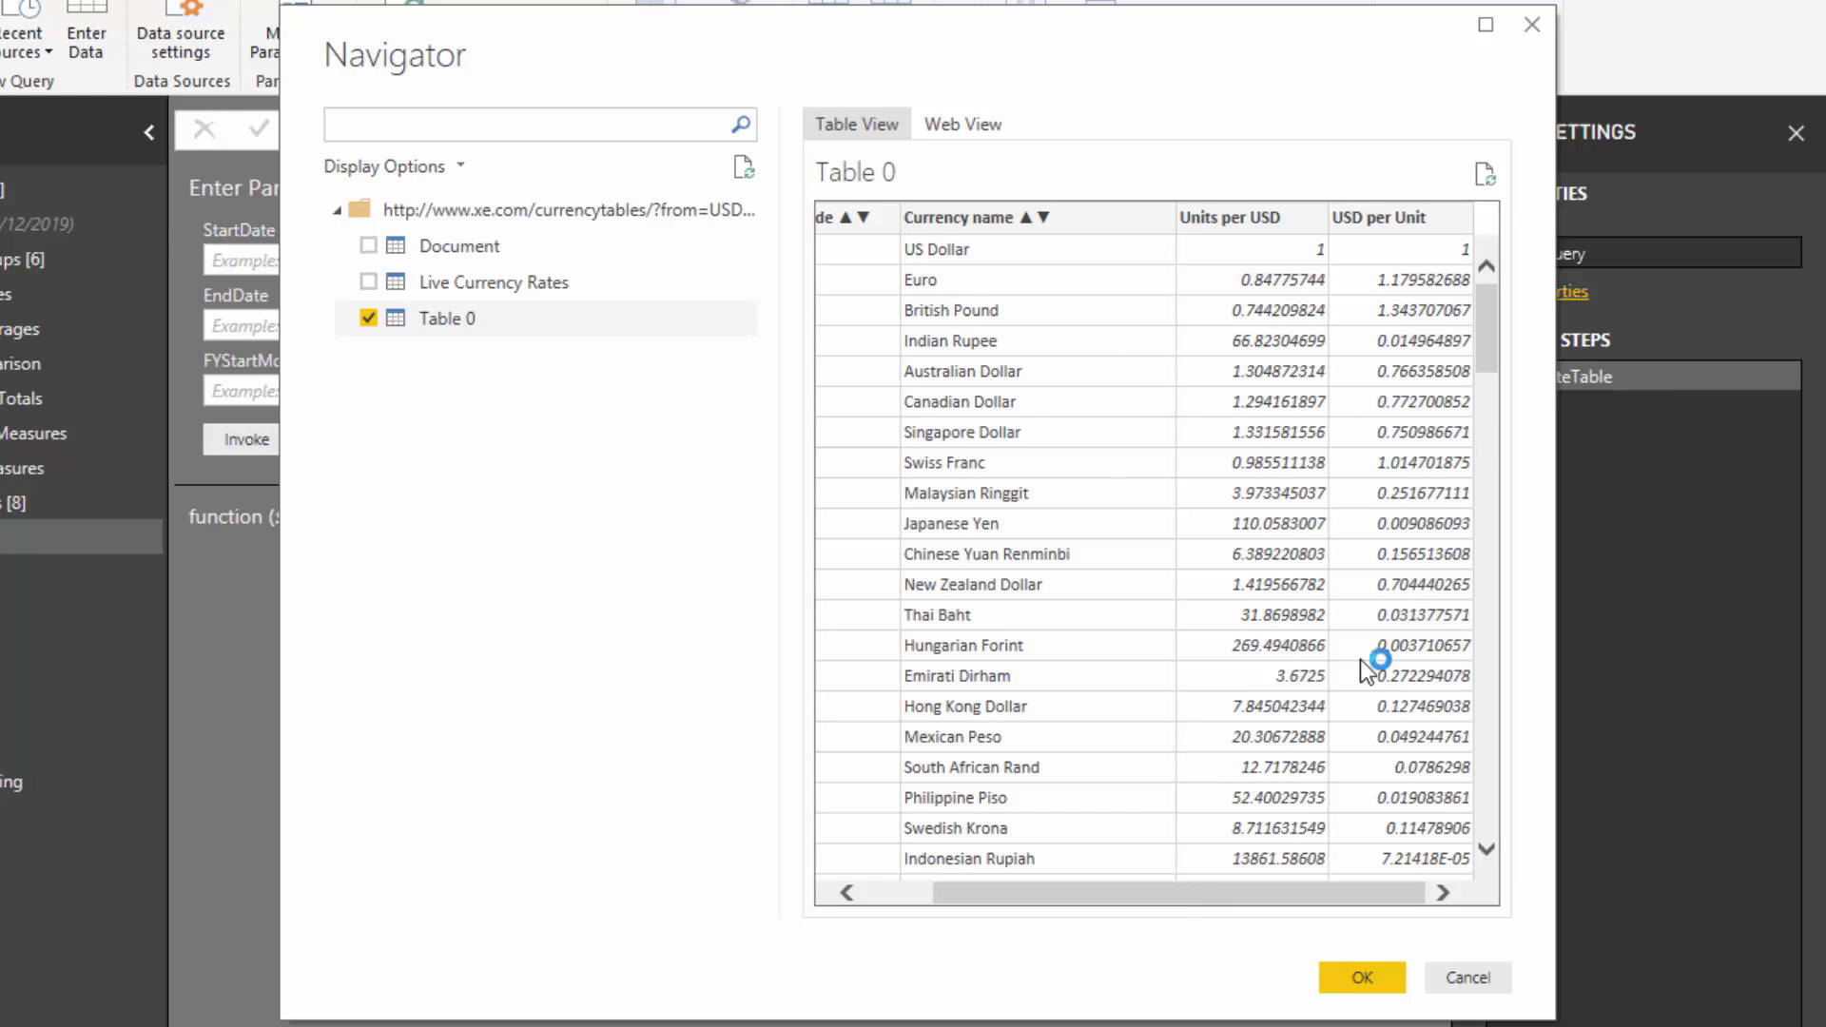
scroll("down", 3)
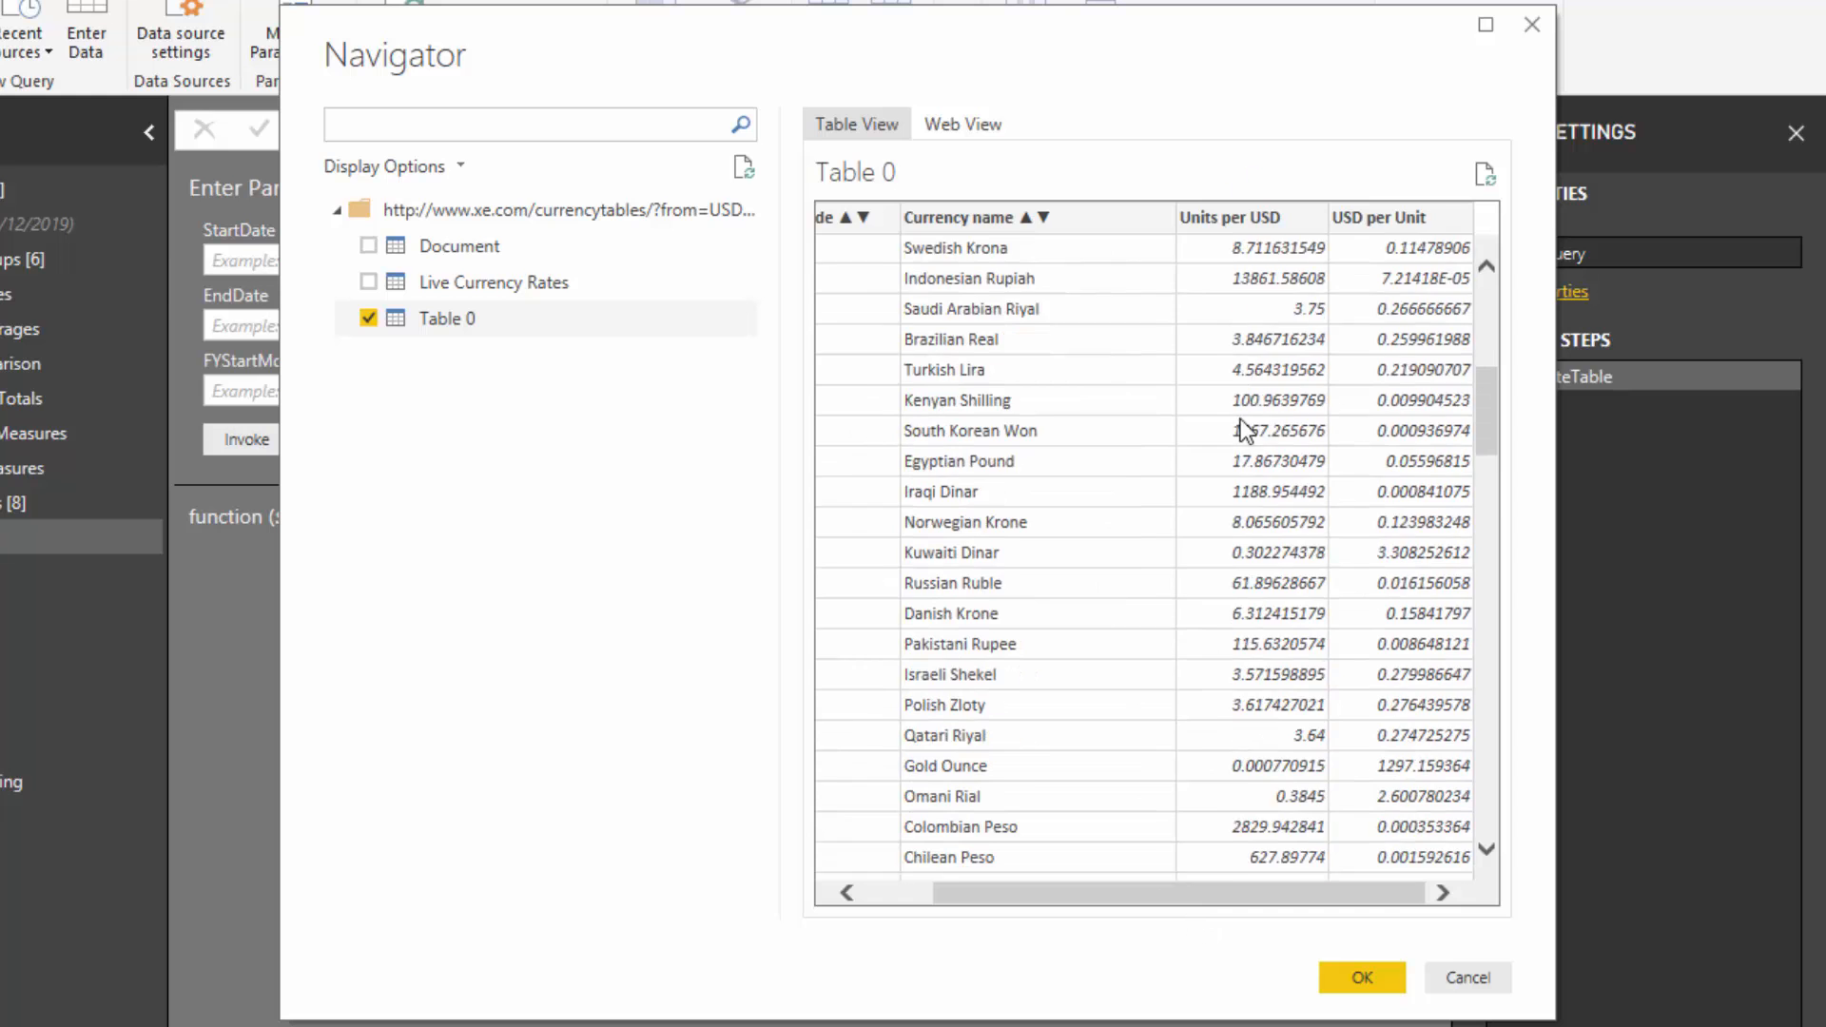
scroll("down", 3)
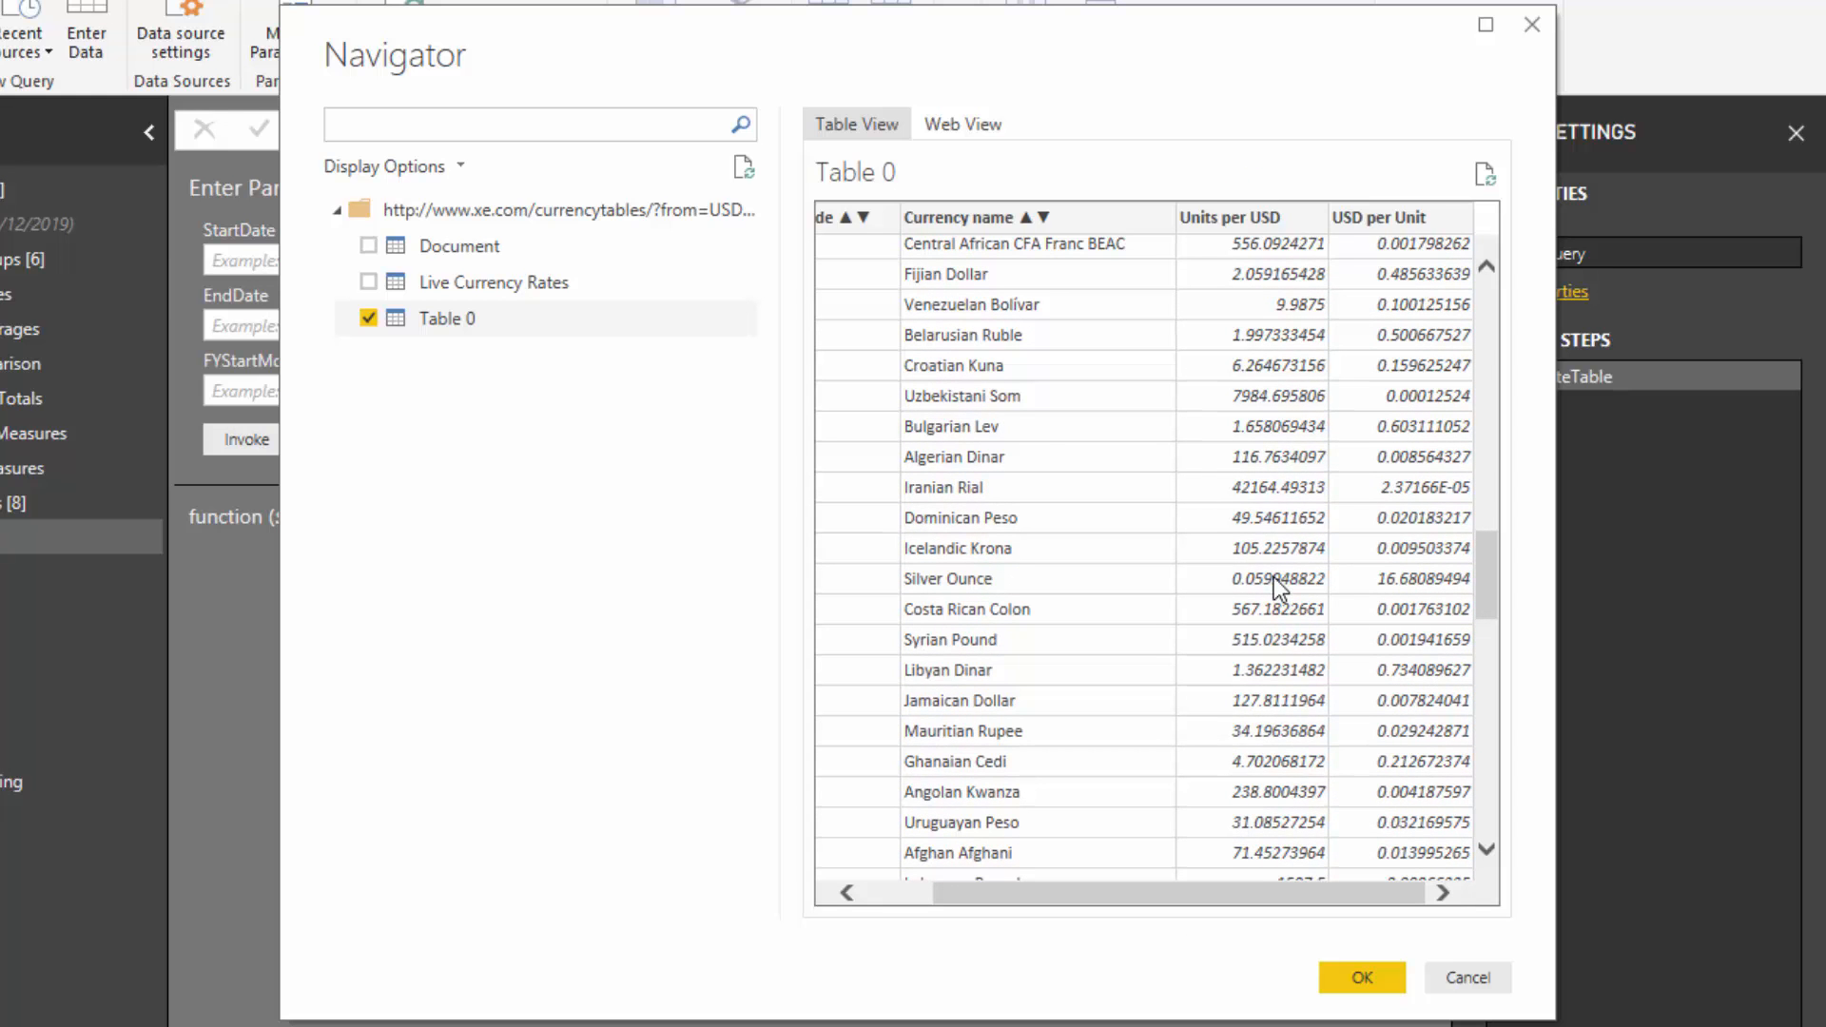
scroll("down", 3)
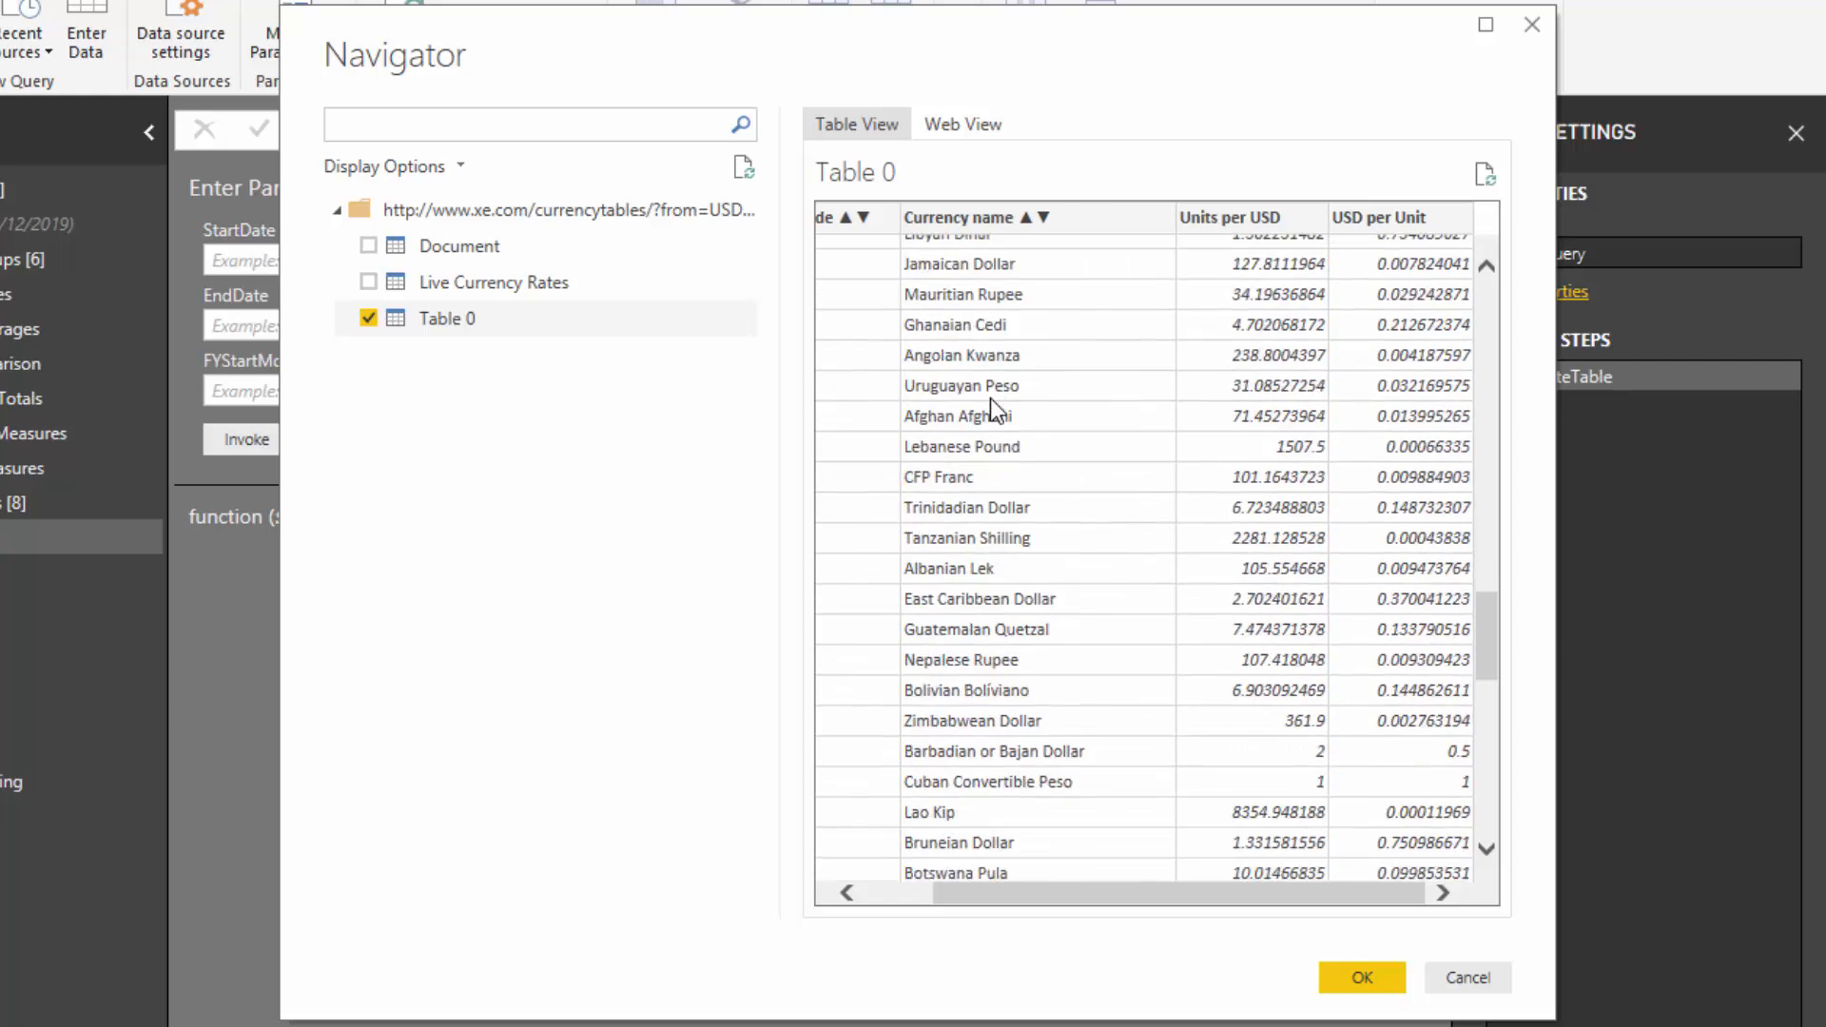
scroll("down", 3)
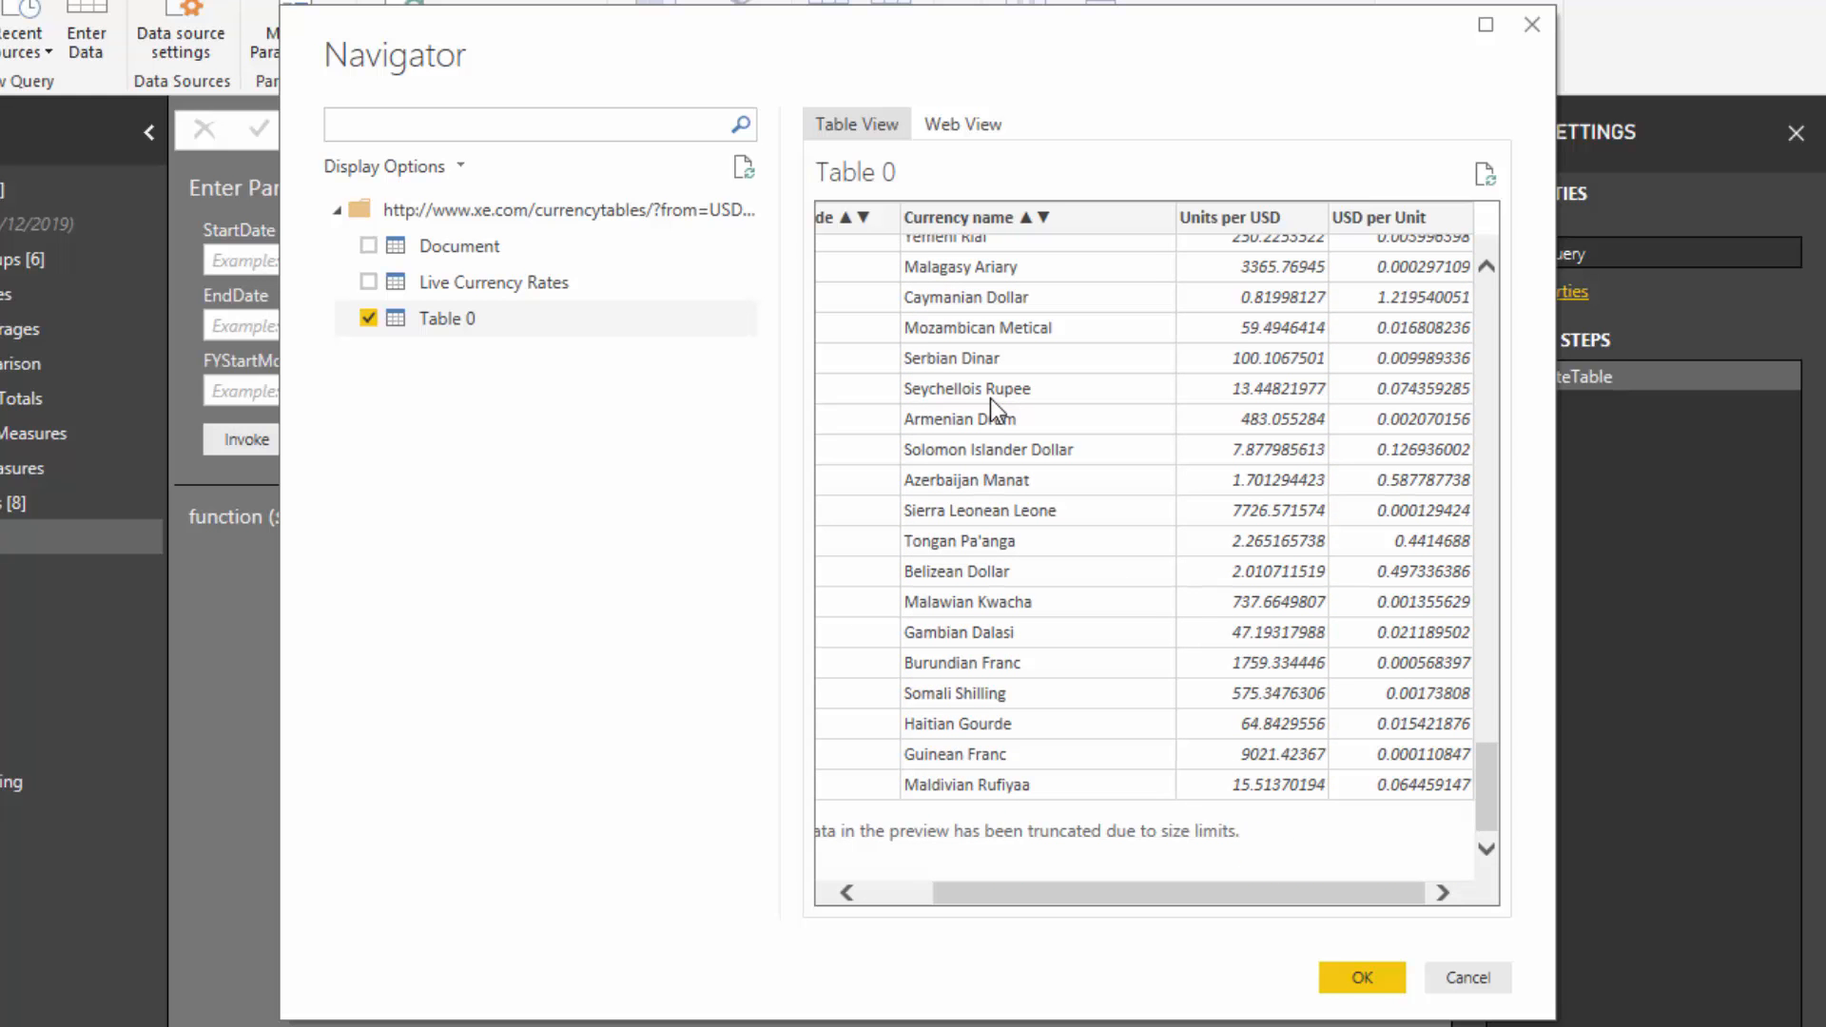
mouse_move(1237, 902)
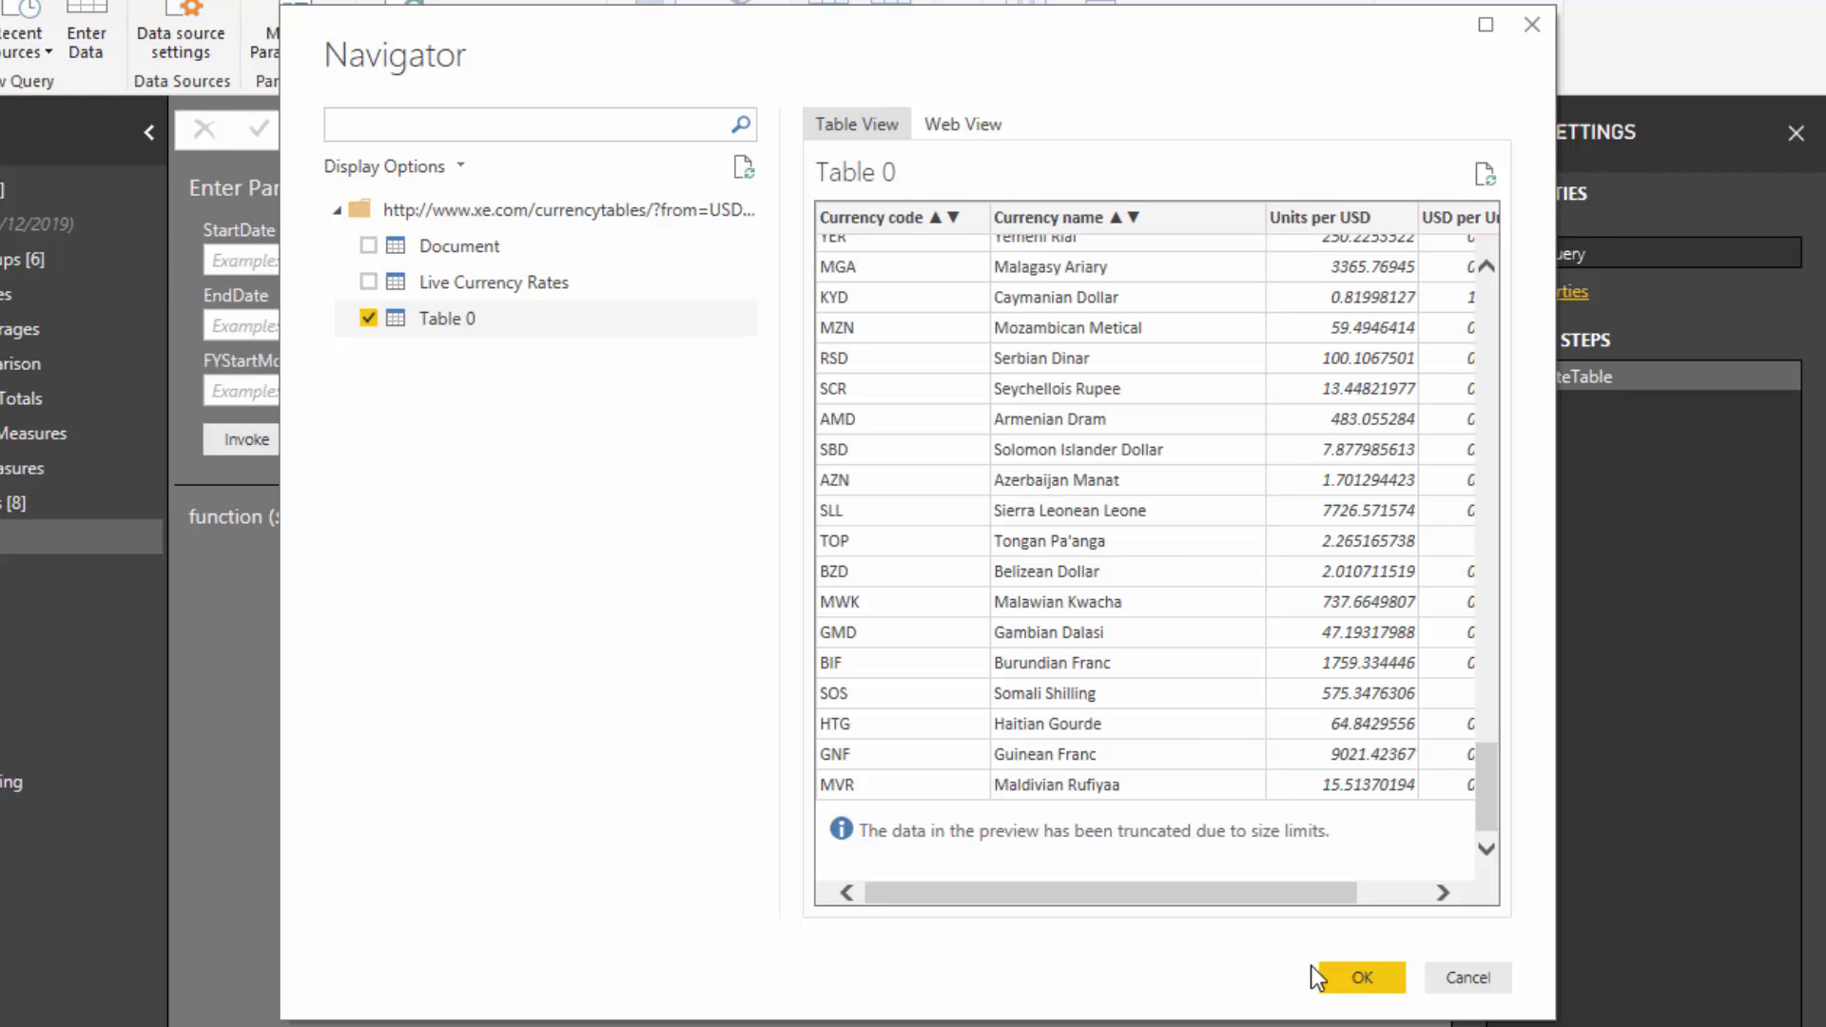
Load Table 0 as a new 166-row query and rename it Currency Rates
left_click(1358, 978)
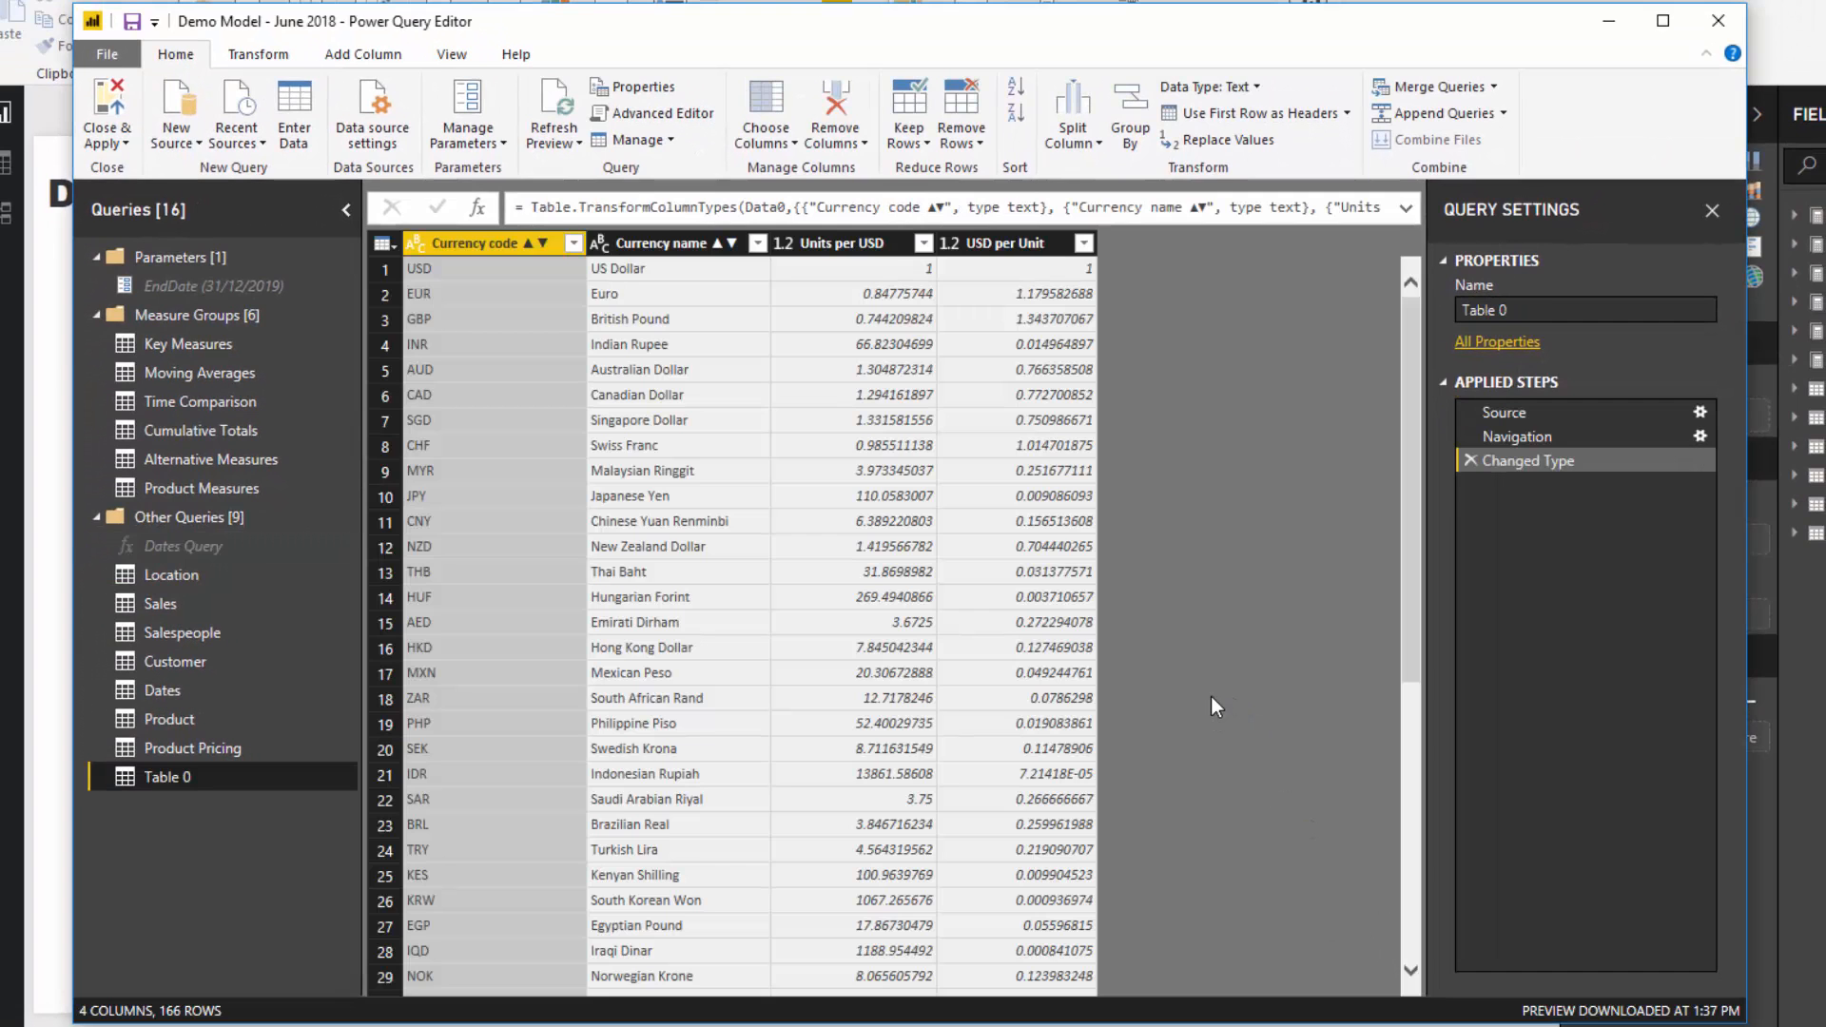
mouse_move(782, 1010)
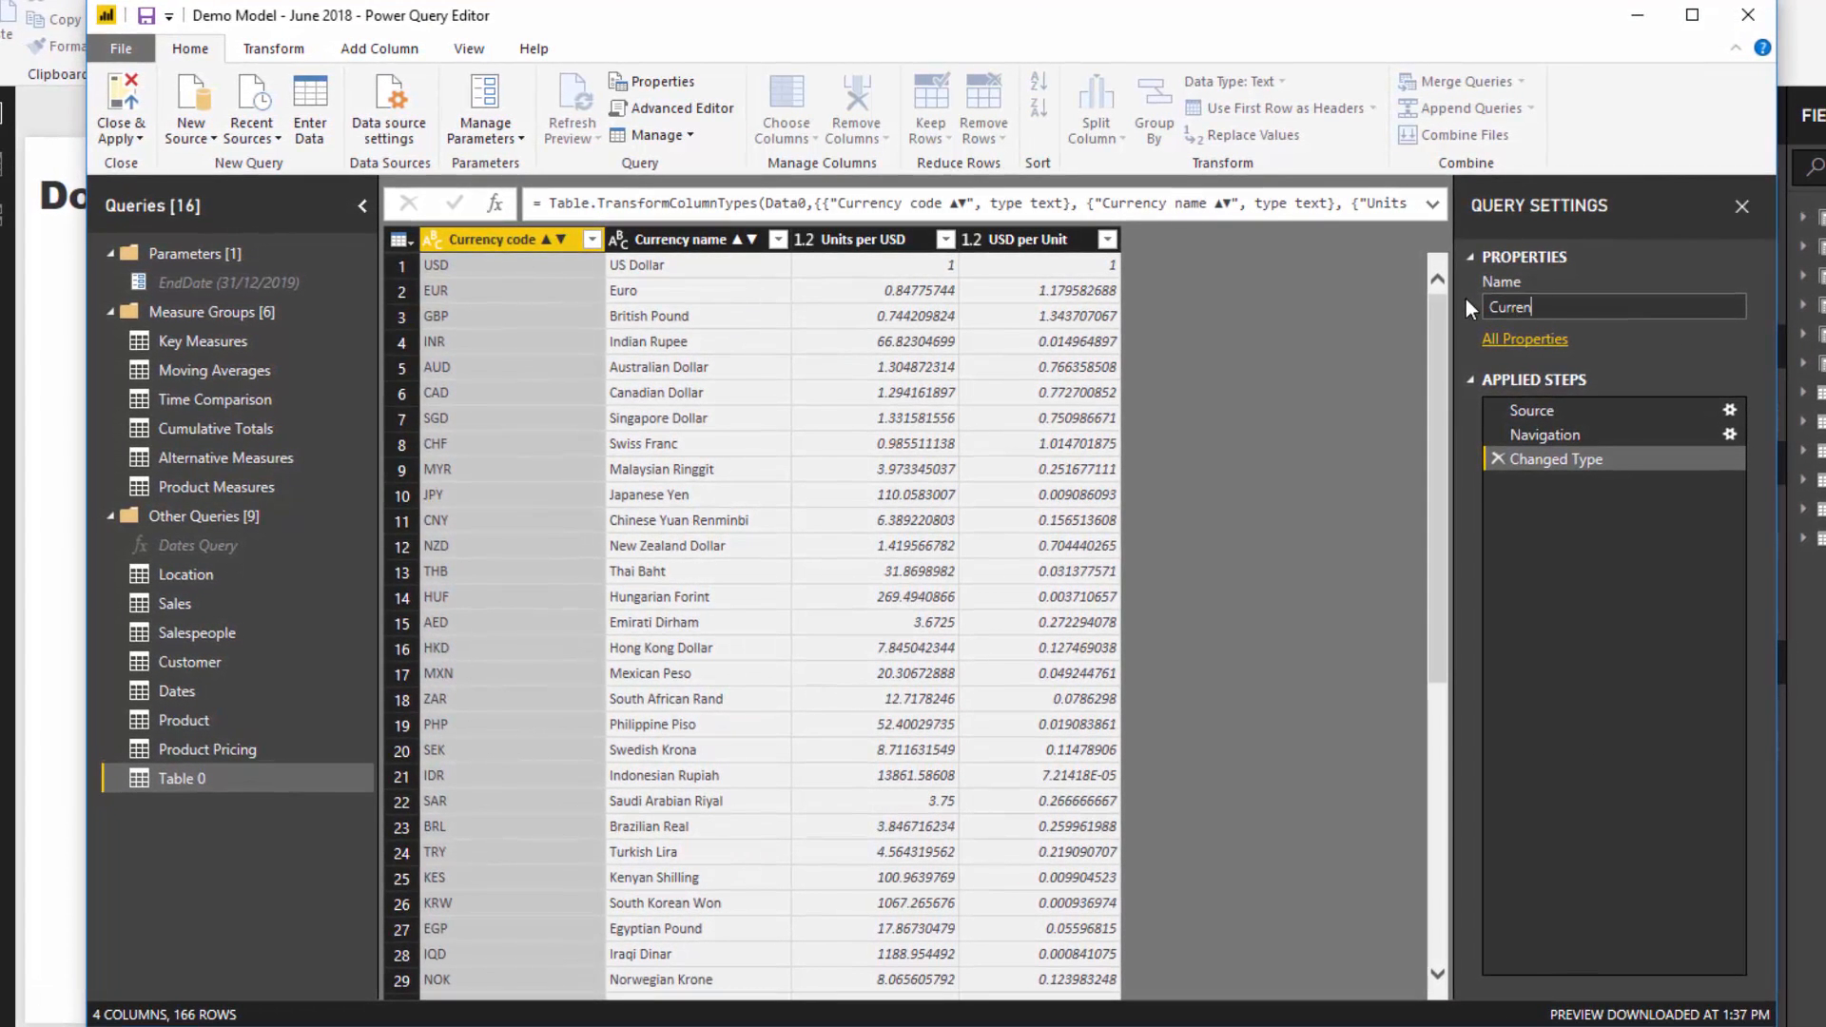
type("Currency Rates")
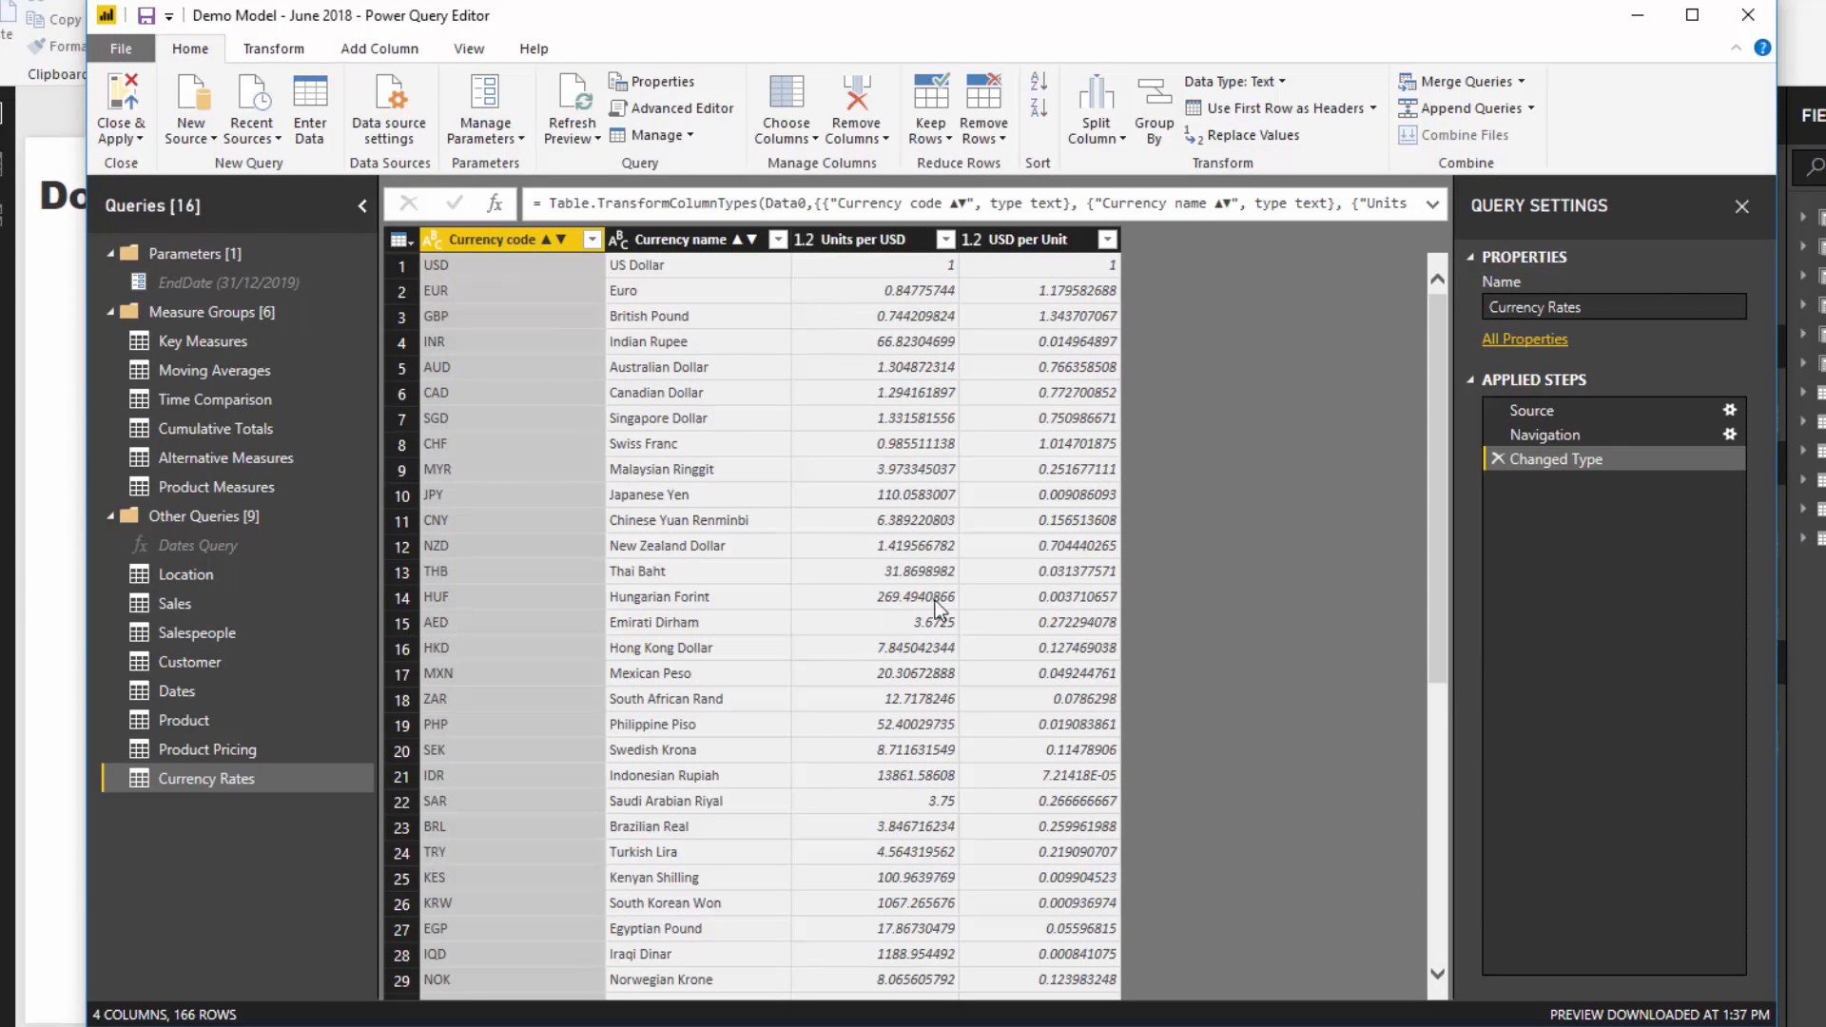
mouse_move(736, 358)
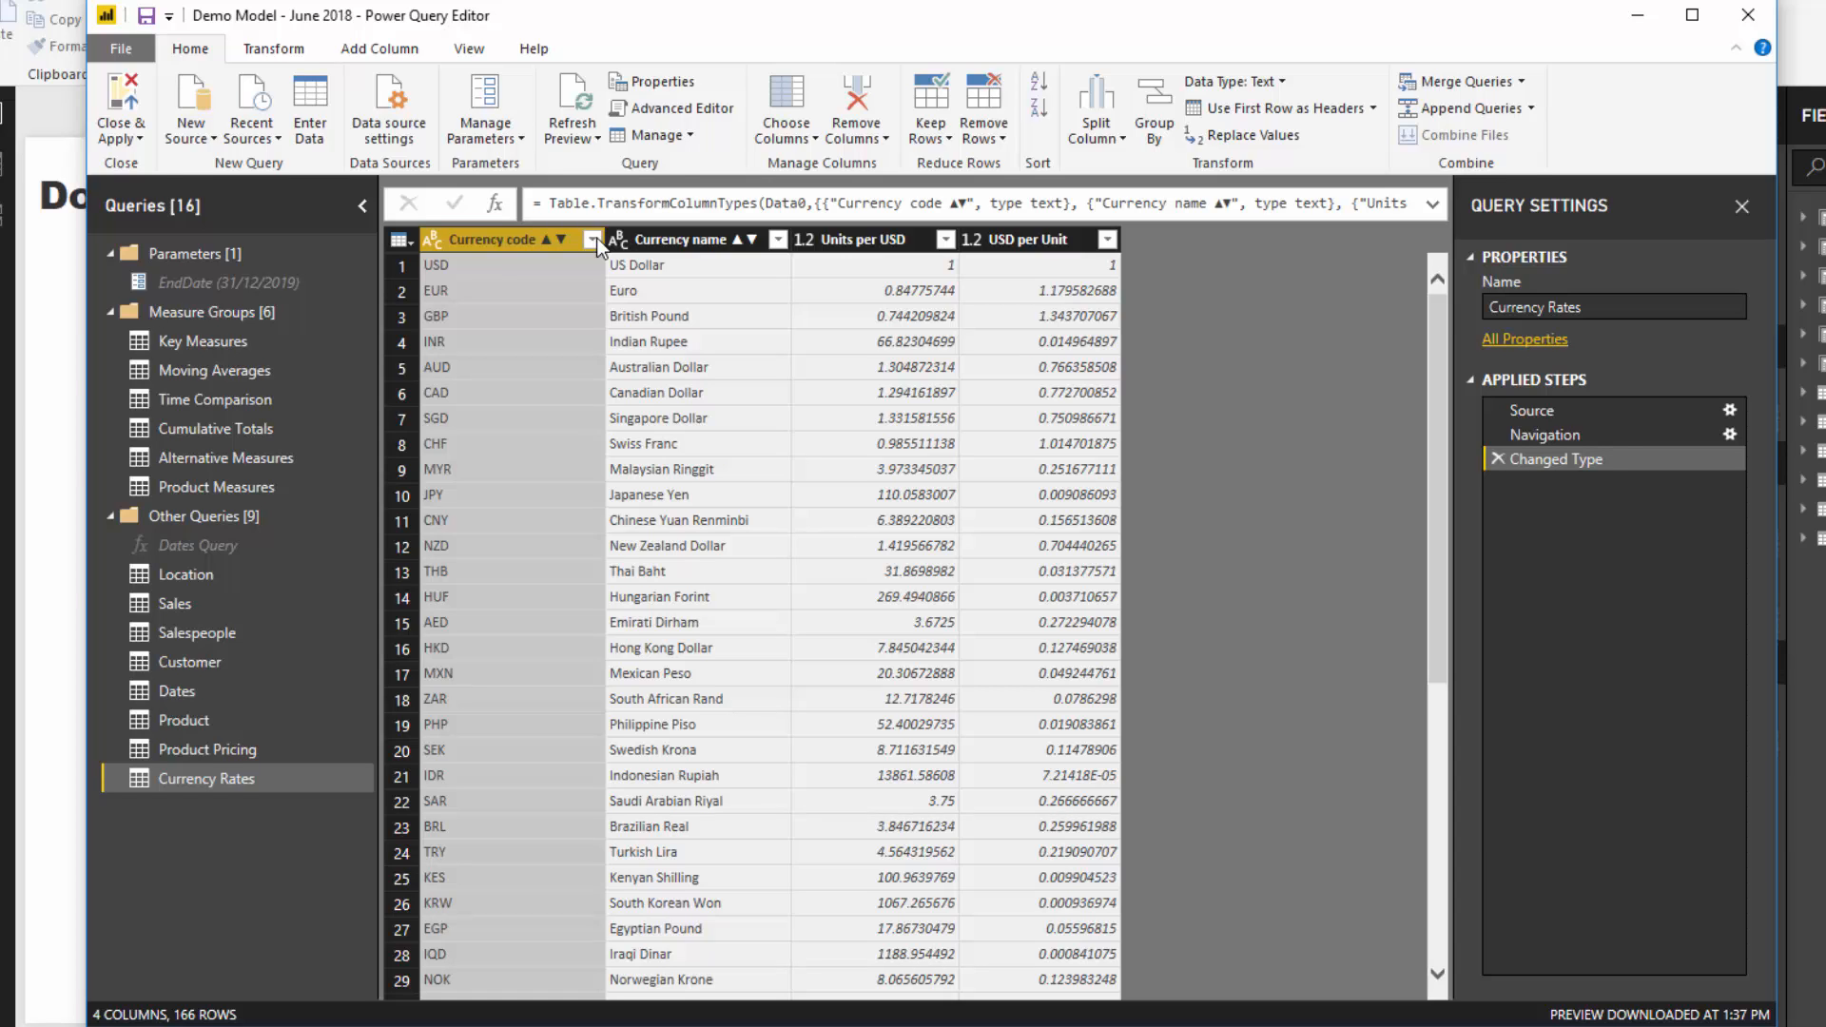
Filter the Currency code column to keep only EUR, GBP, AUD and NZD rows
left_click(595, 240)
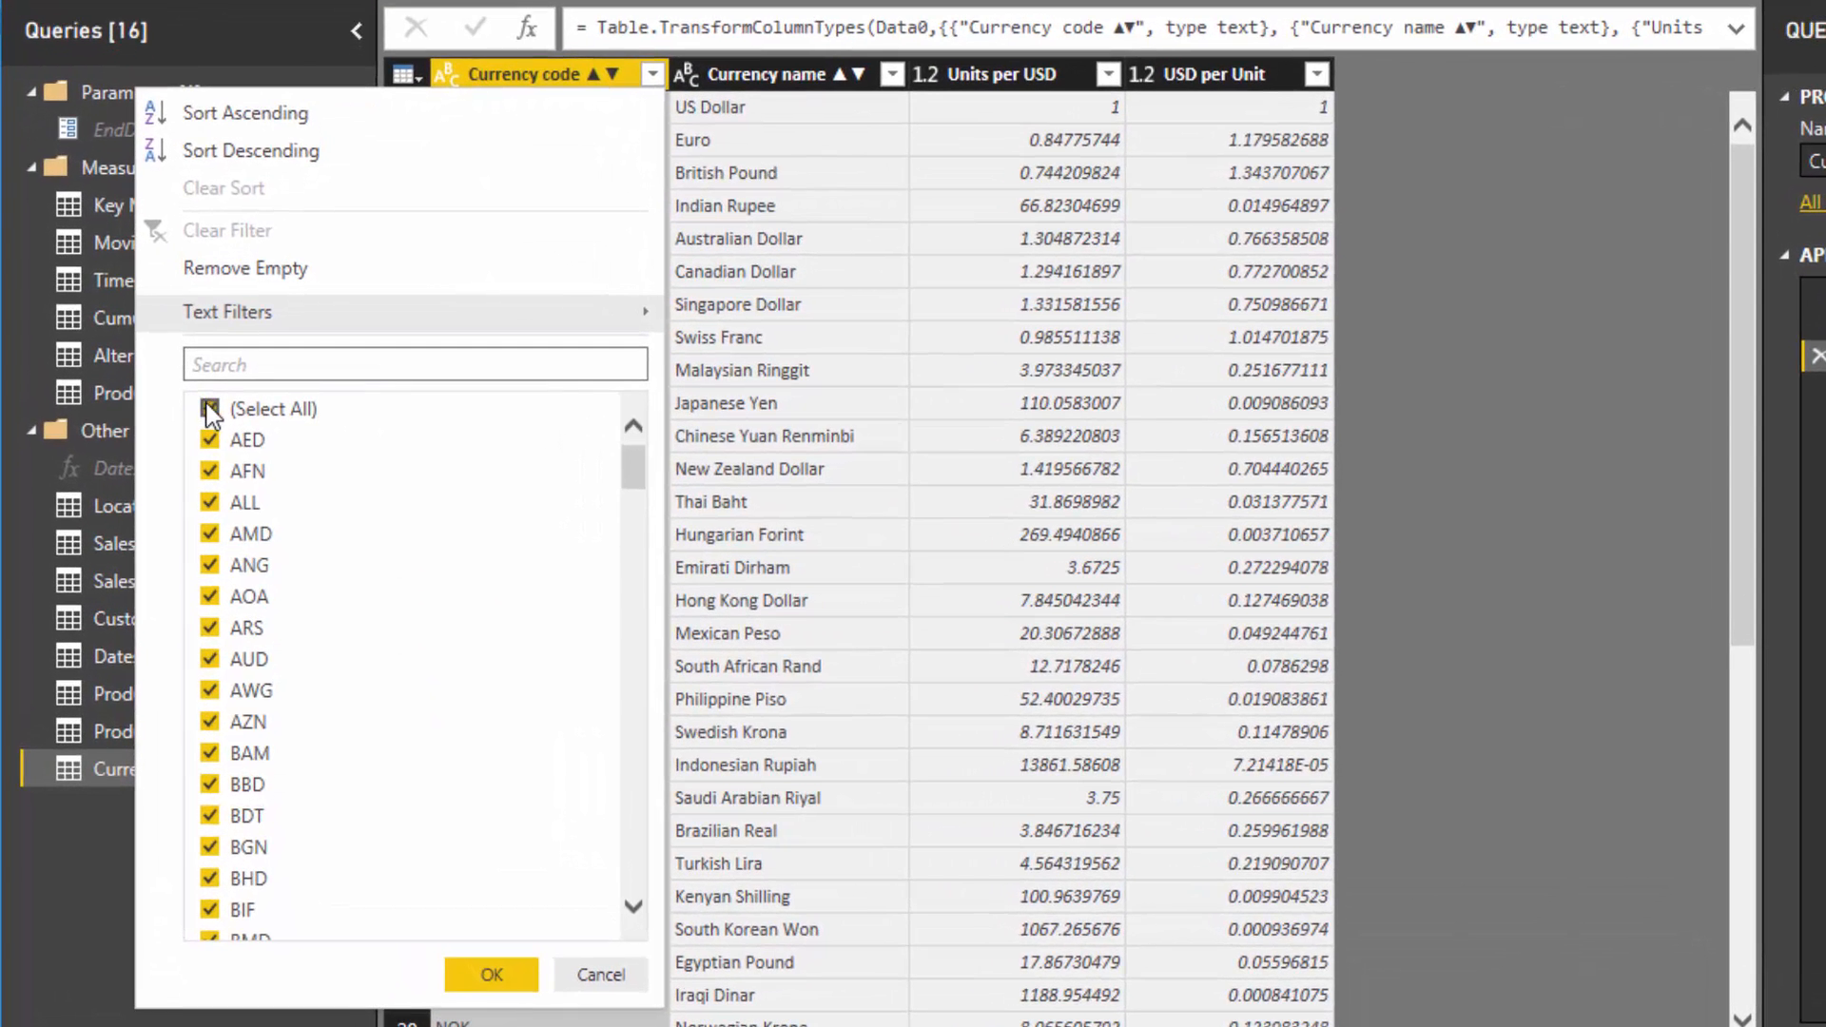
left_click(212, 407)
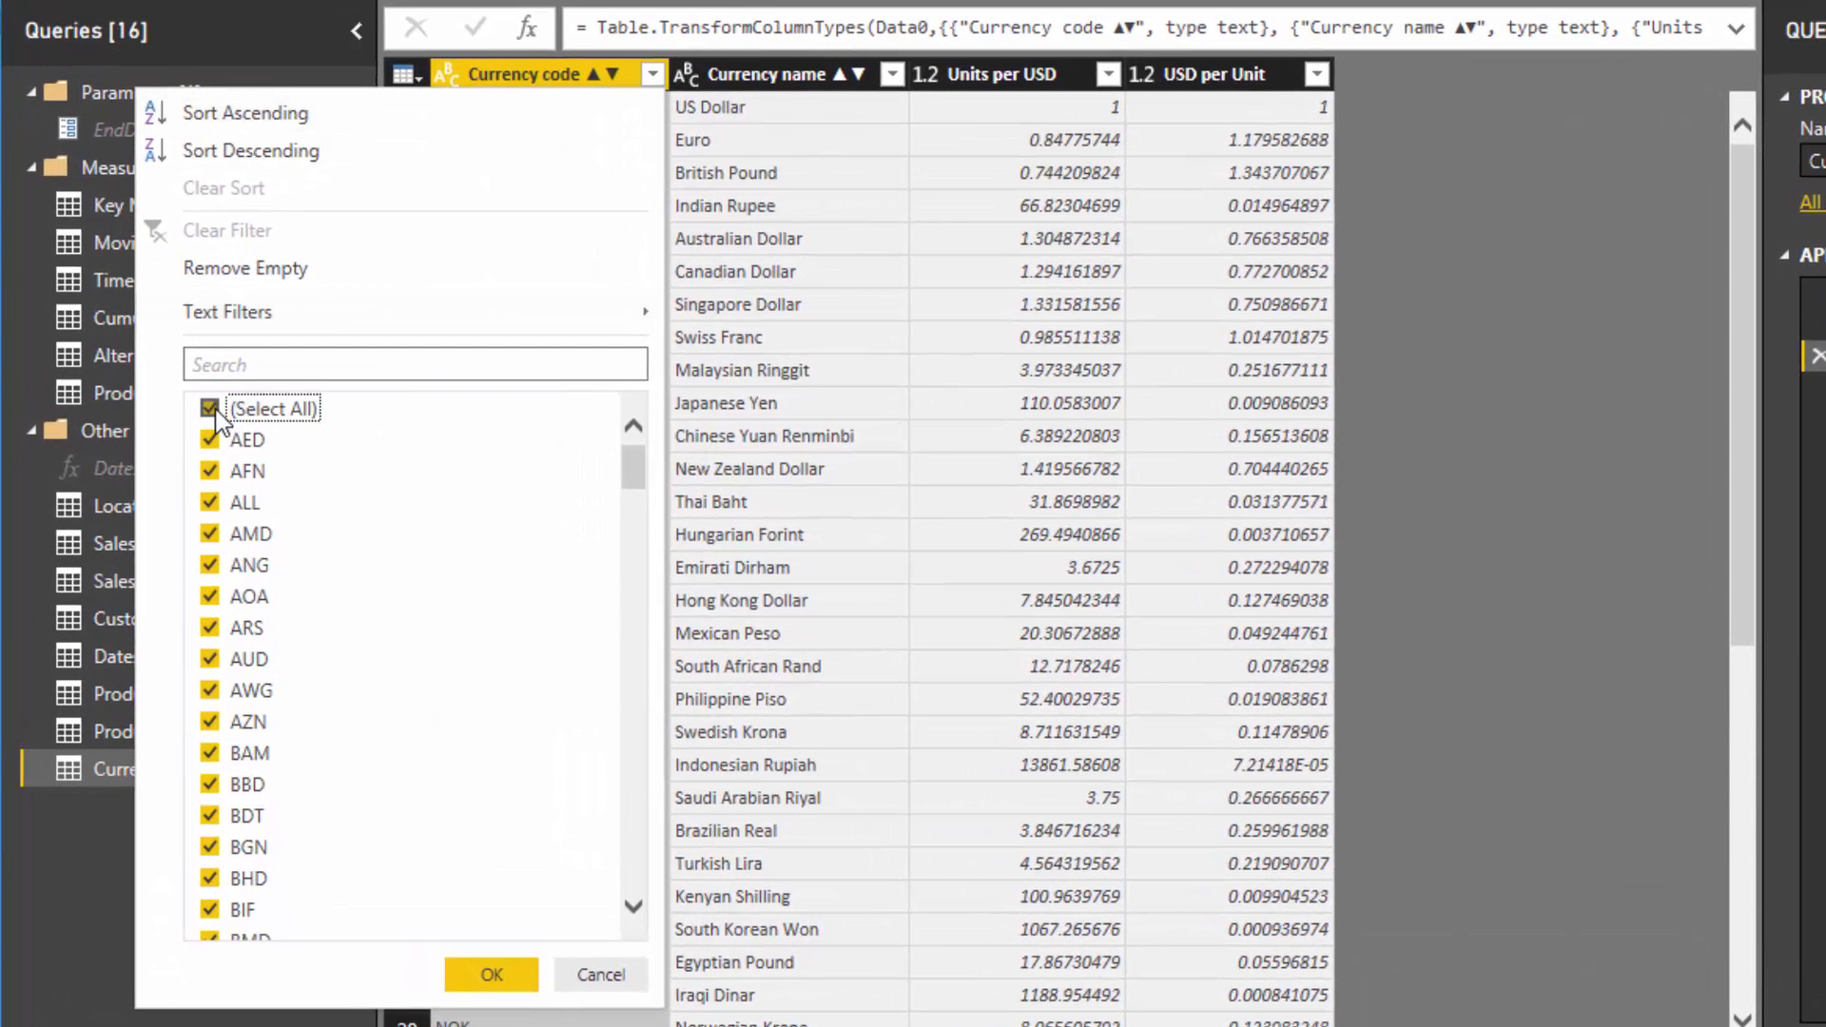
left_click(209, 409)
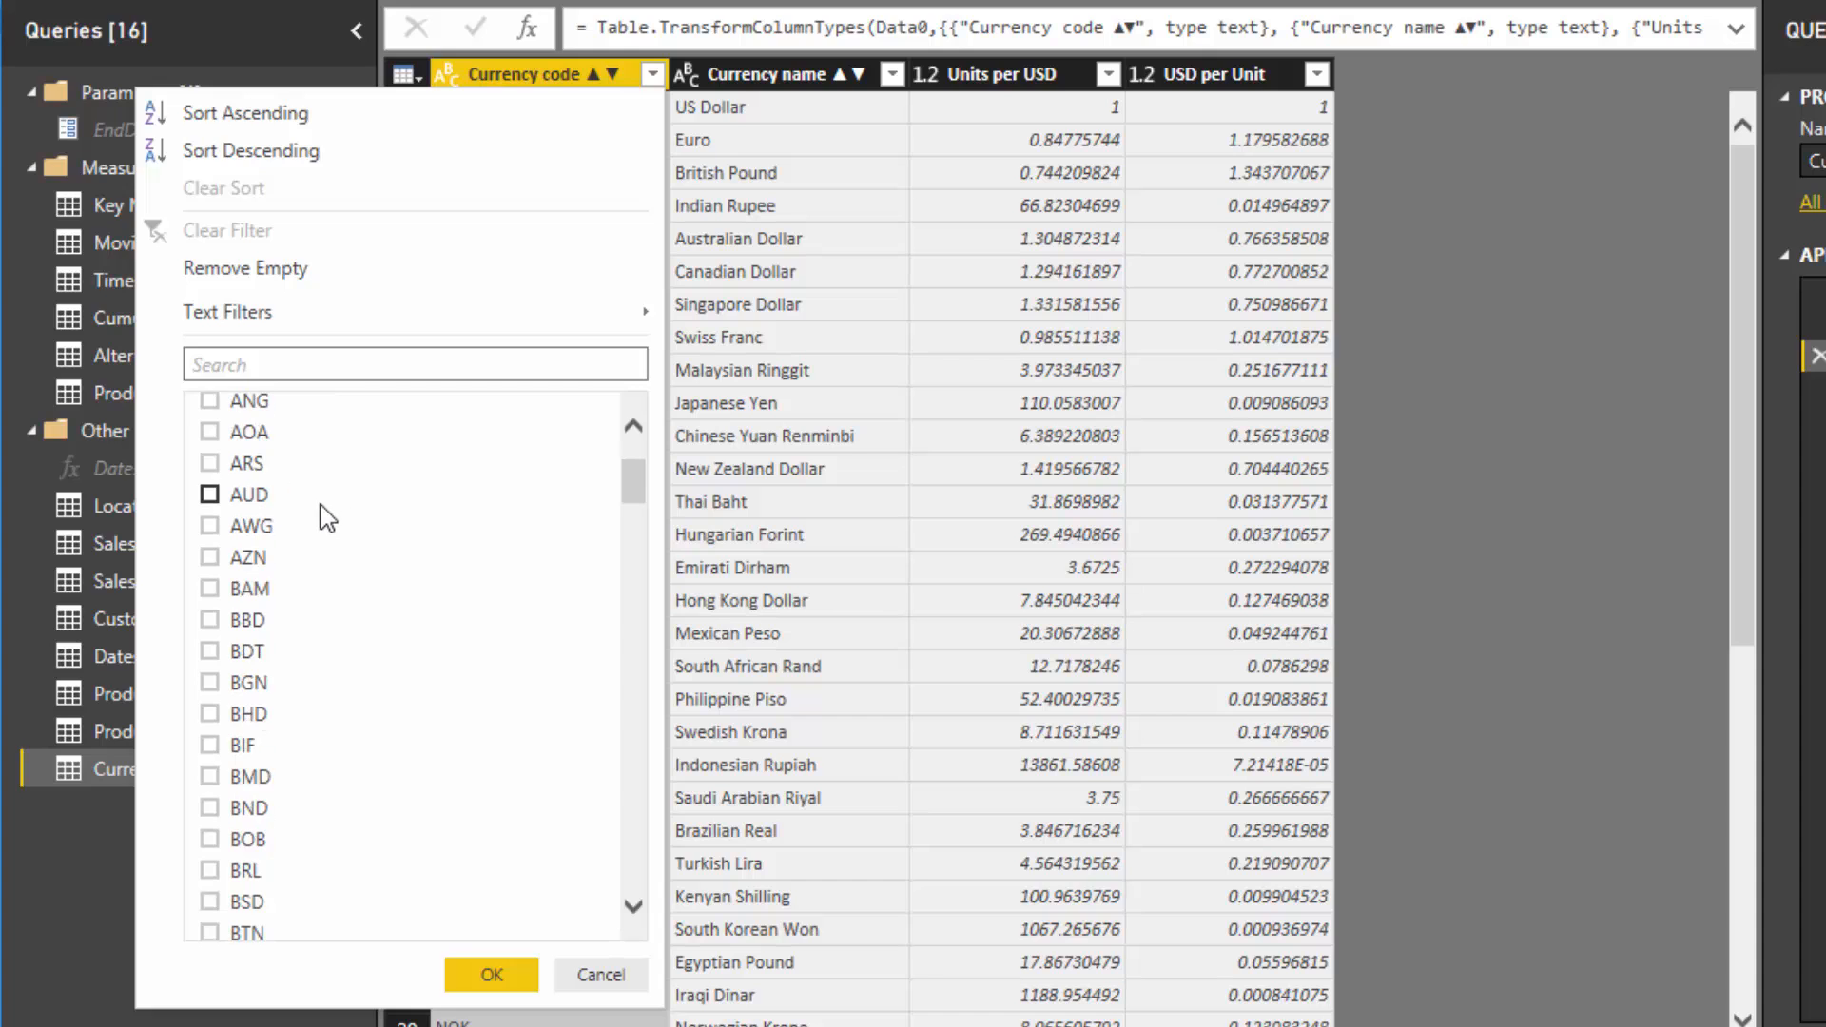
scroll("down", 3)
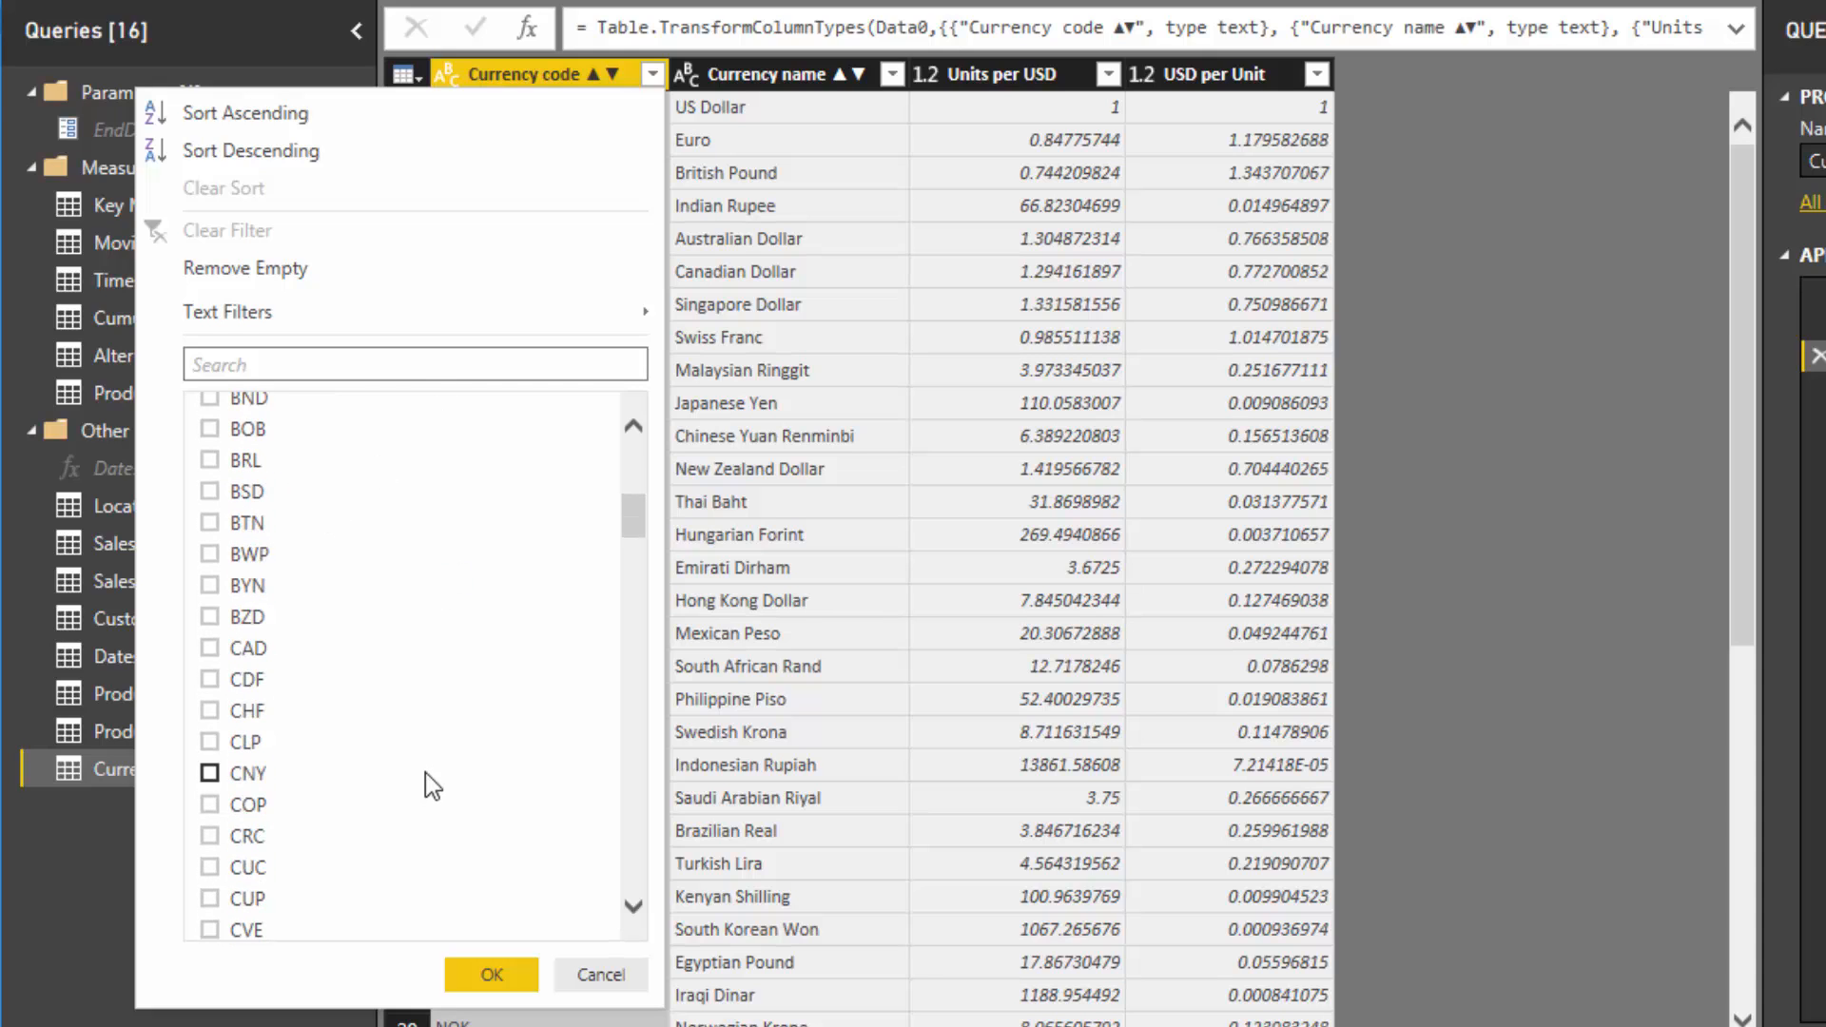
scroll("down", 3)
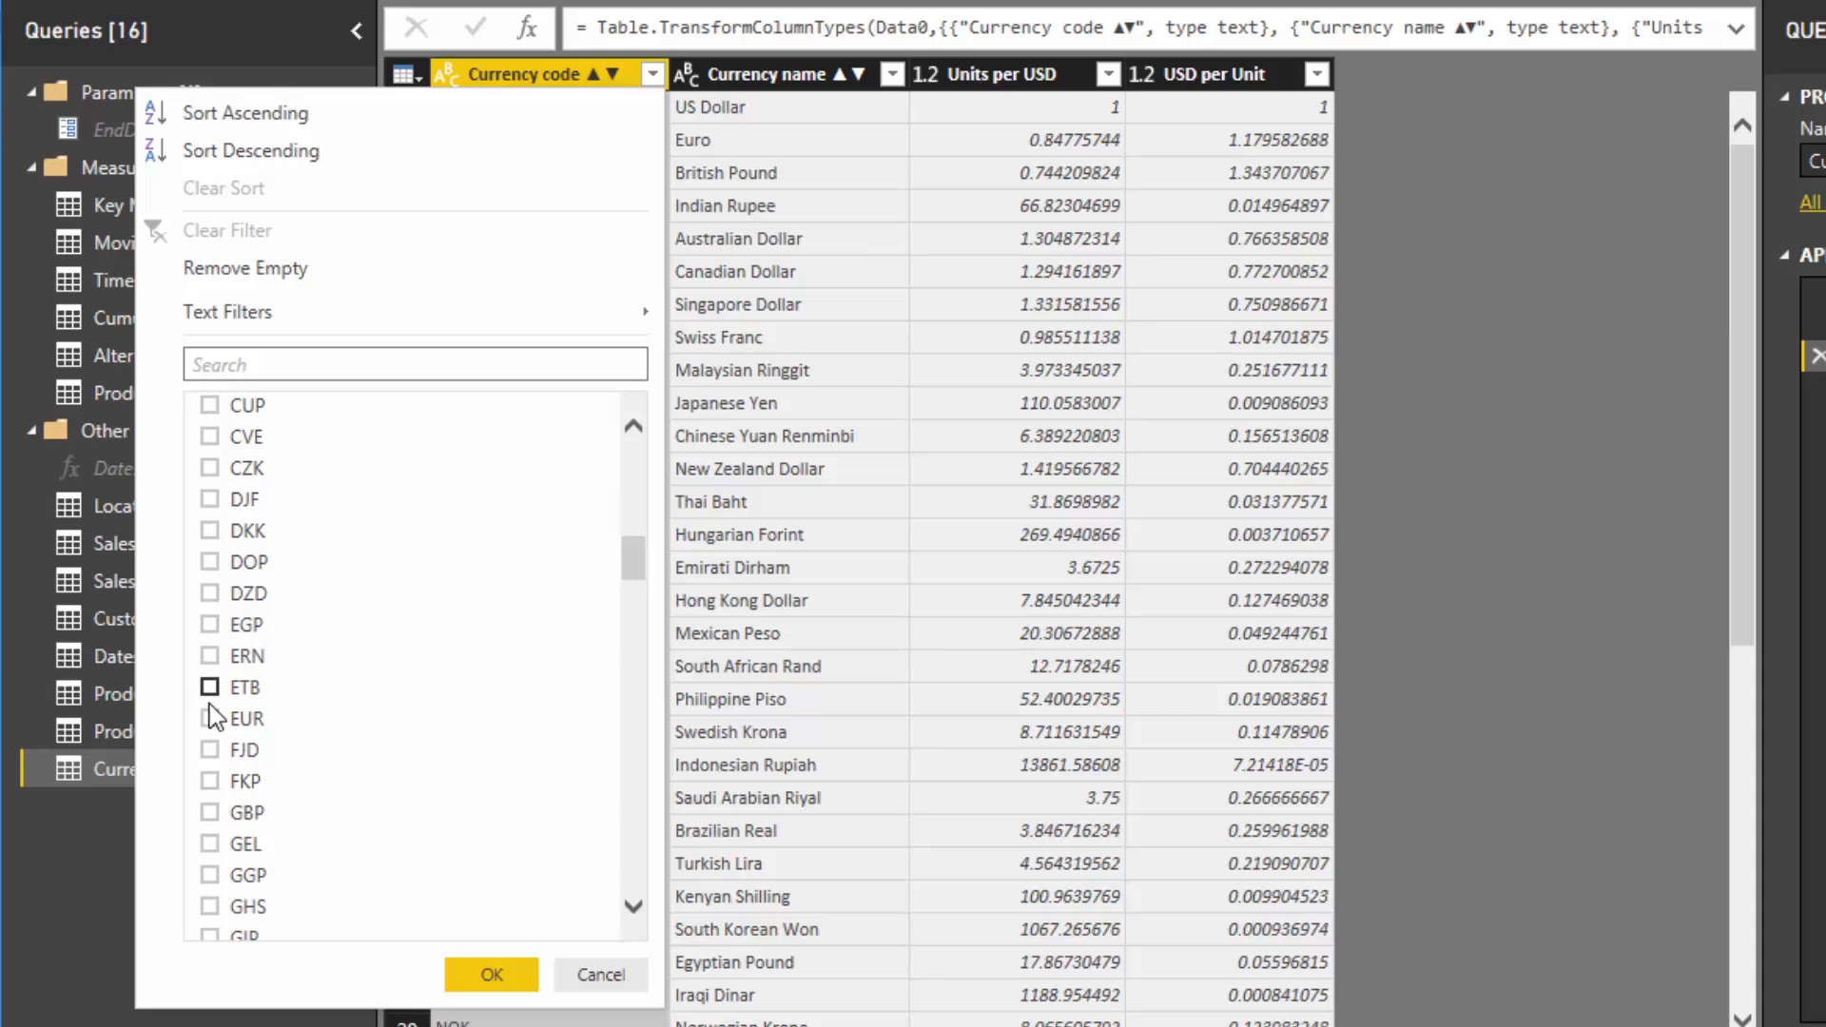
scroll("down", 3)
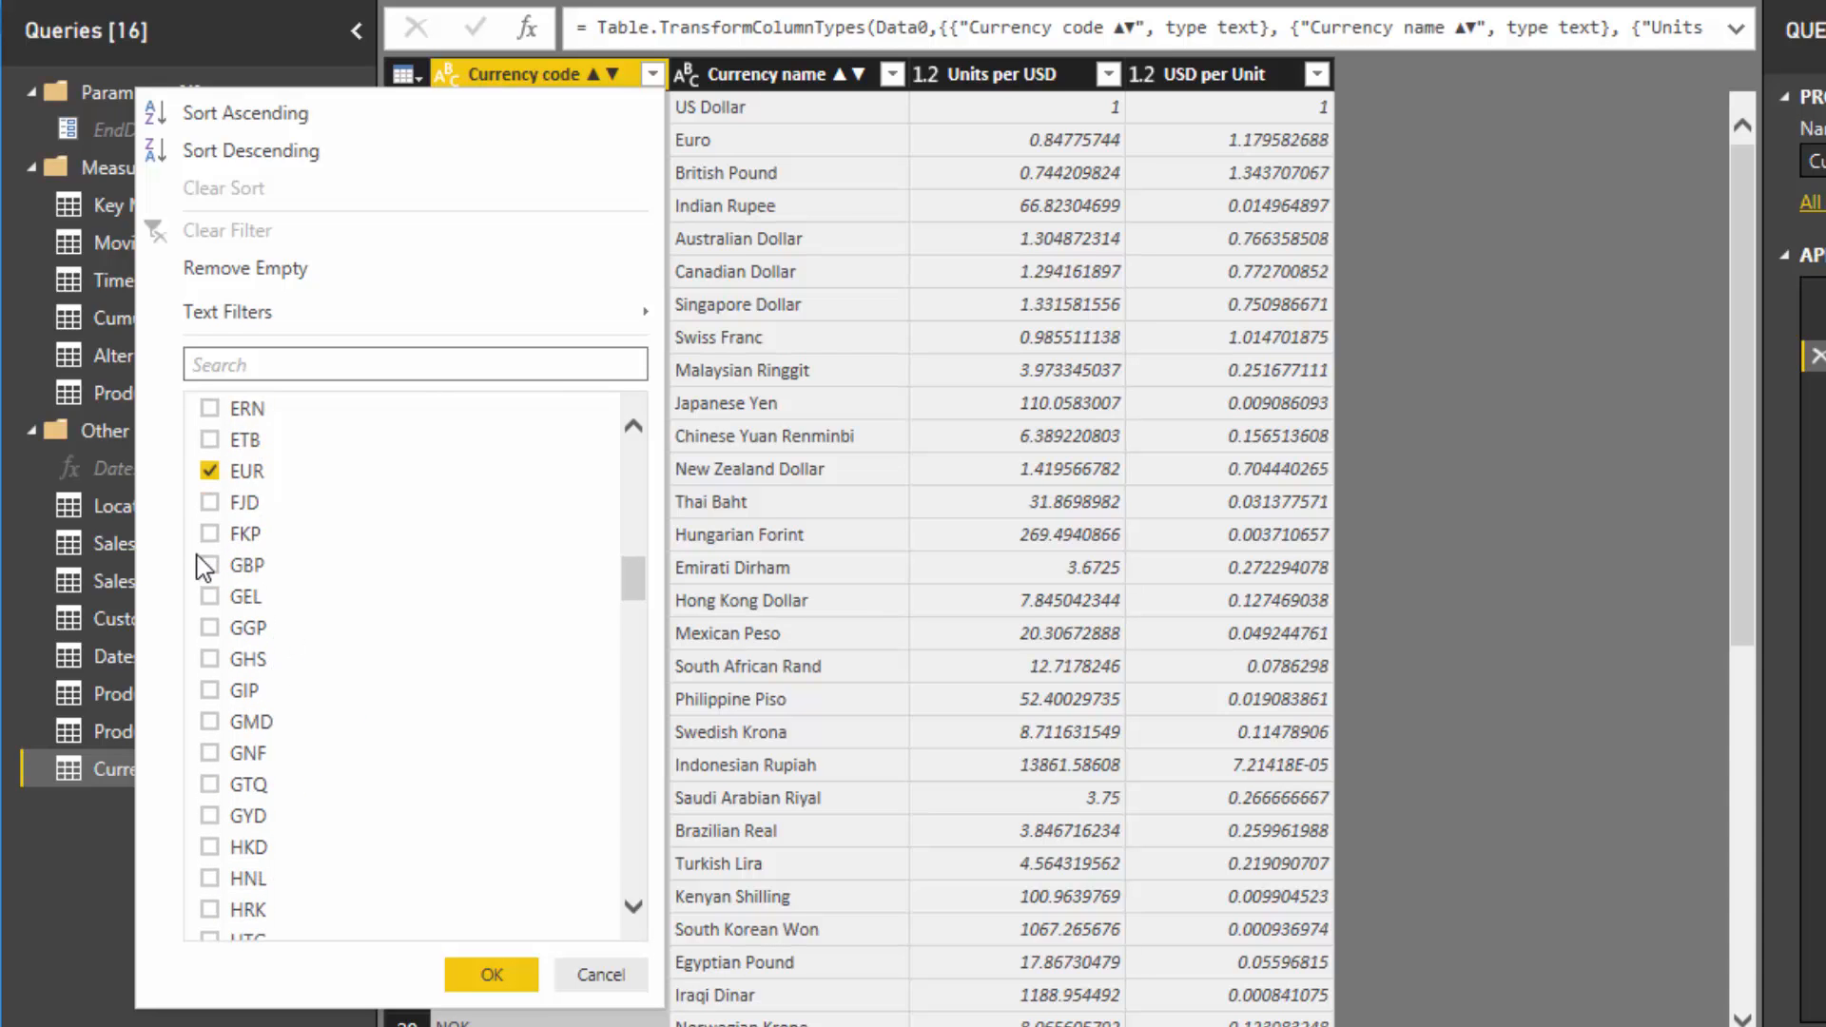
left_click(211, 565)
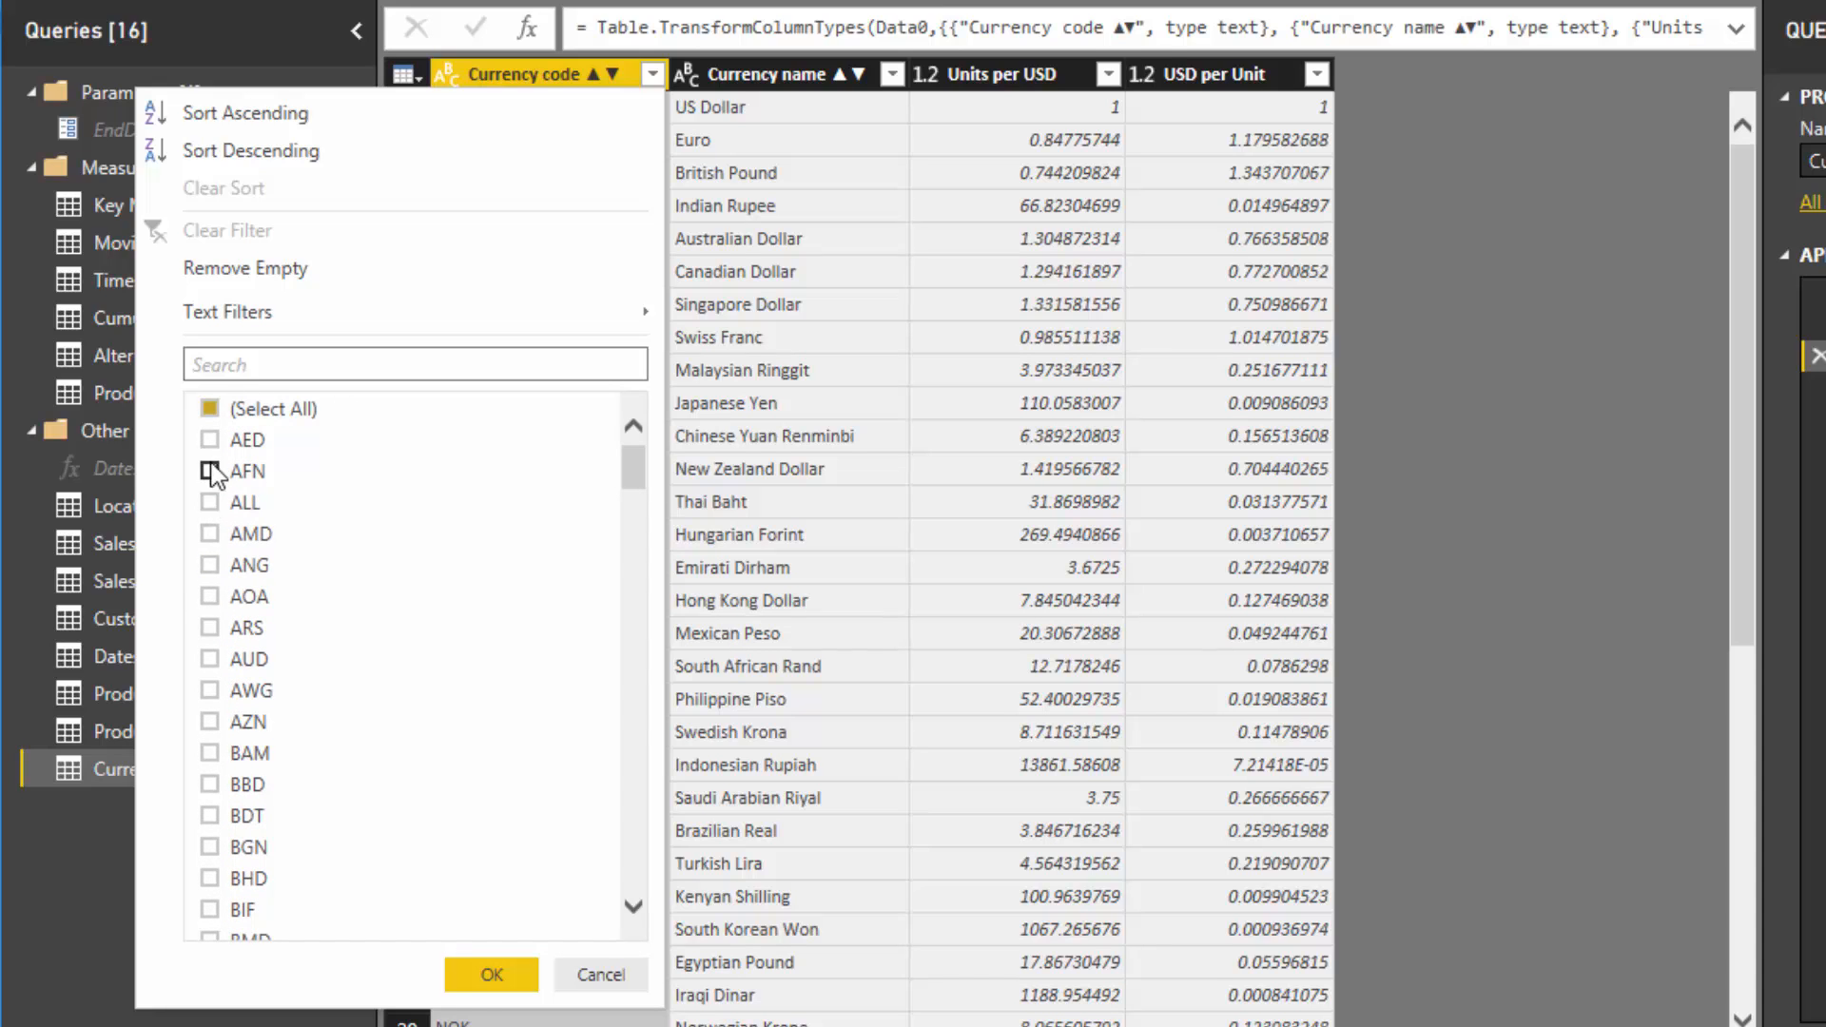
scroll("down", 3)
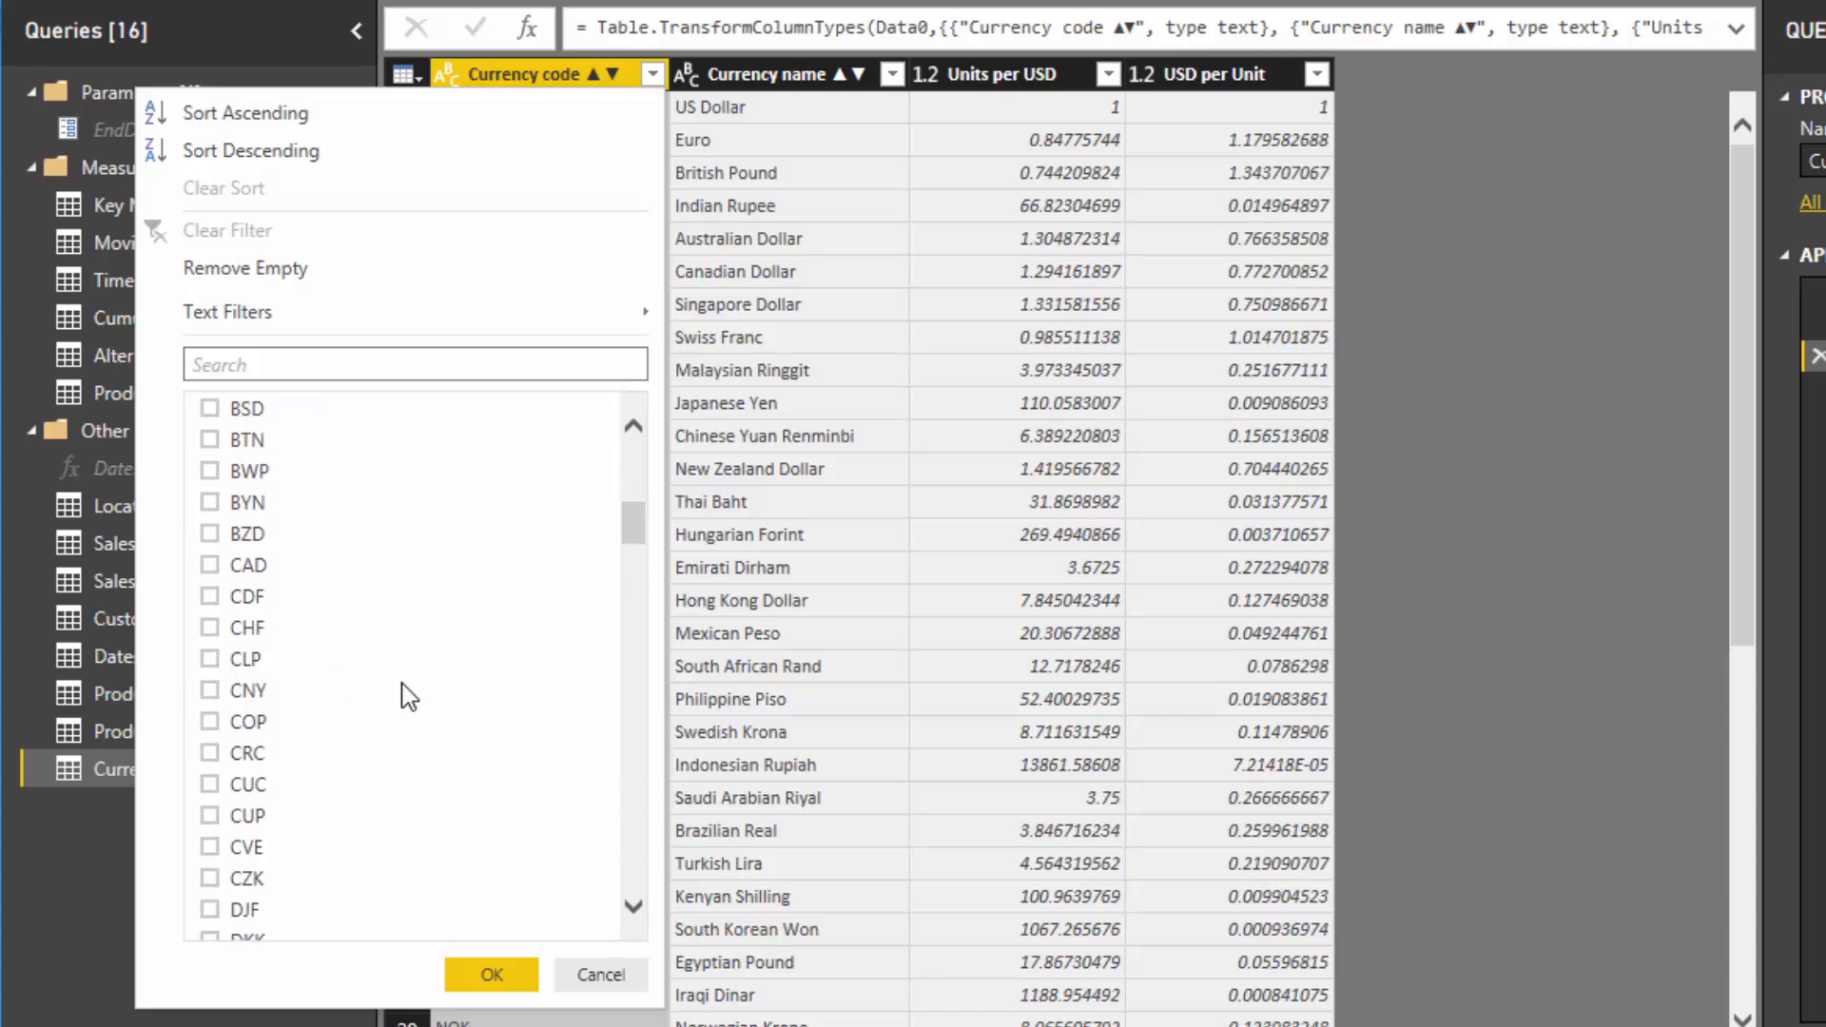
scroll("down", 3)
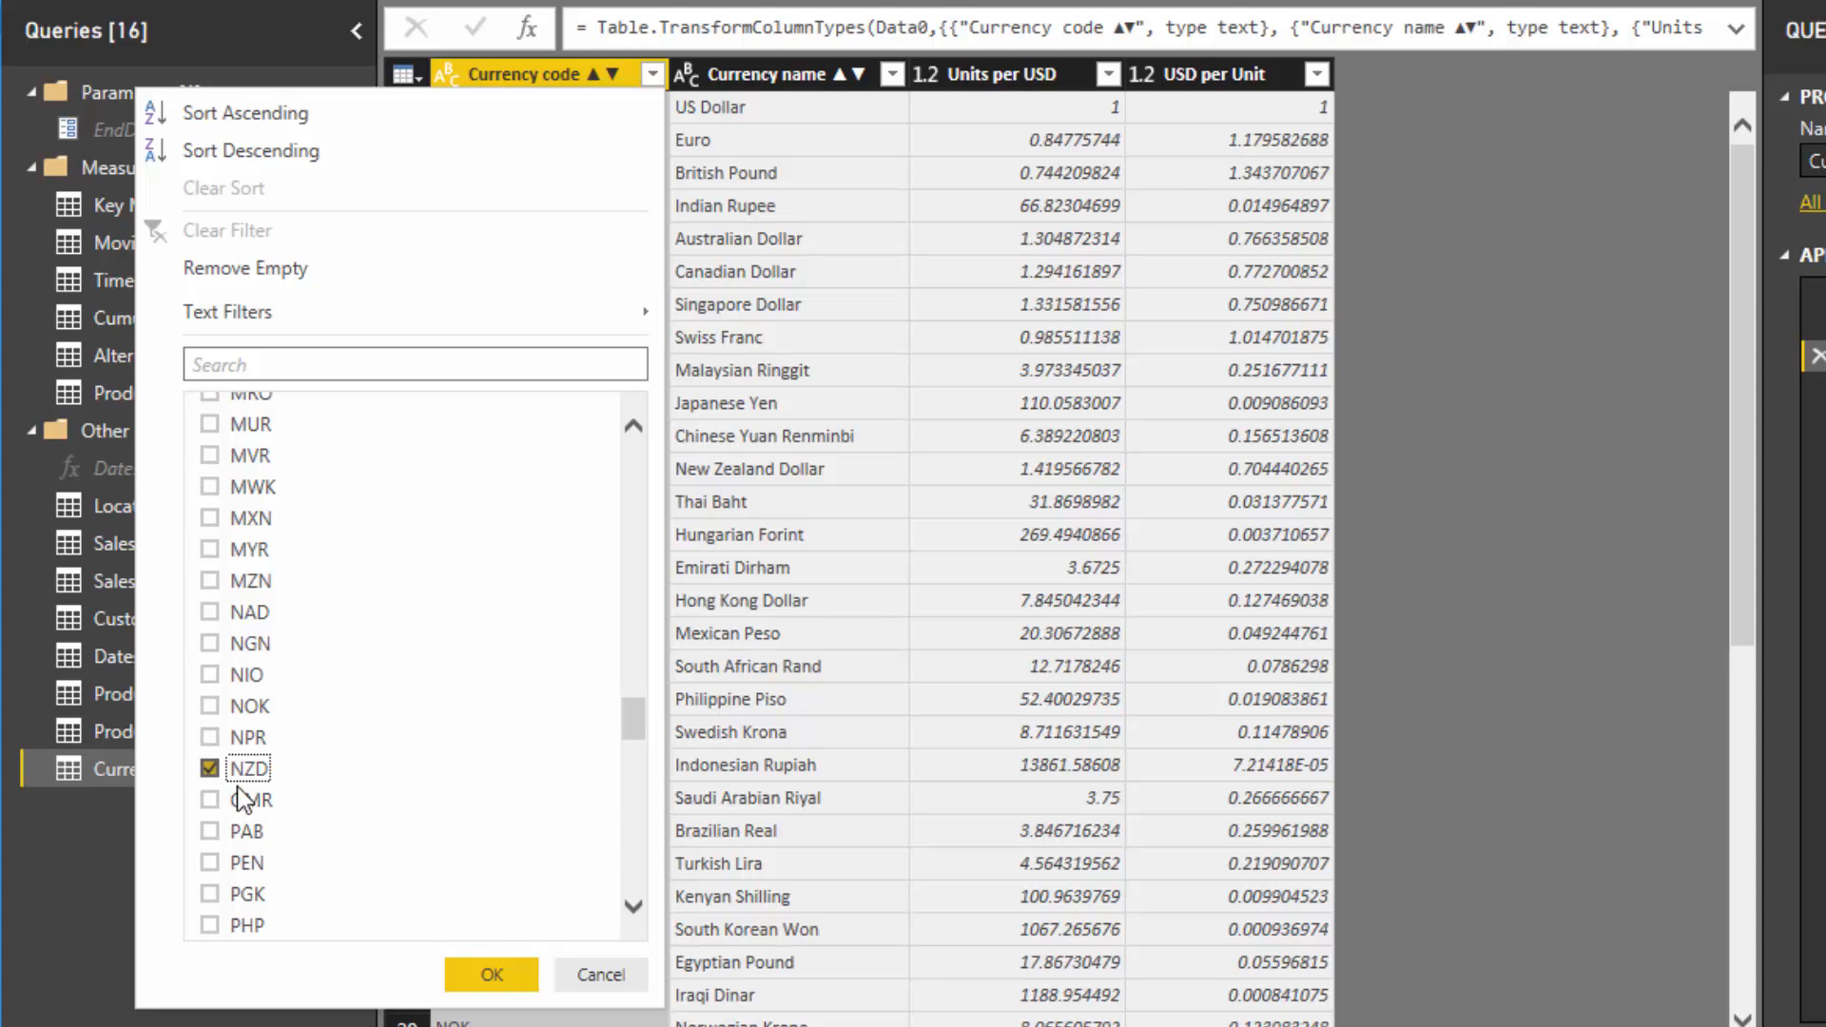
left_click(491, 974)
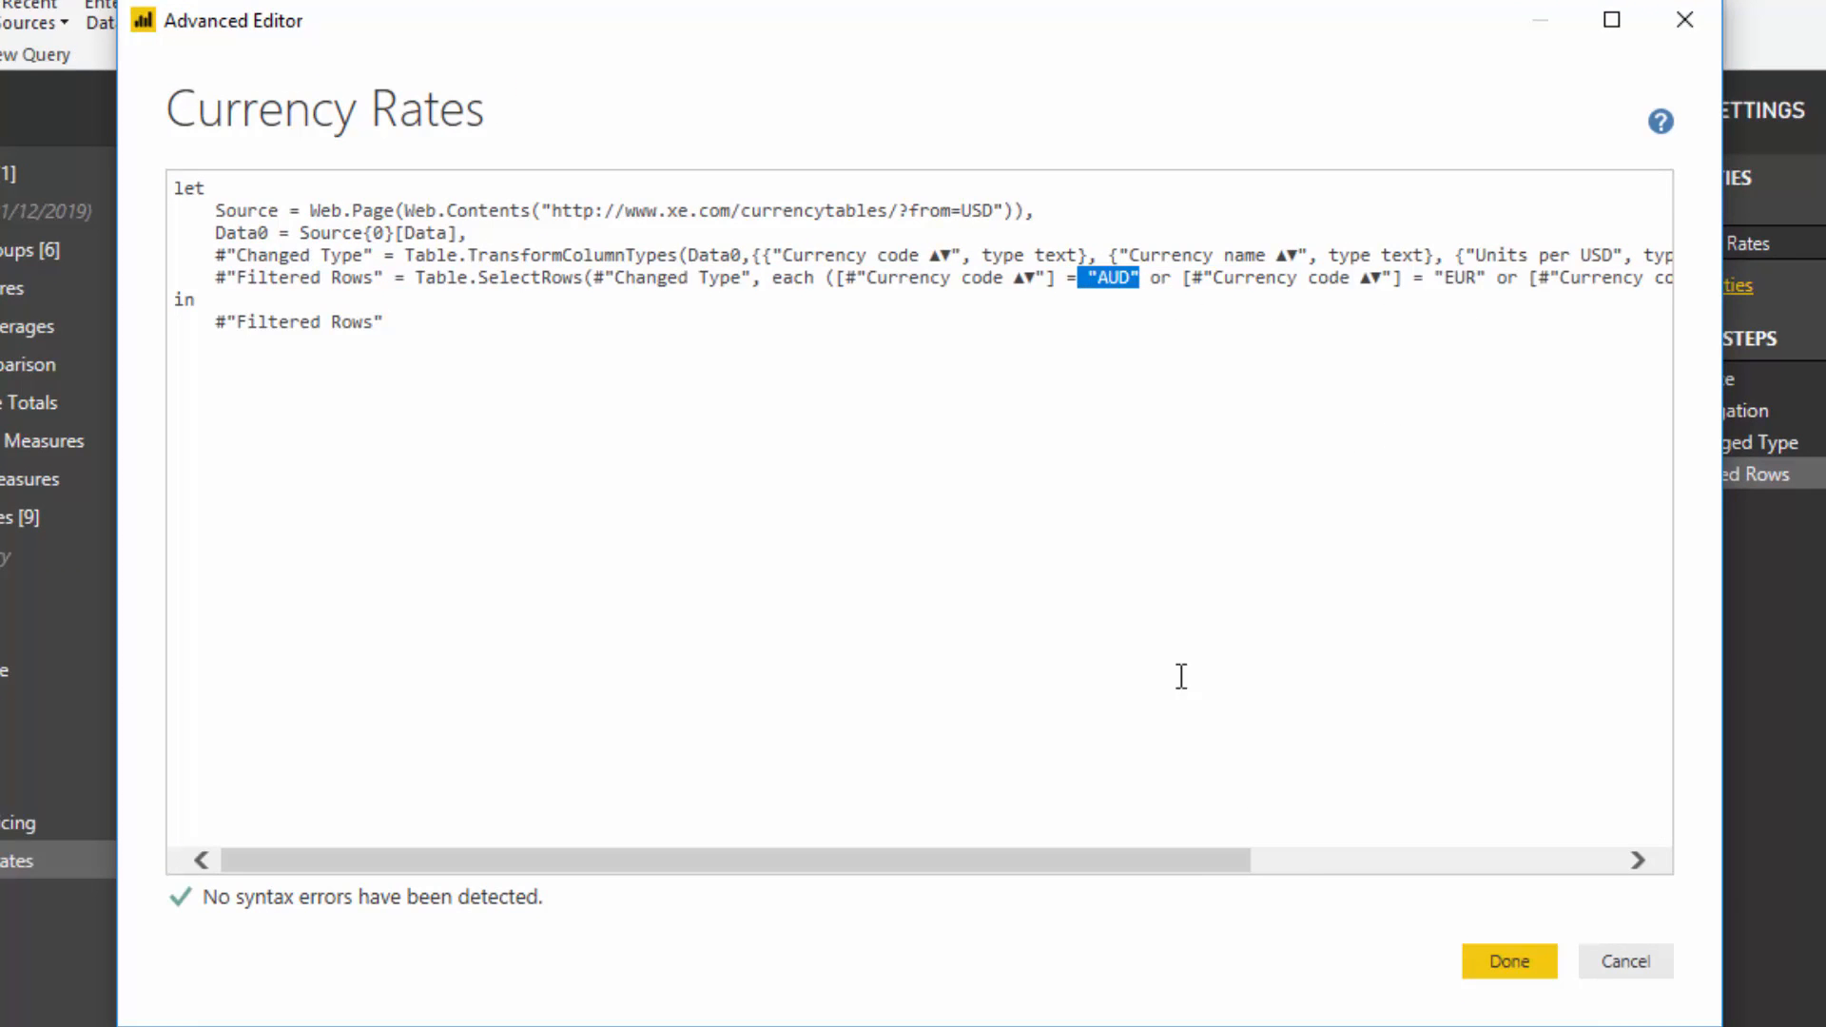
Review the Table.SelectRows M code in Advanced Editor and close it, leaving four currency rows
scroll("right", 3)
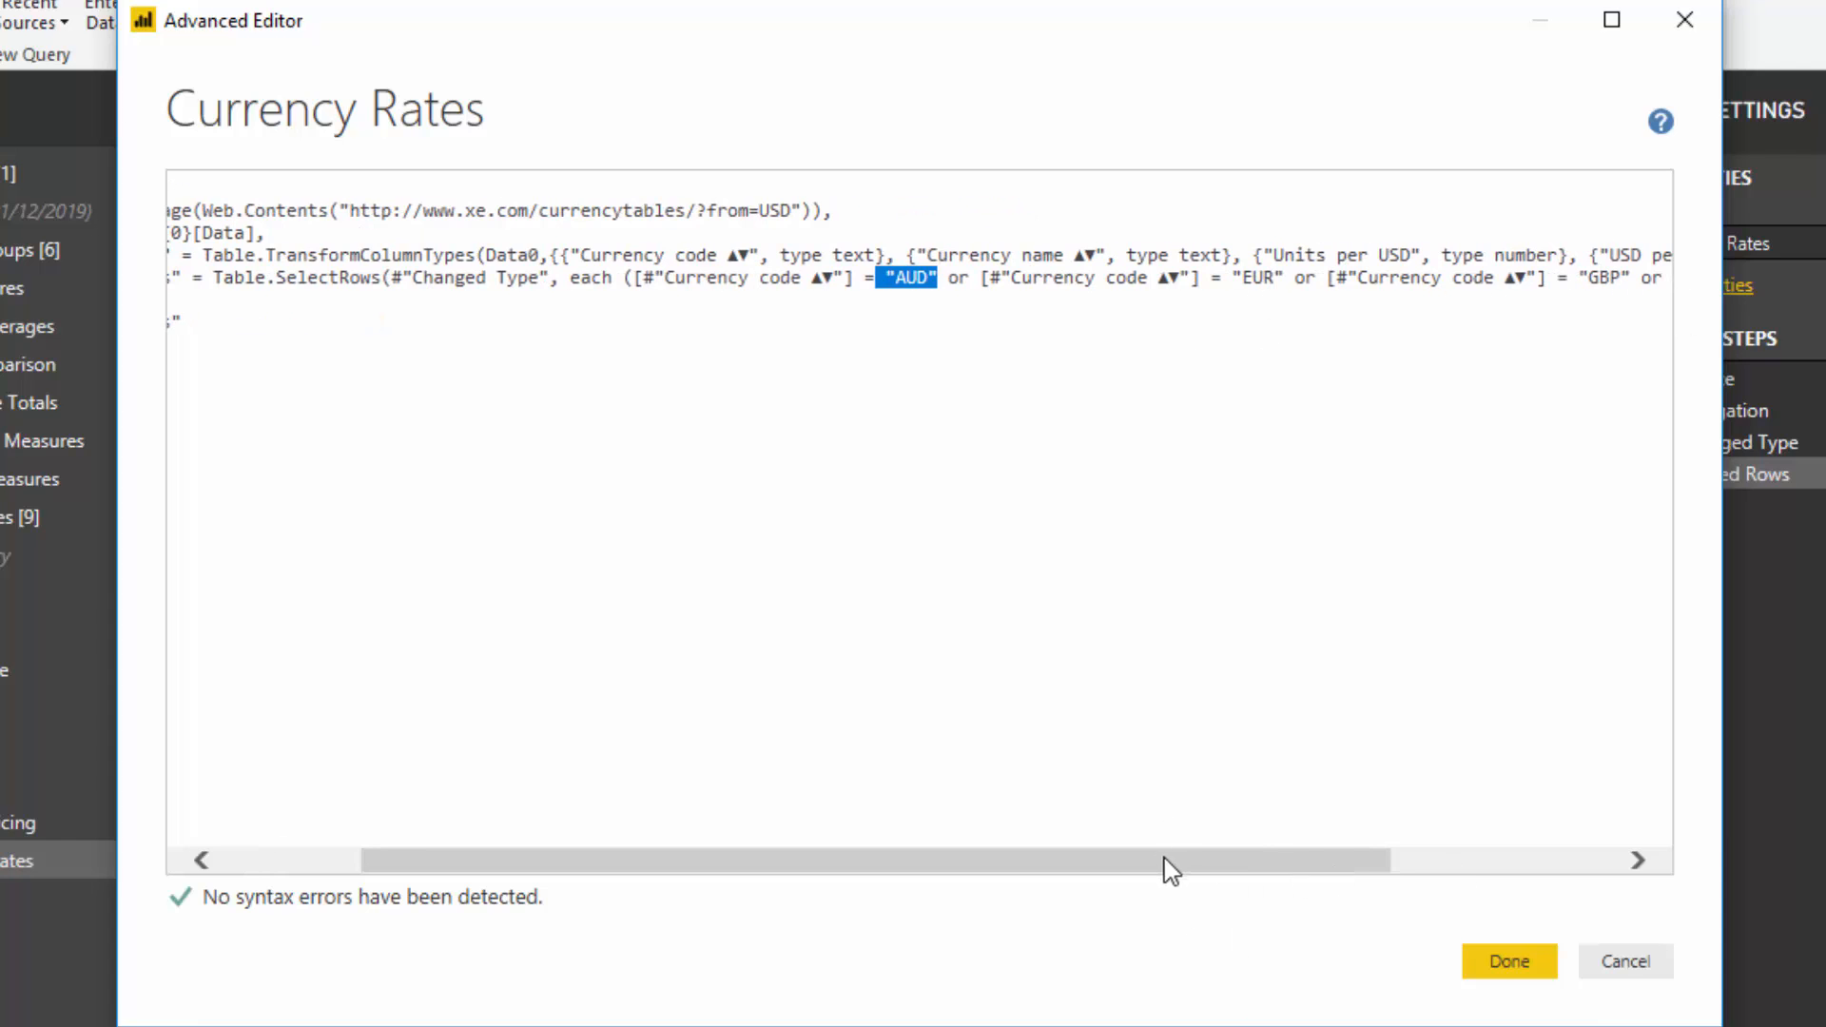
scroll("left", 3)
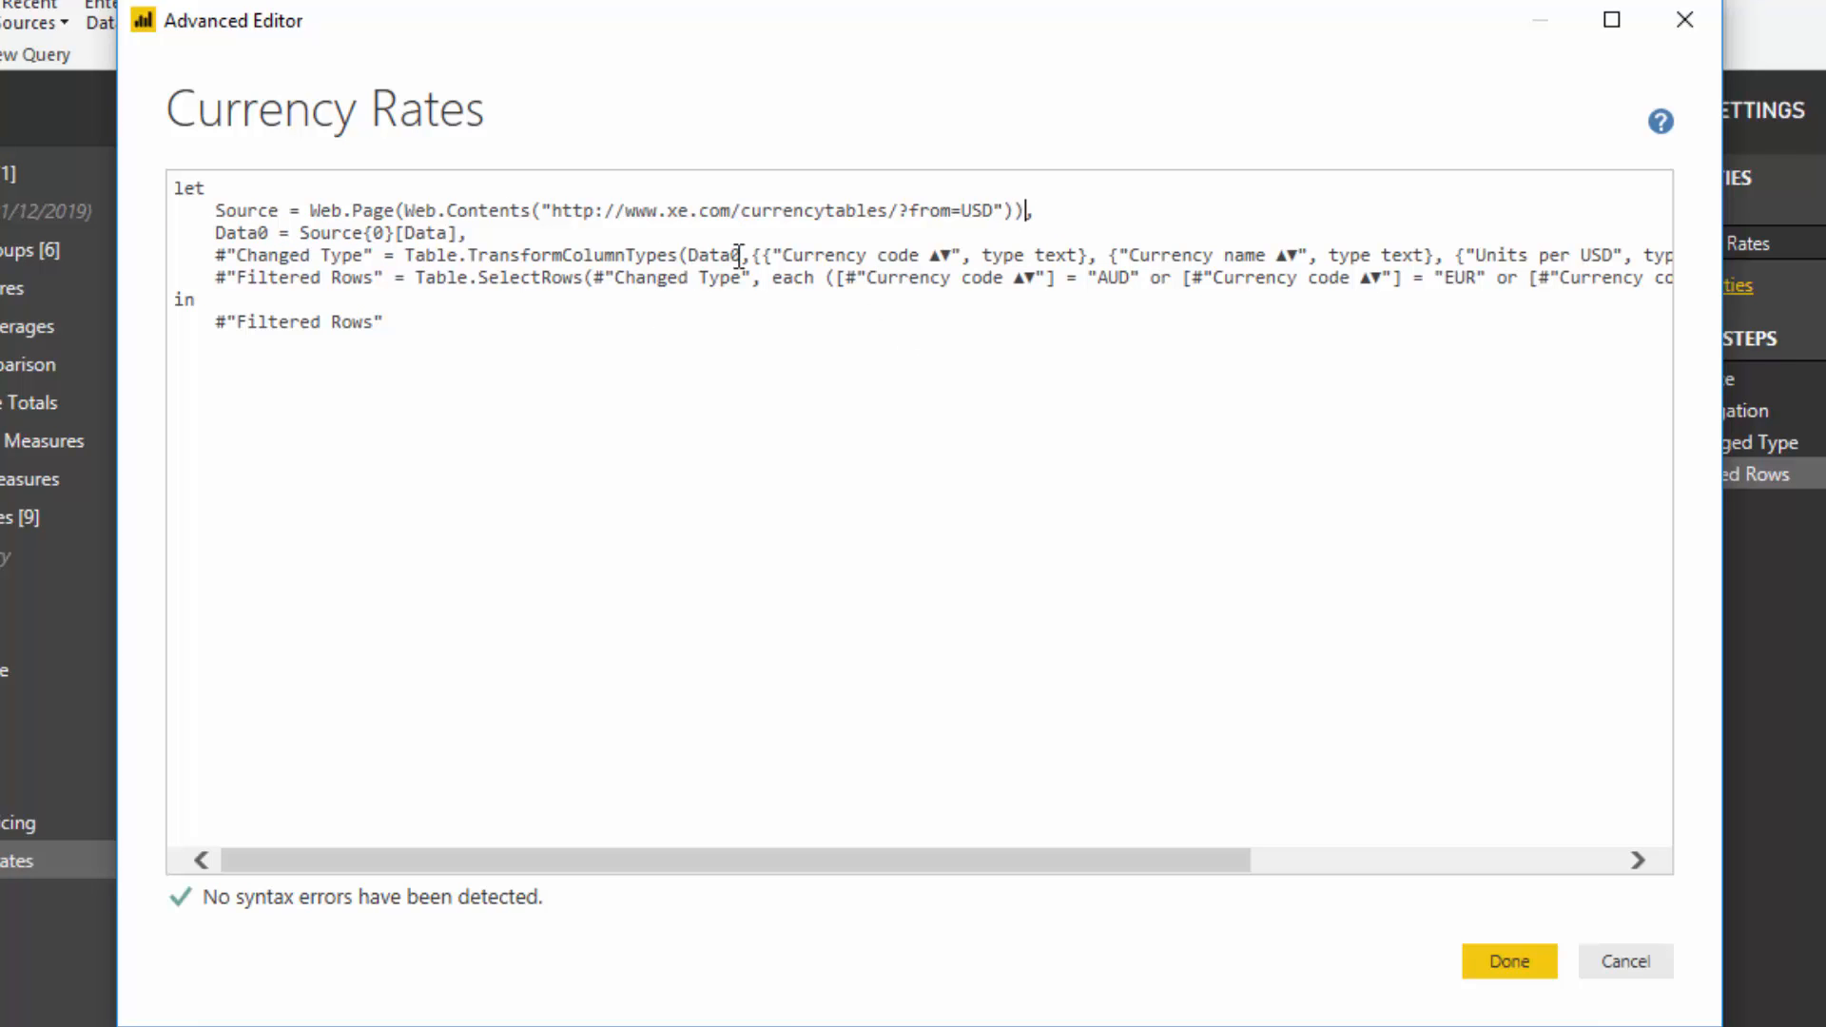
left_click(1508, 961)
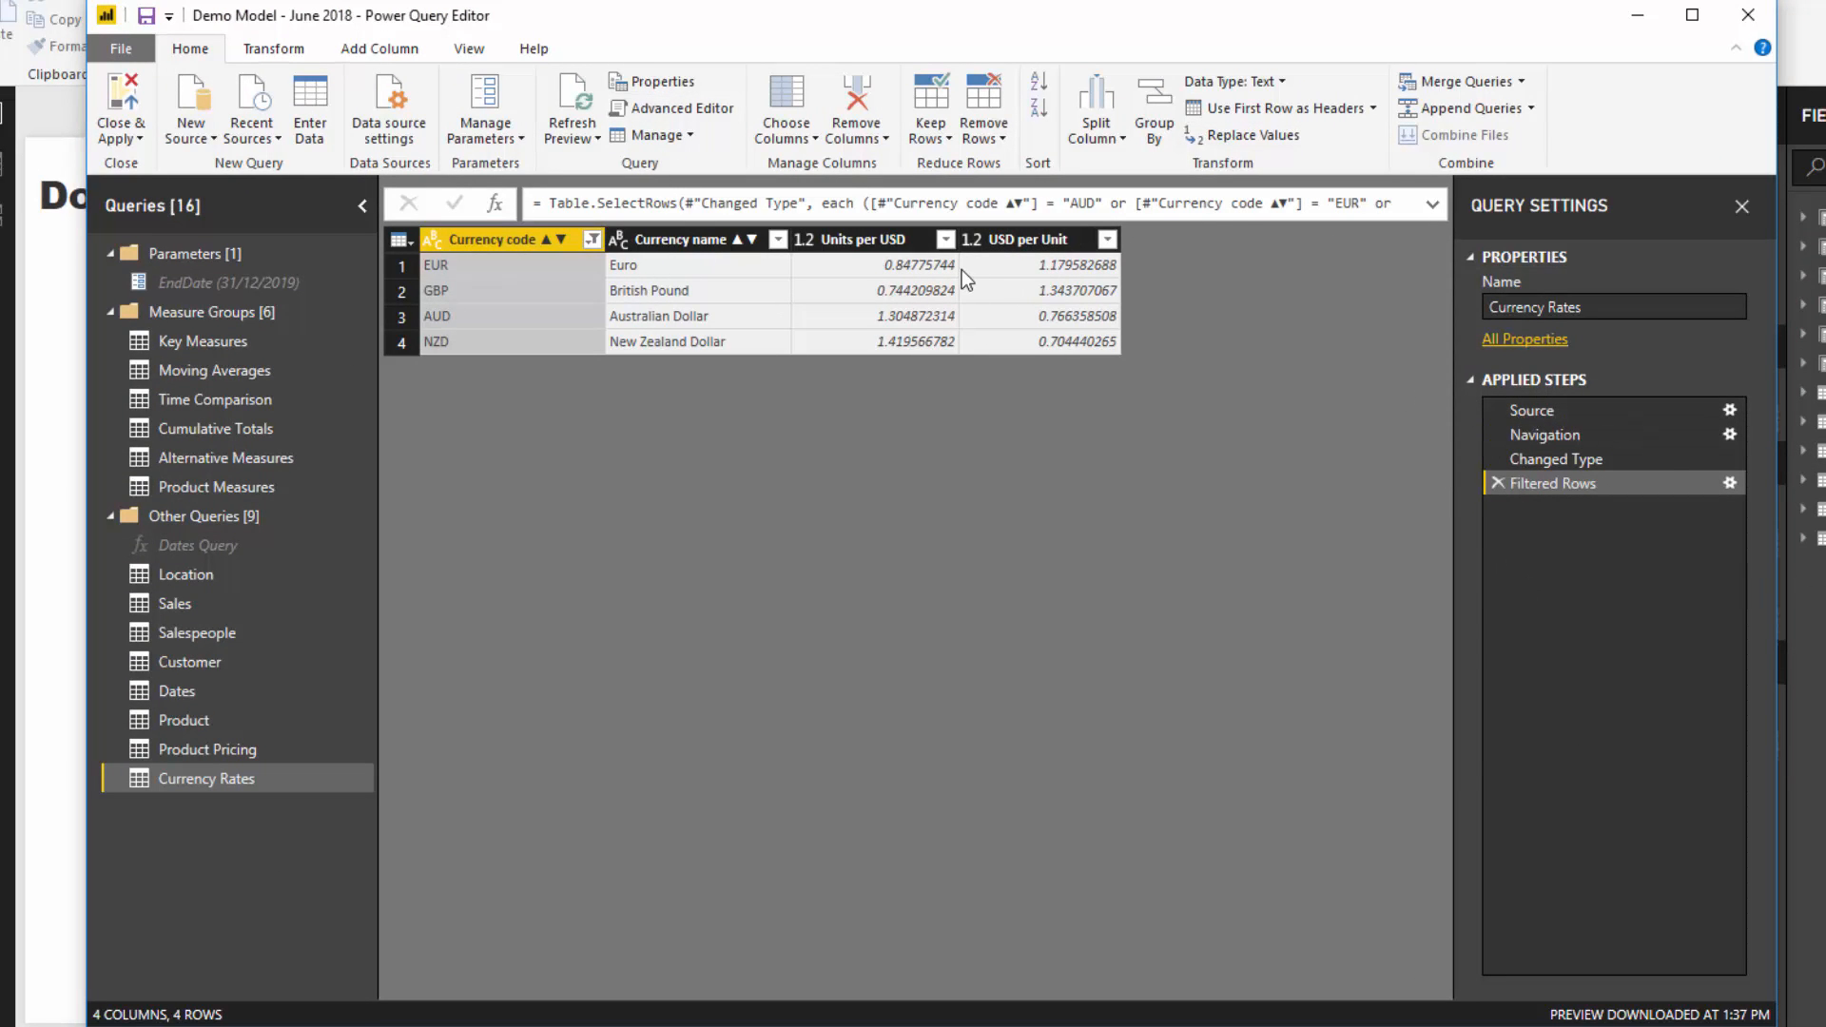
mouse_move(231, 808)
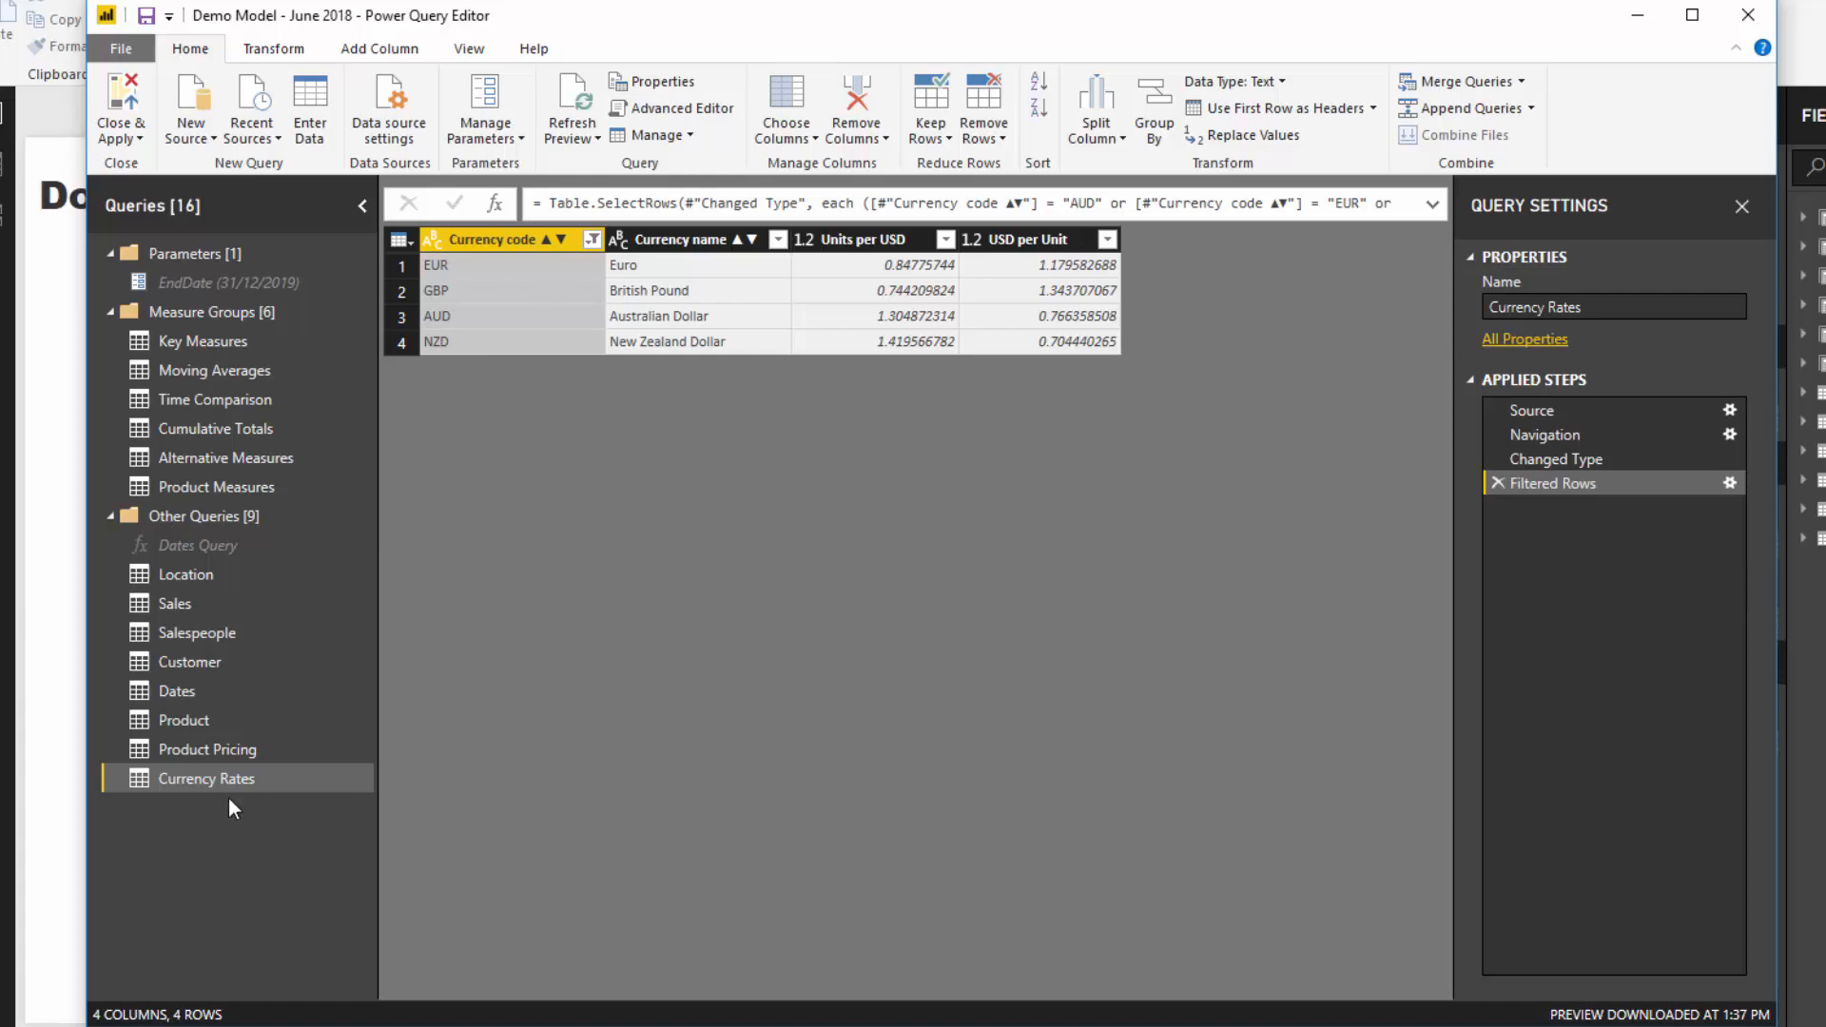
mouse_move(236, 797)
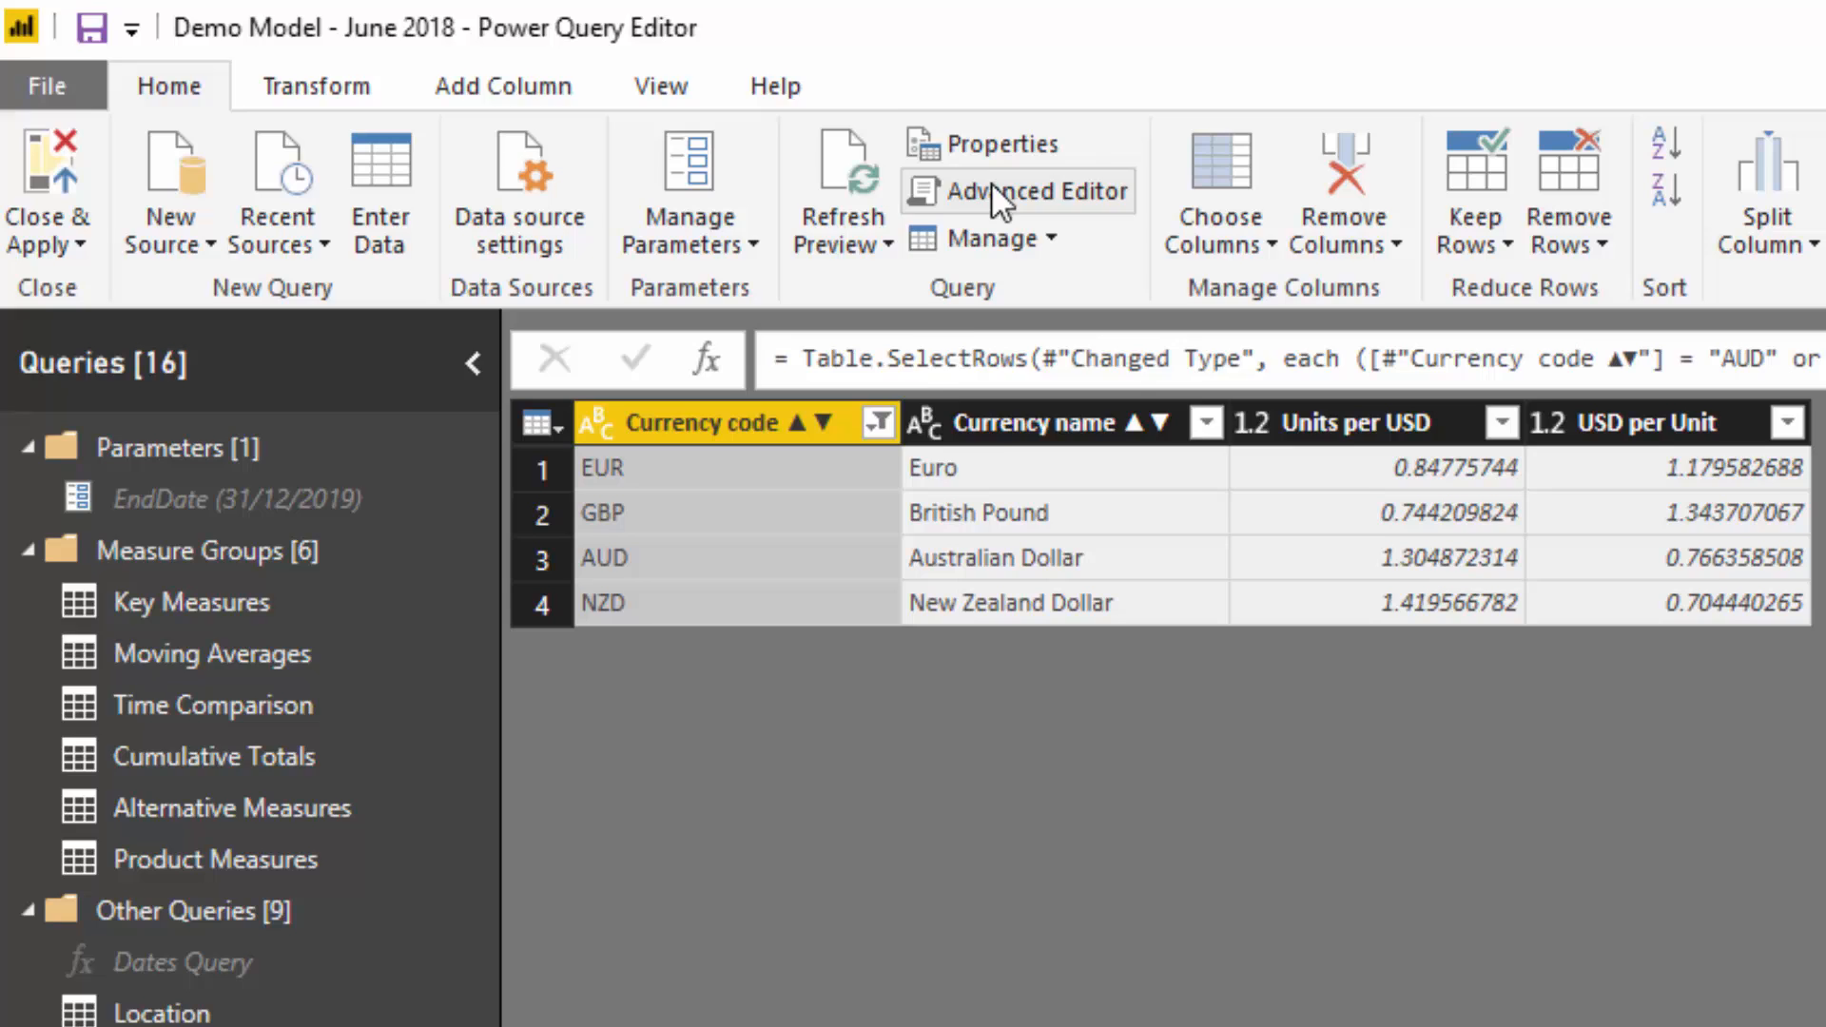
left_click(1034, 190)
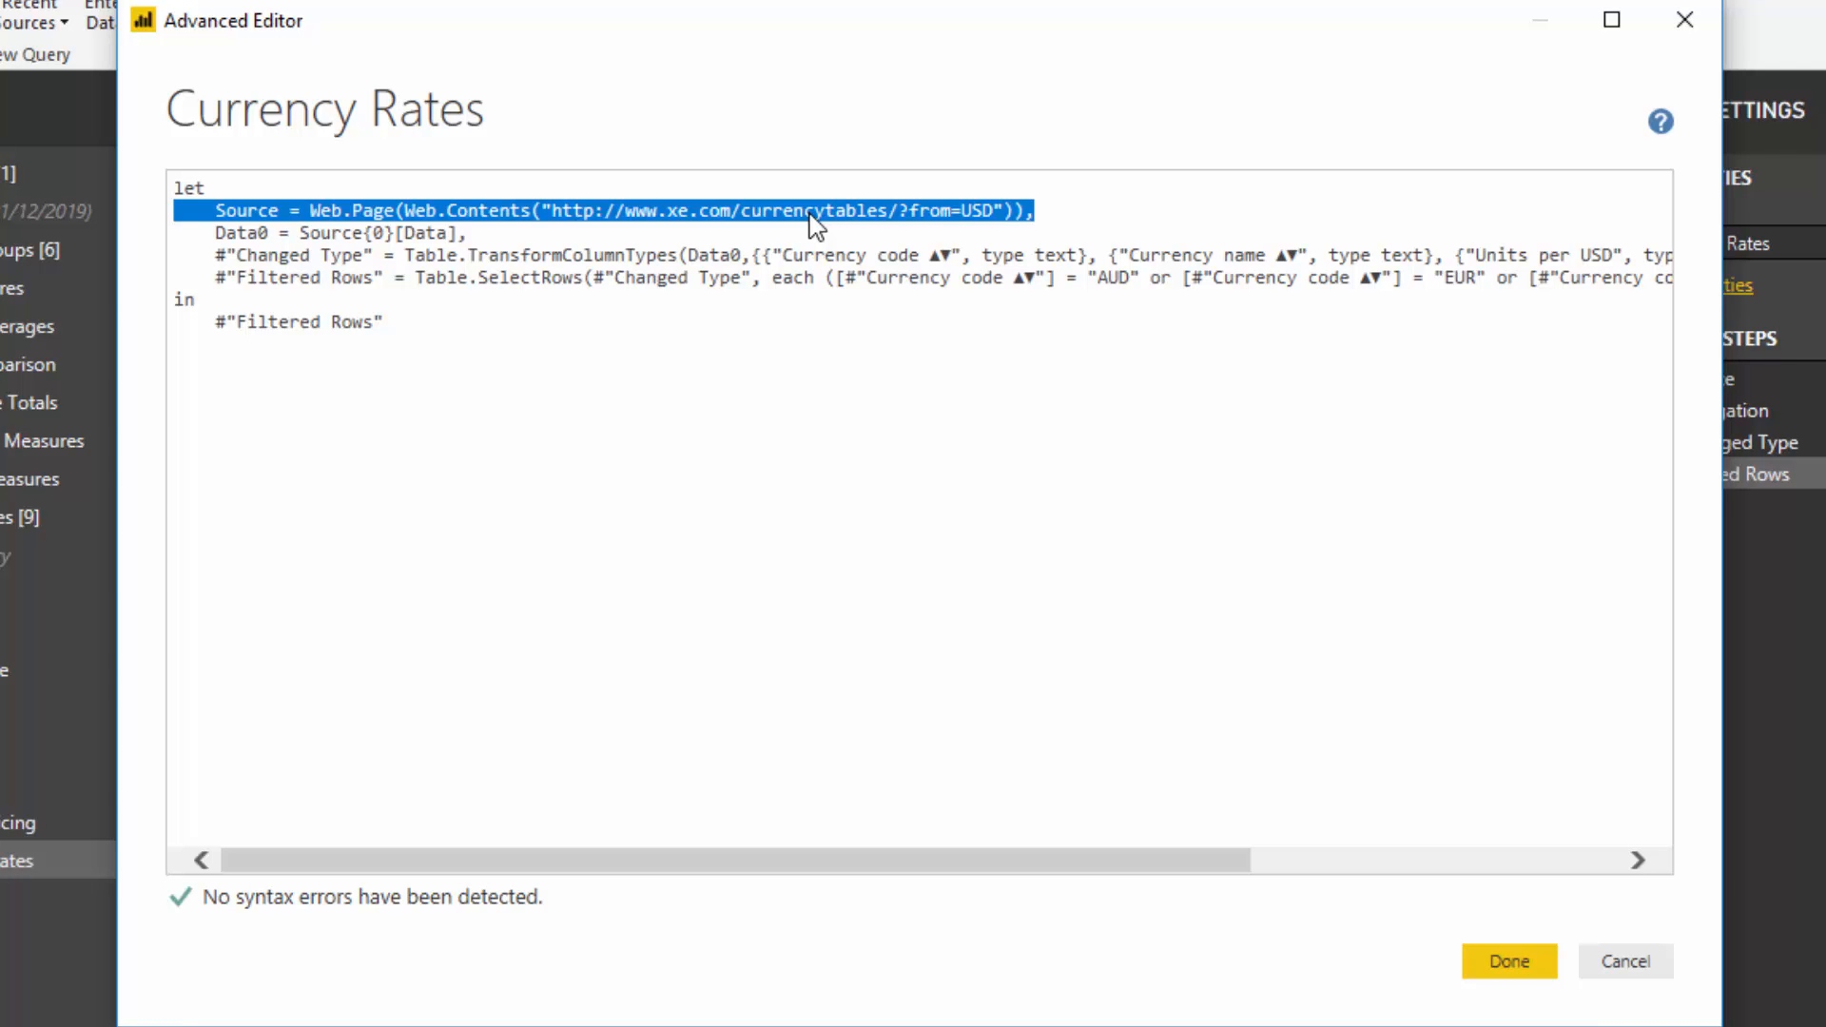
left_click(1507, 960)
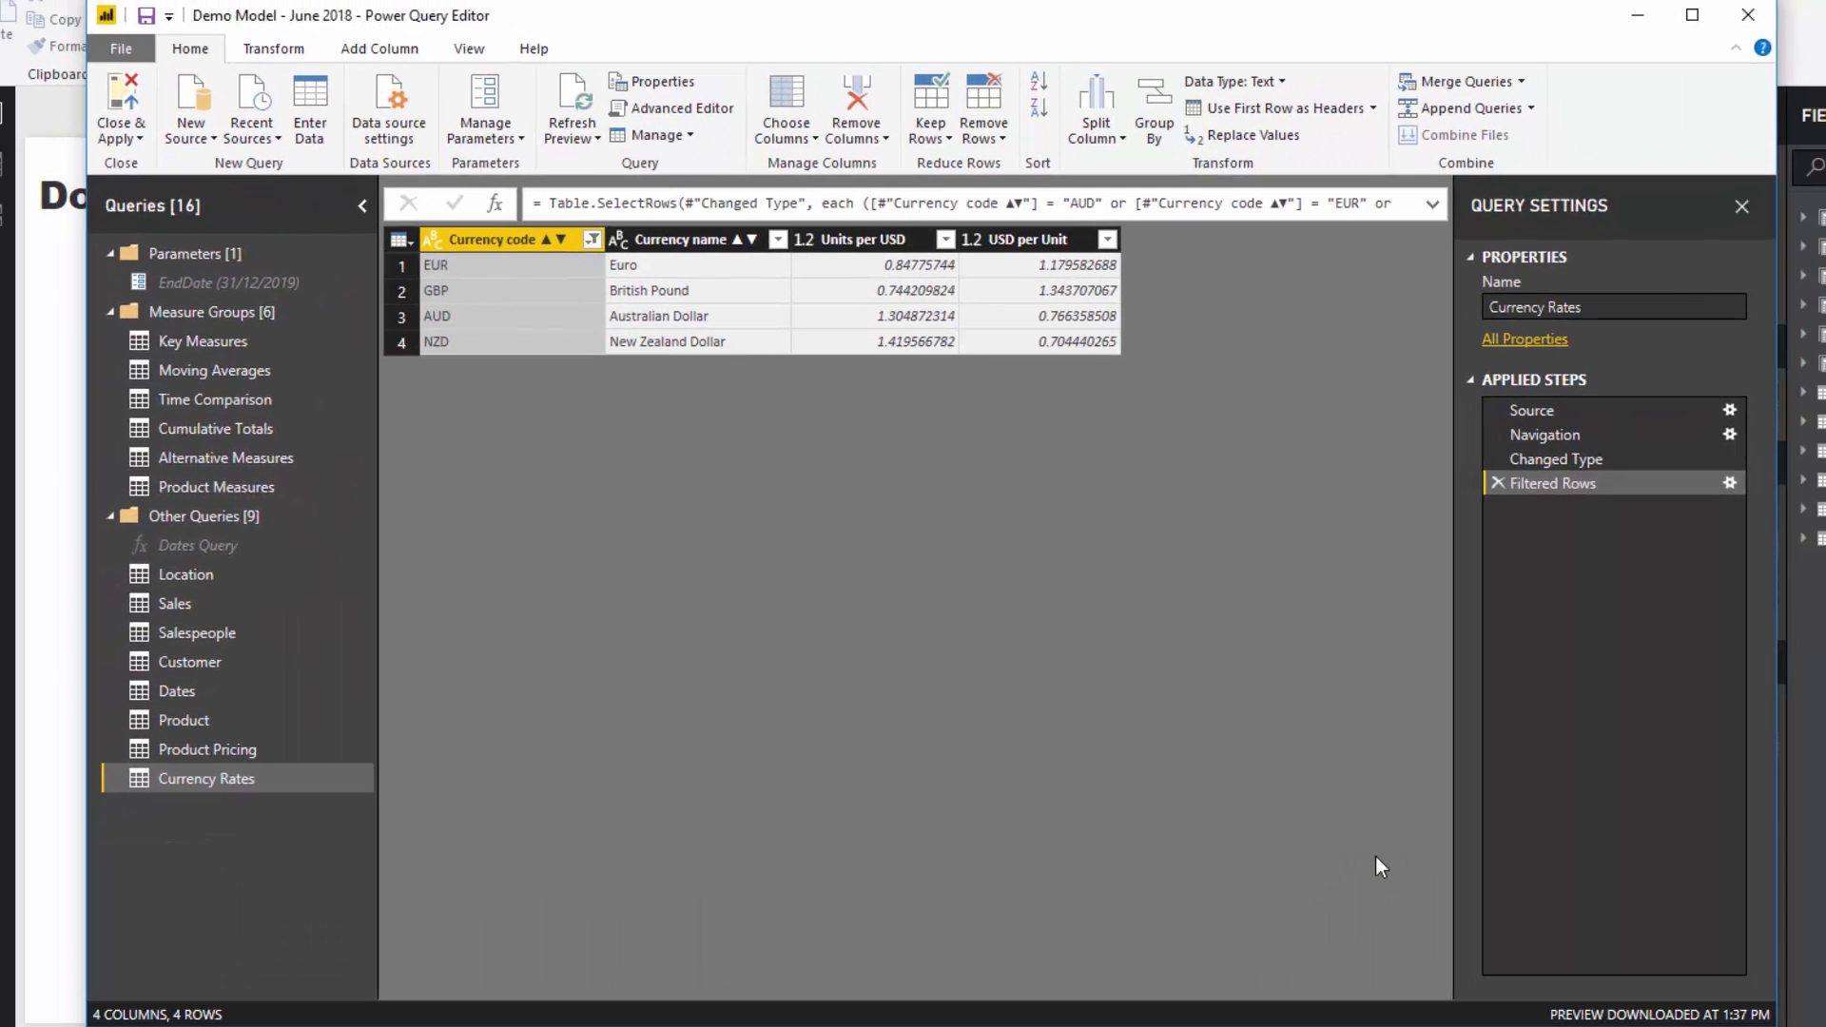
mouse_move(909, 446)
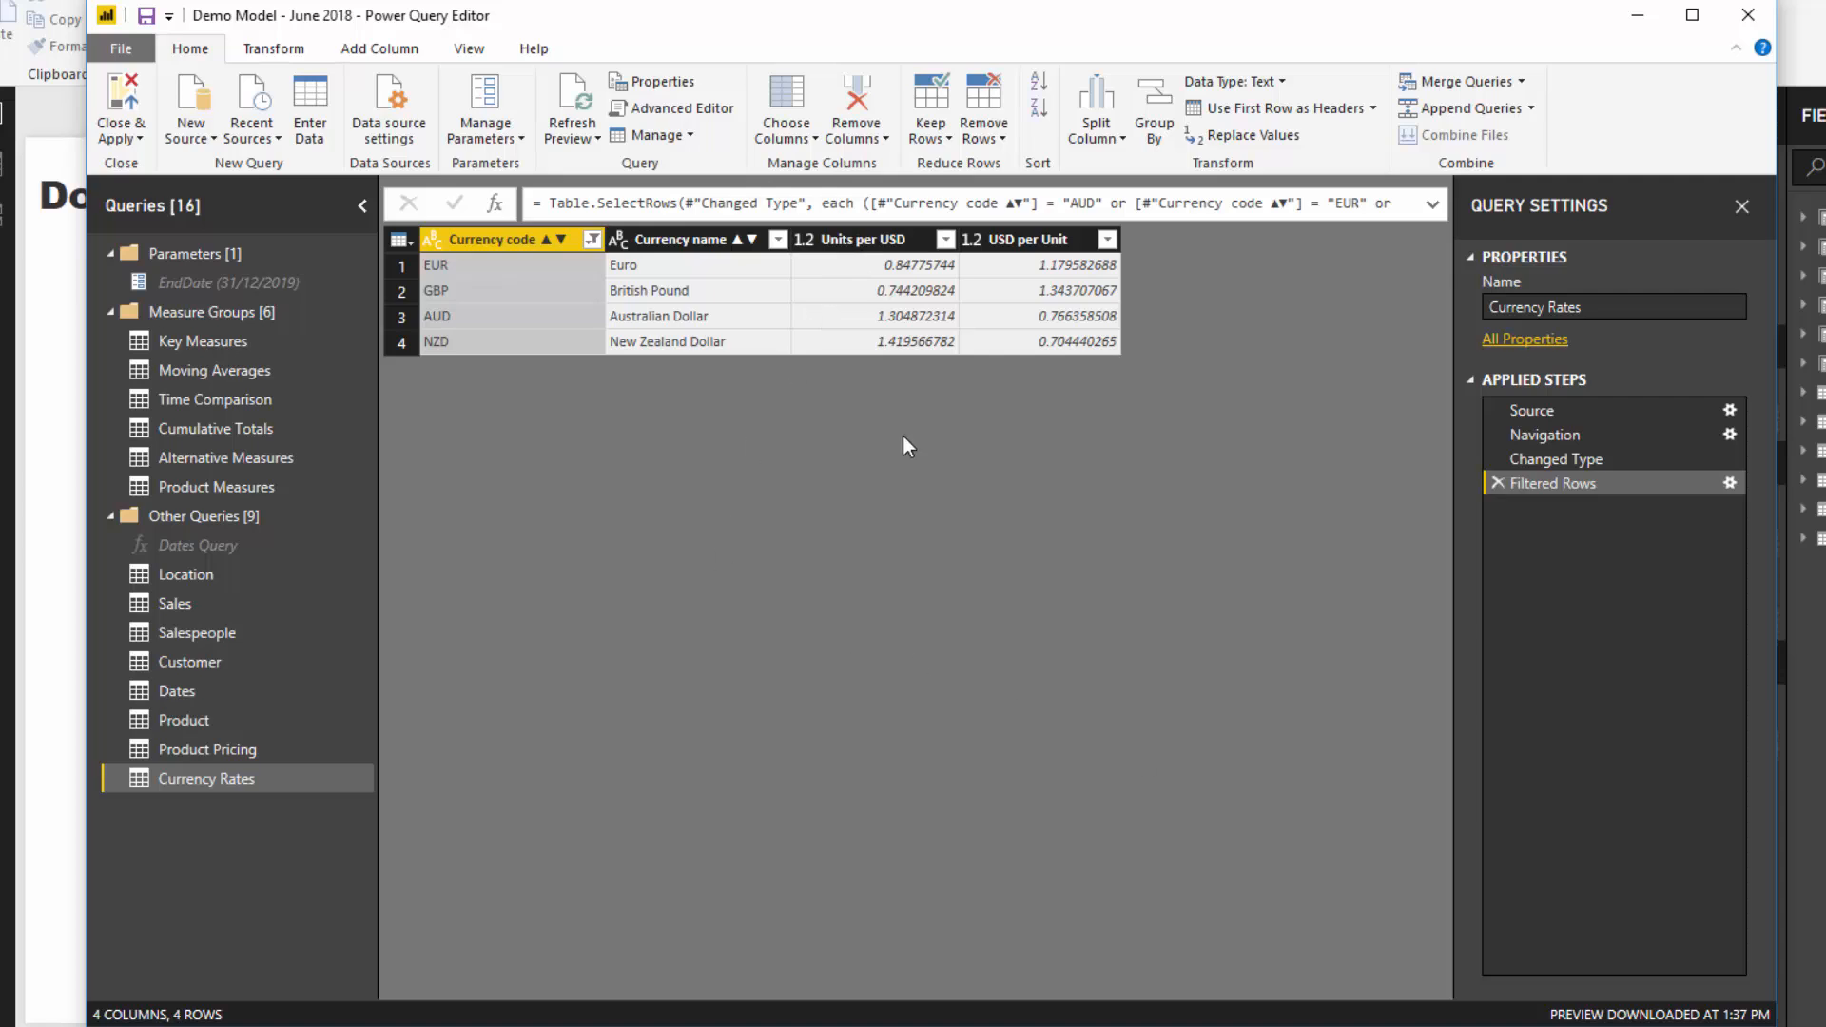
mouse_move(1008, 303)
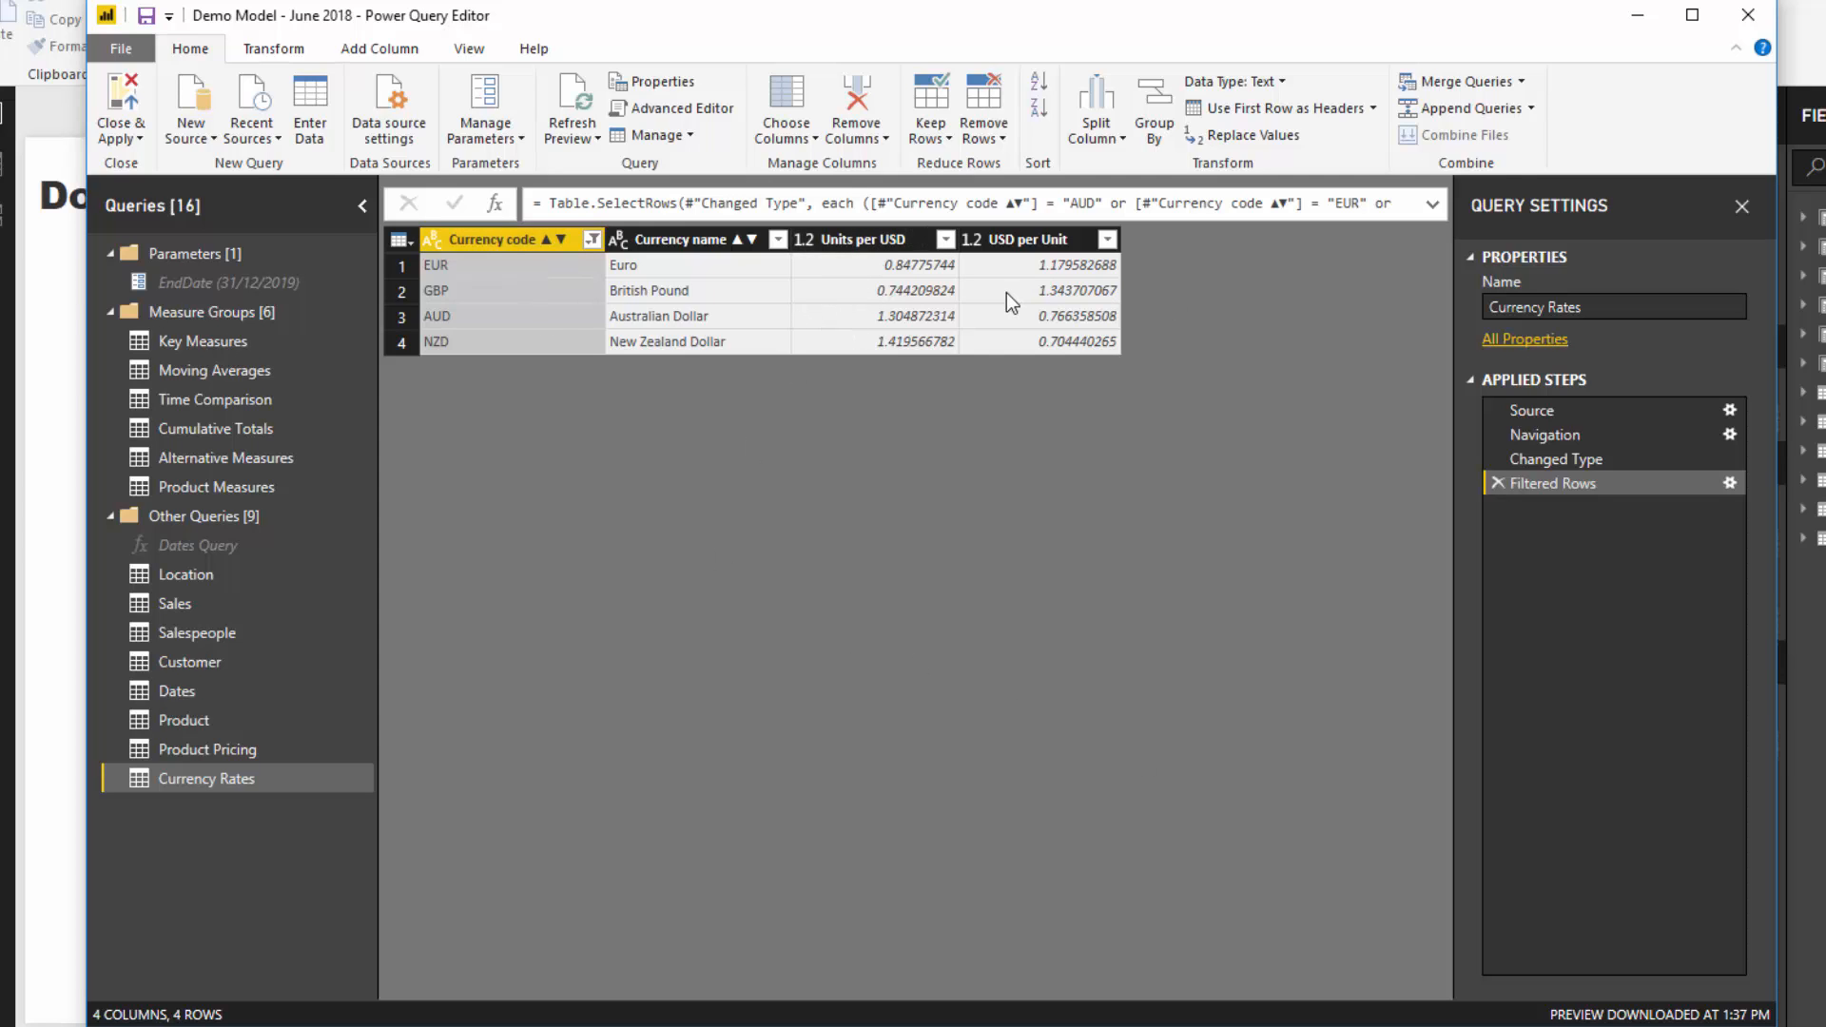
mouse_move(946, 346)
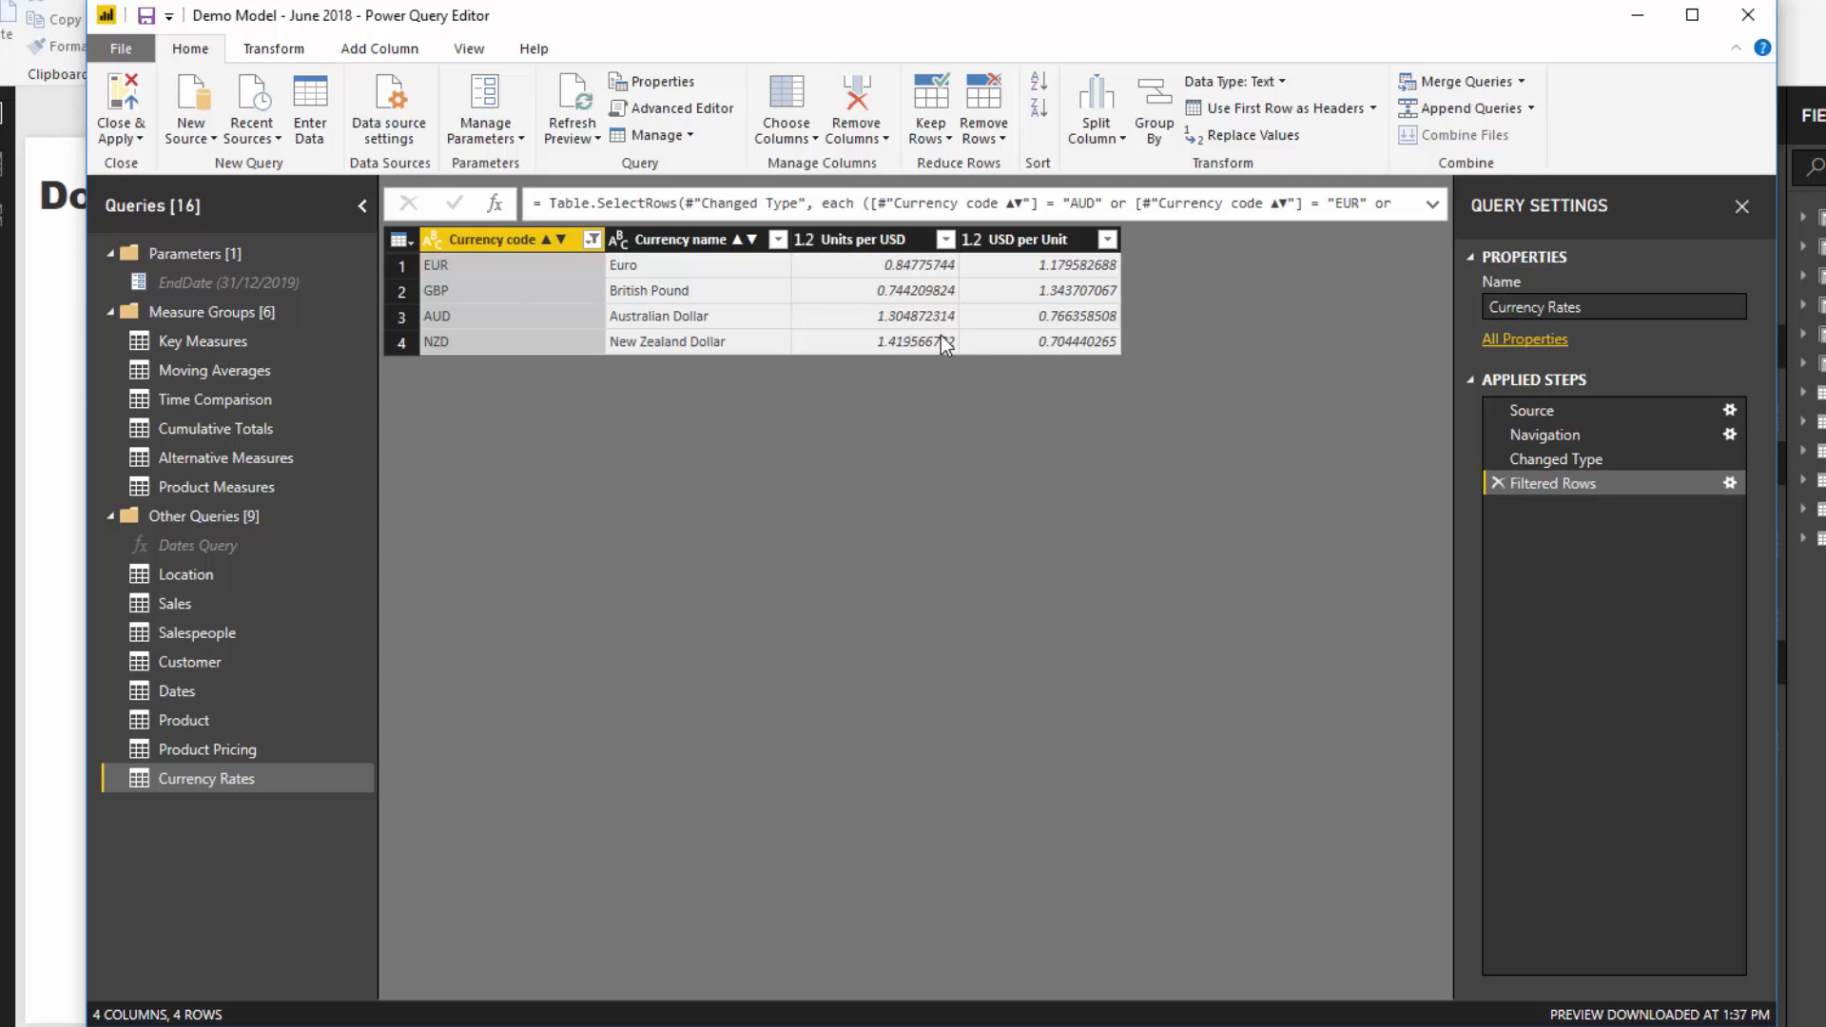
mouse_move(884, 361)
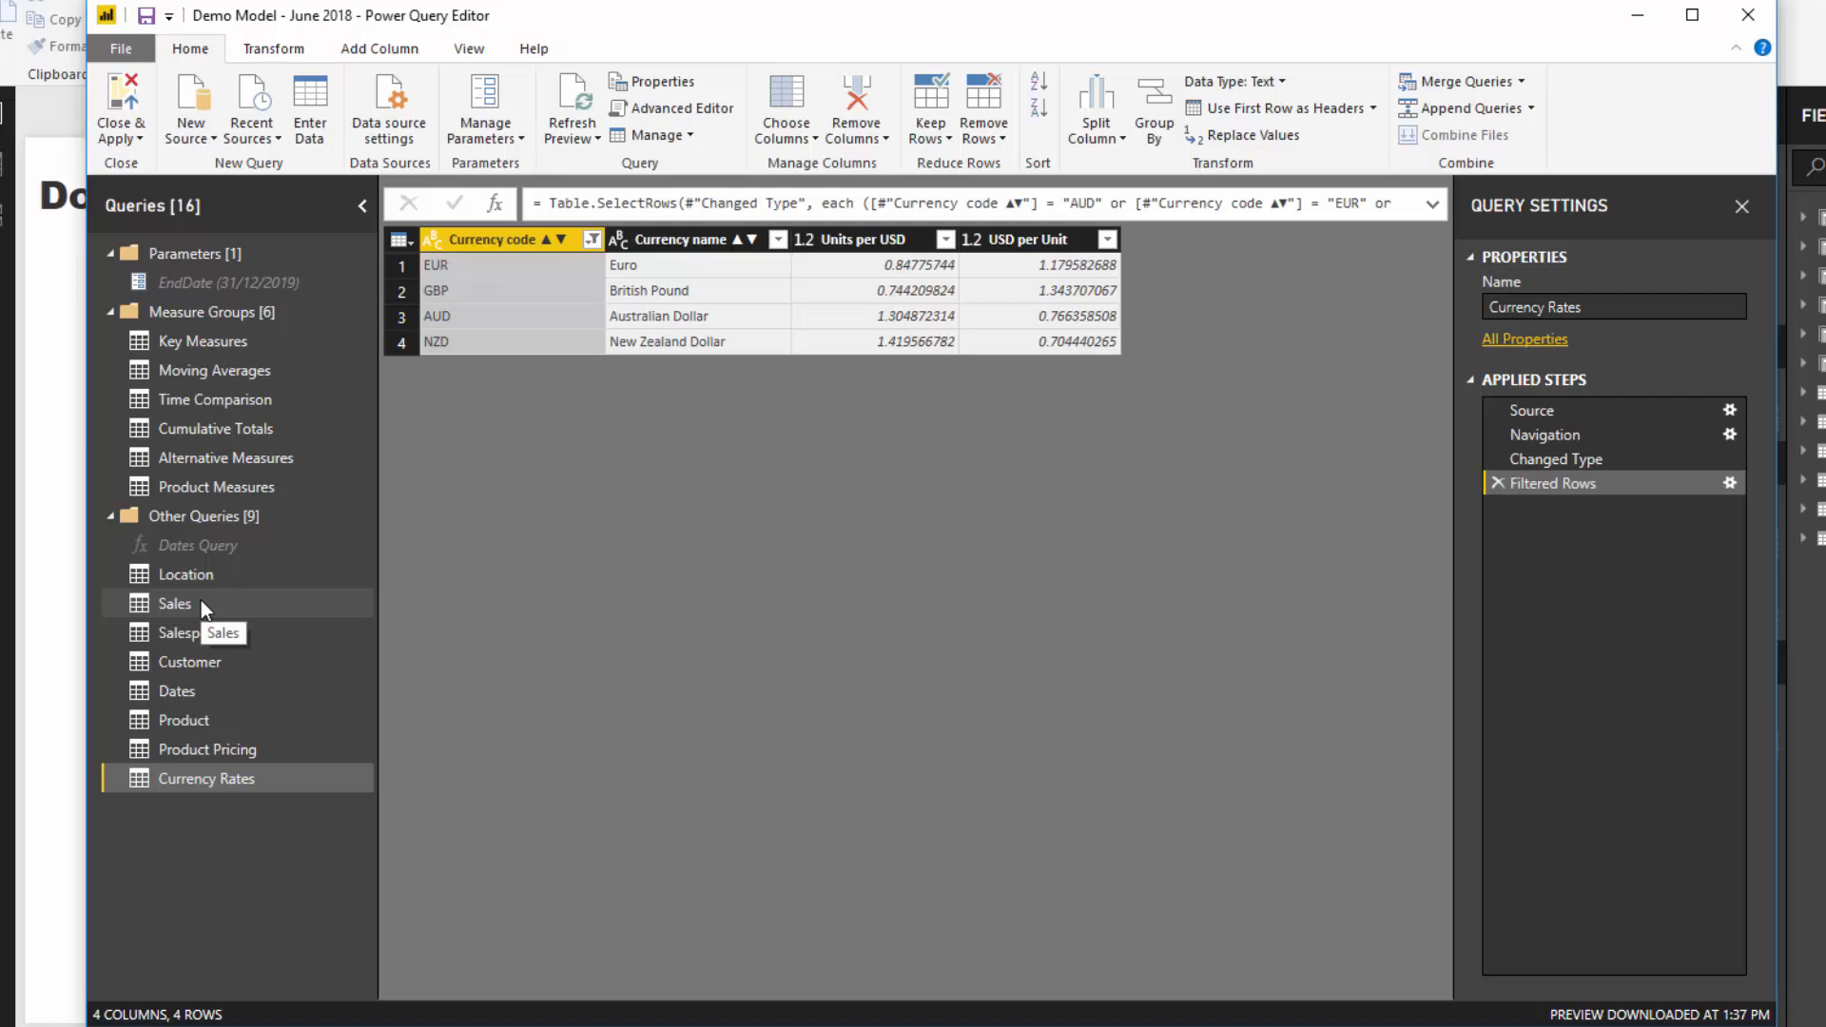
mouse_move(949, 323)
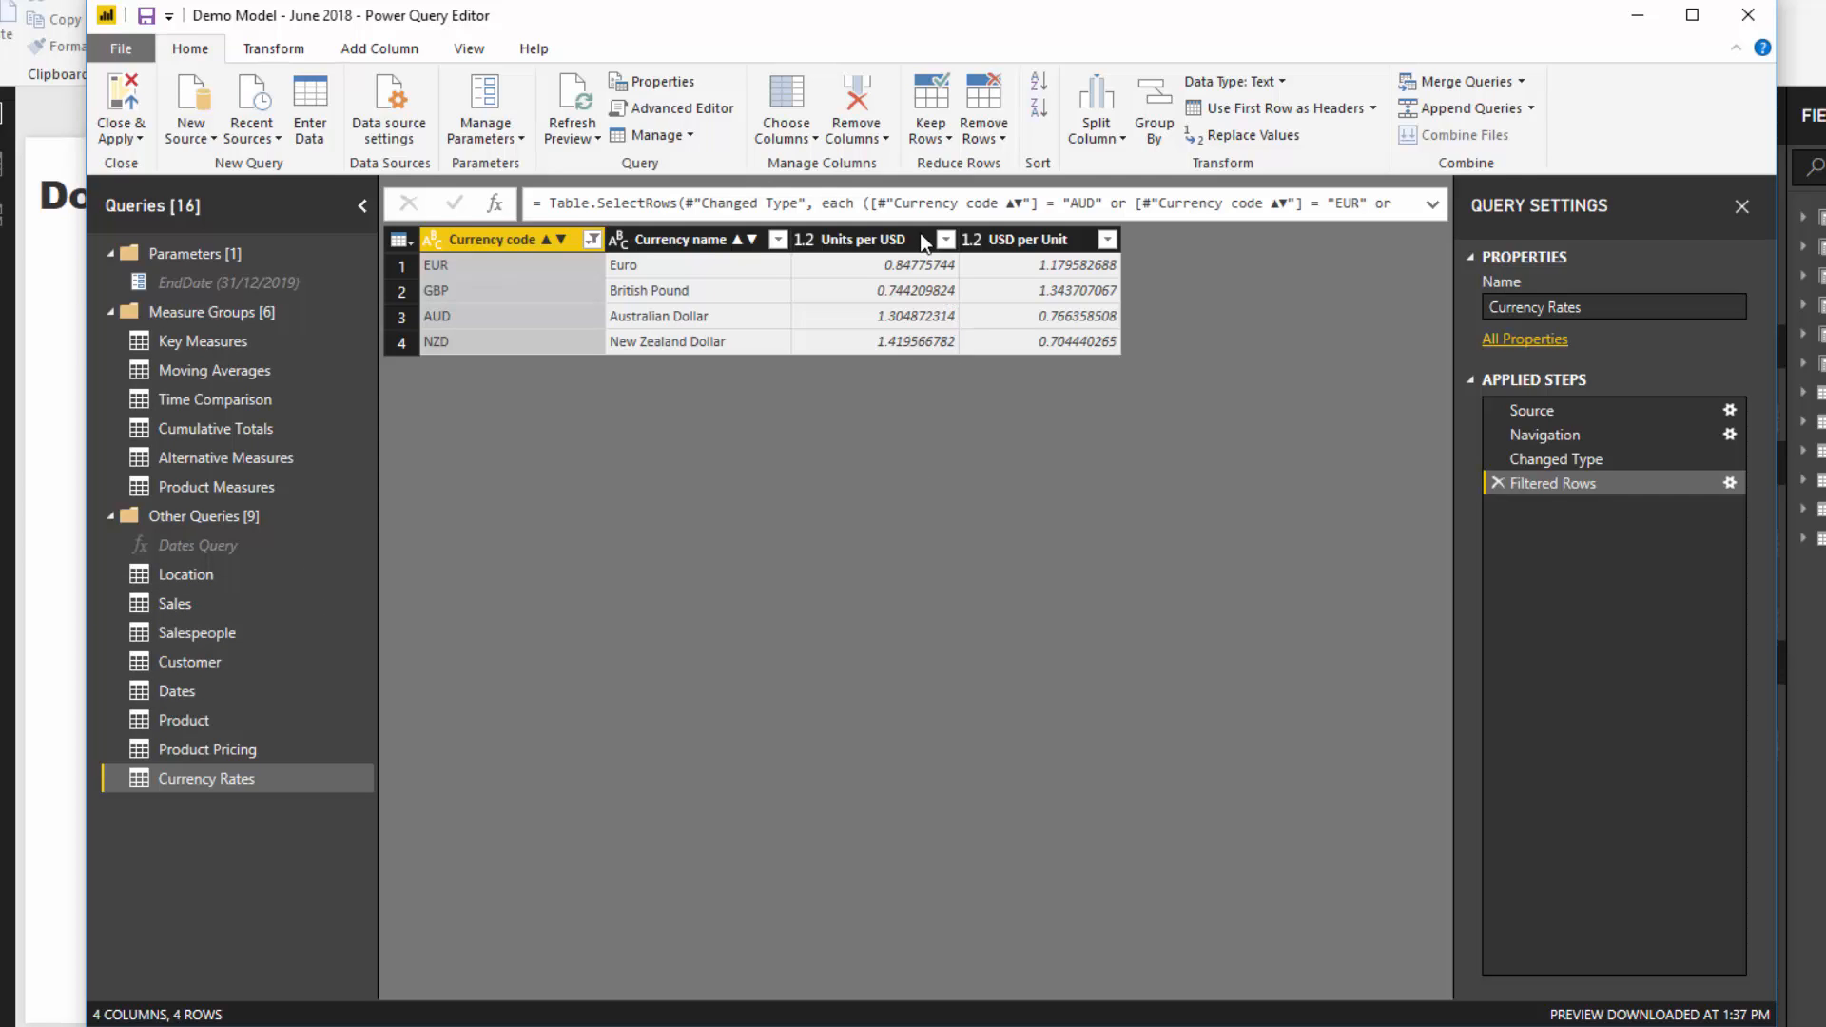
mouse_move(921, 240)
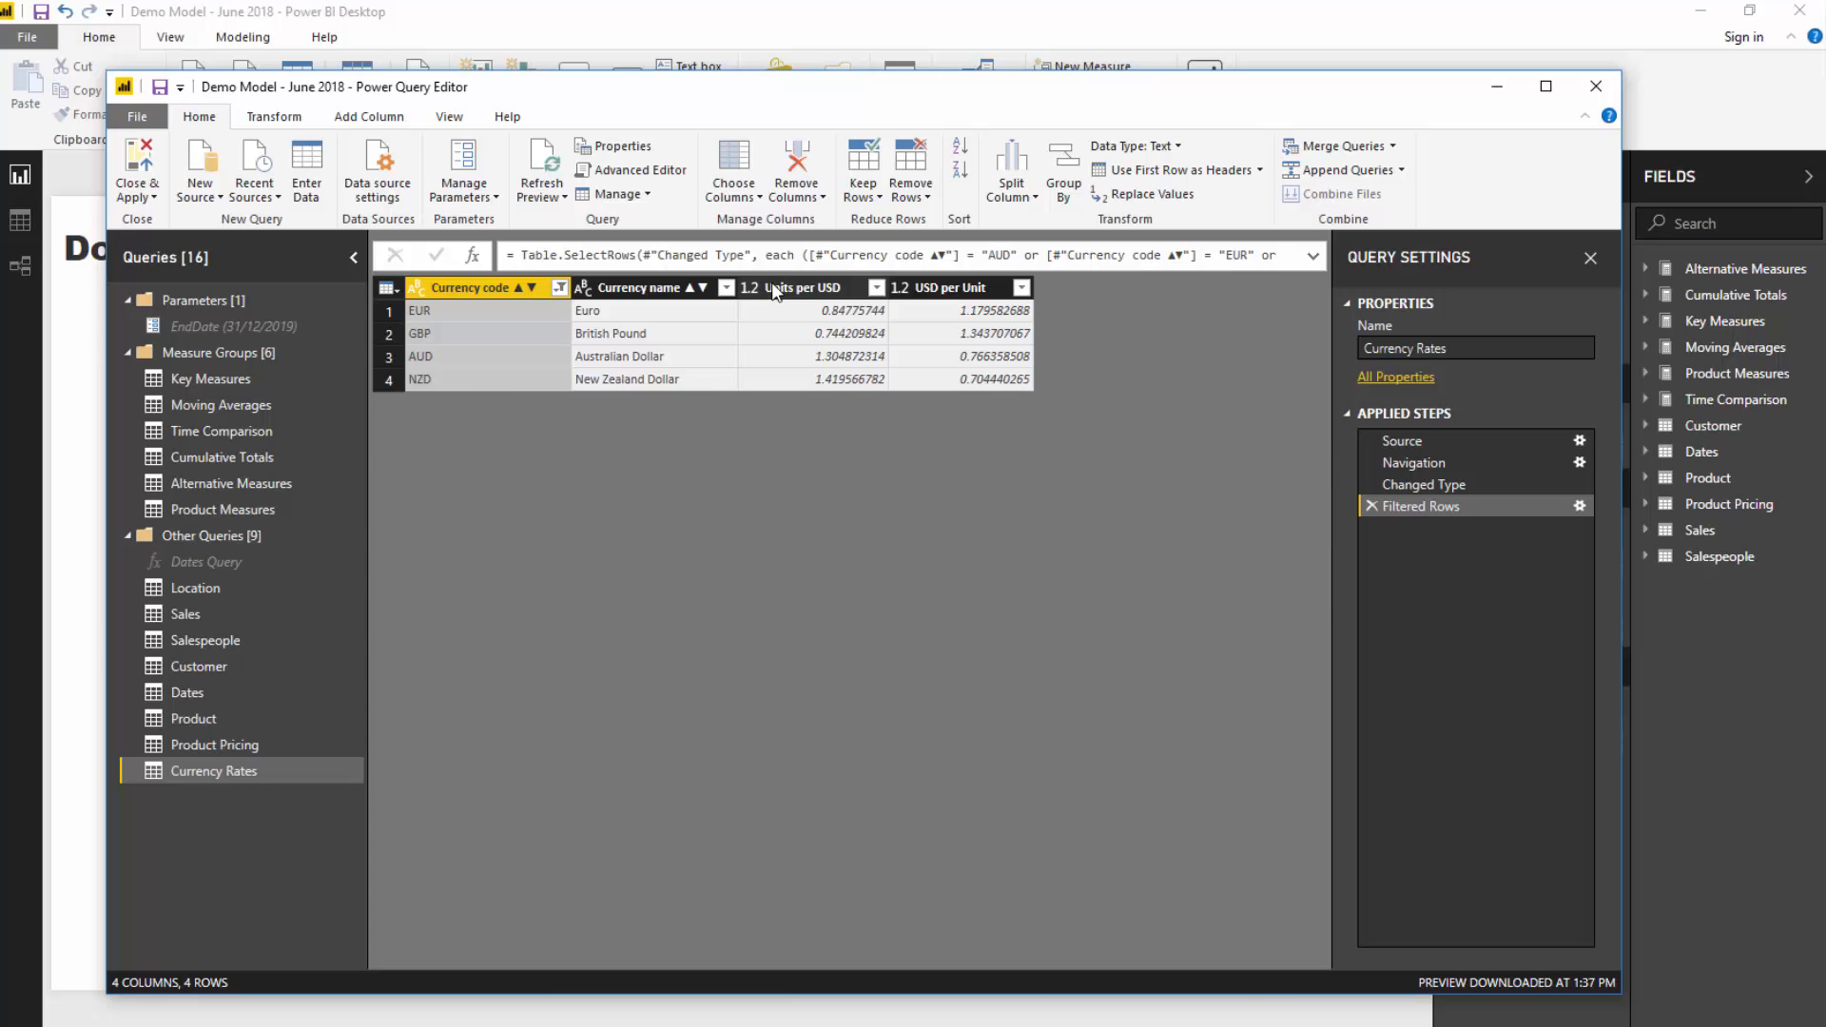
mouse_move(799, 292)
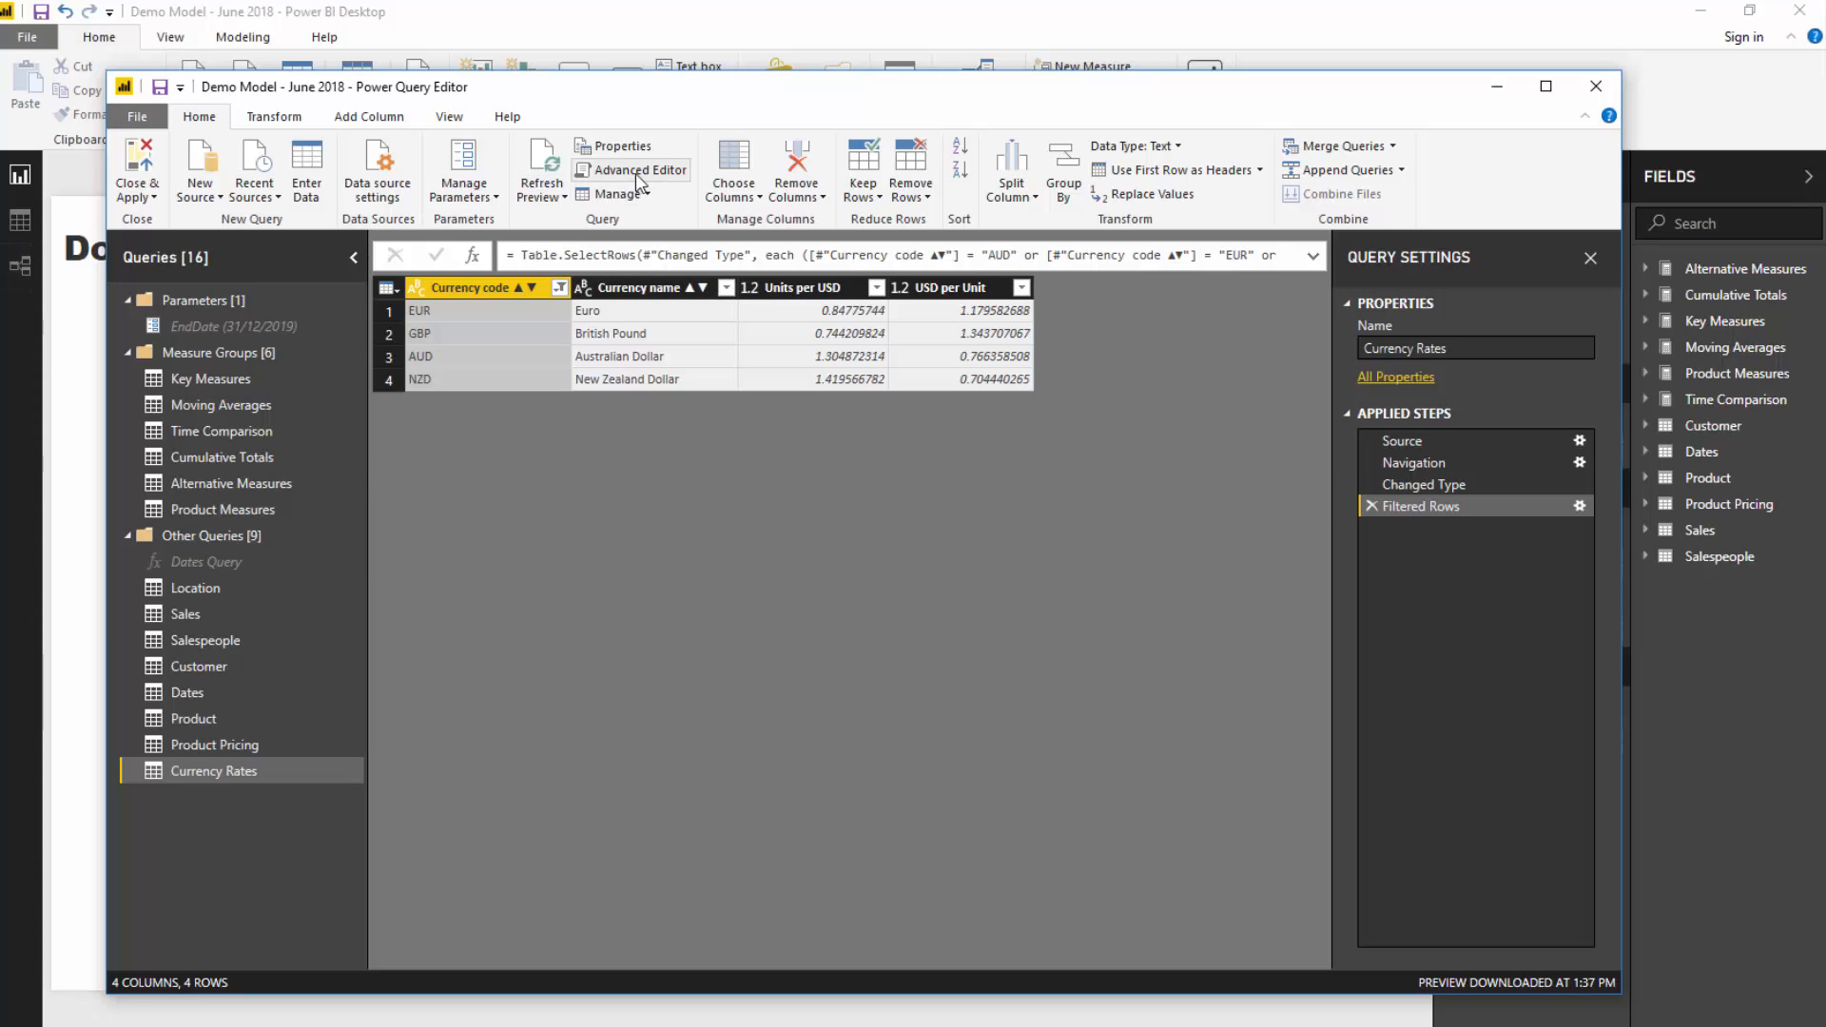
Show the Currency Rates query's M code in the Advanced Editor again
left_click(639, 169)
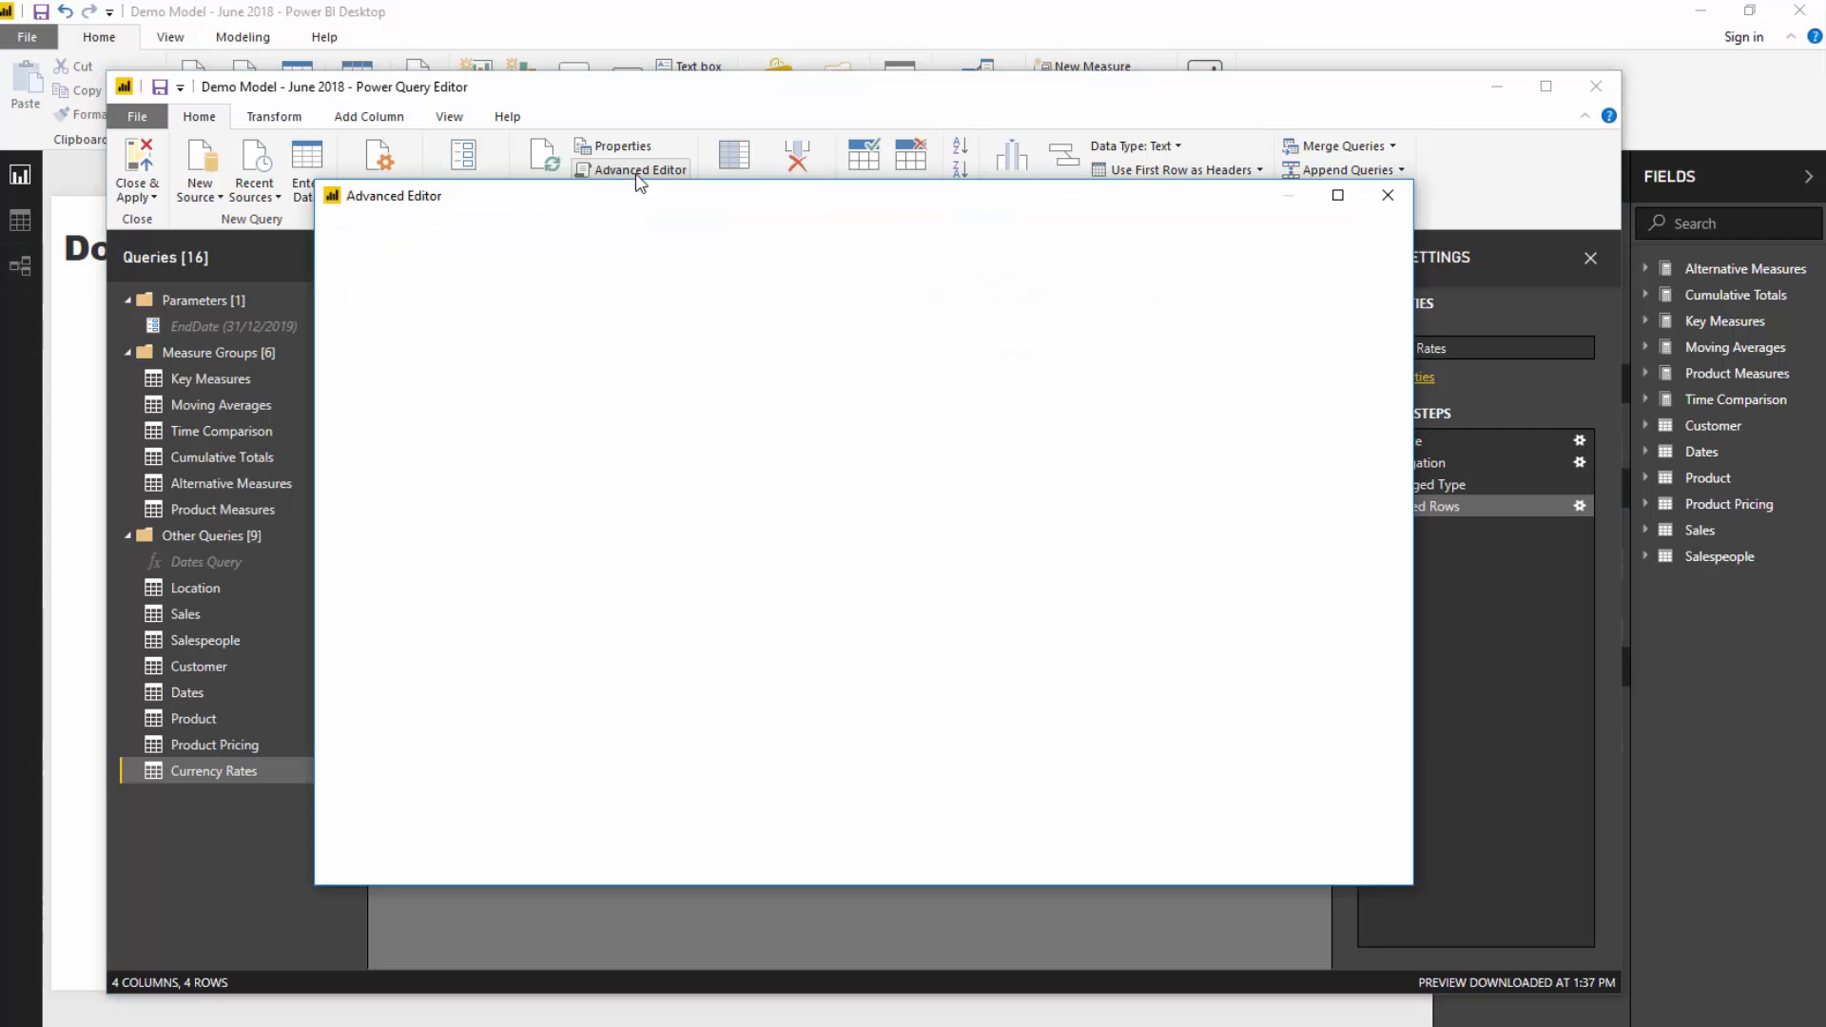